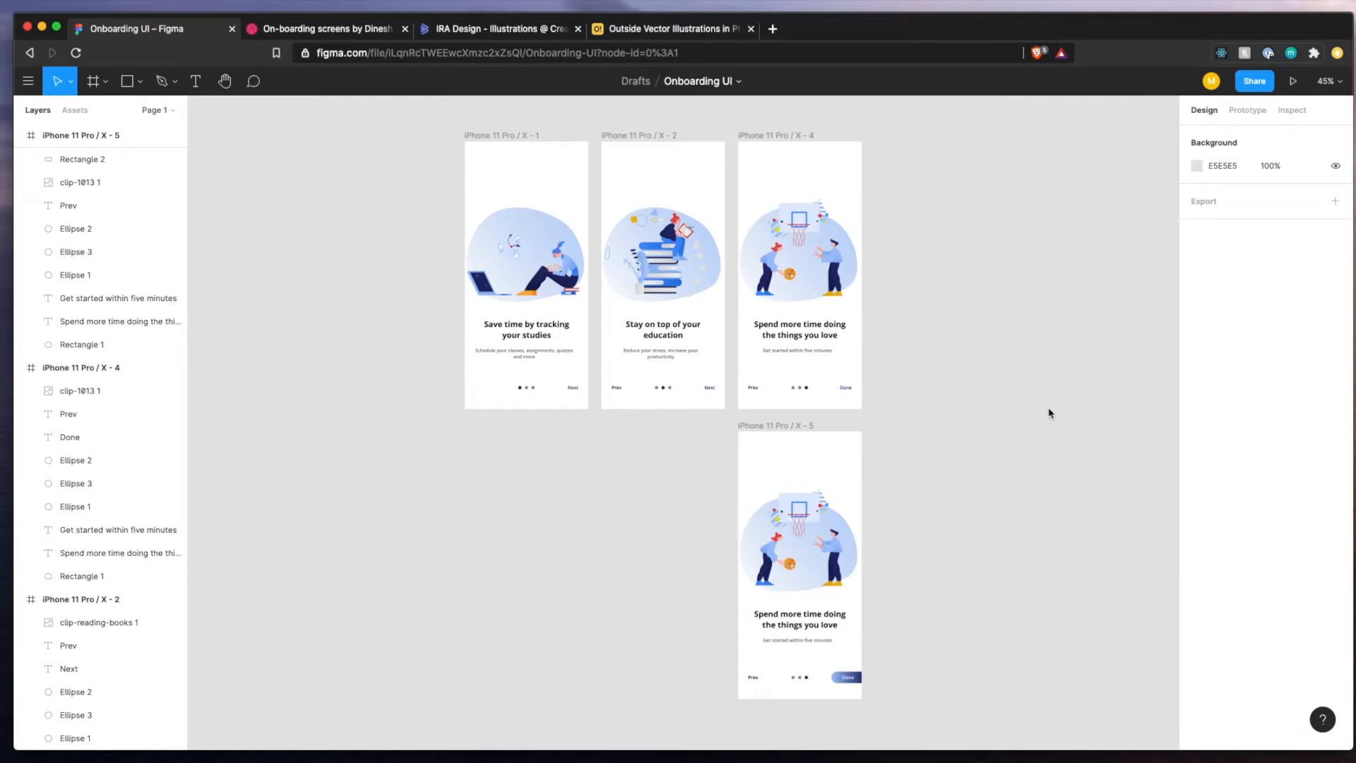
mouse_move(528, 155)
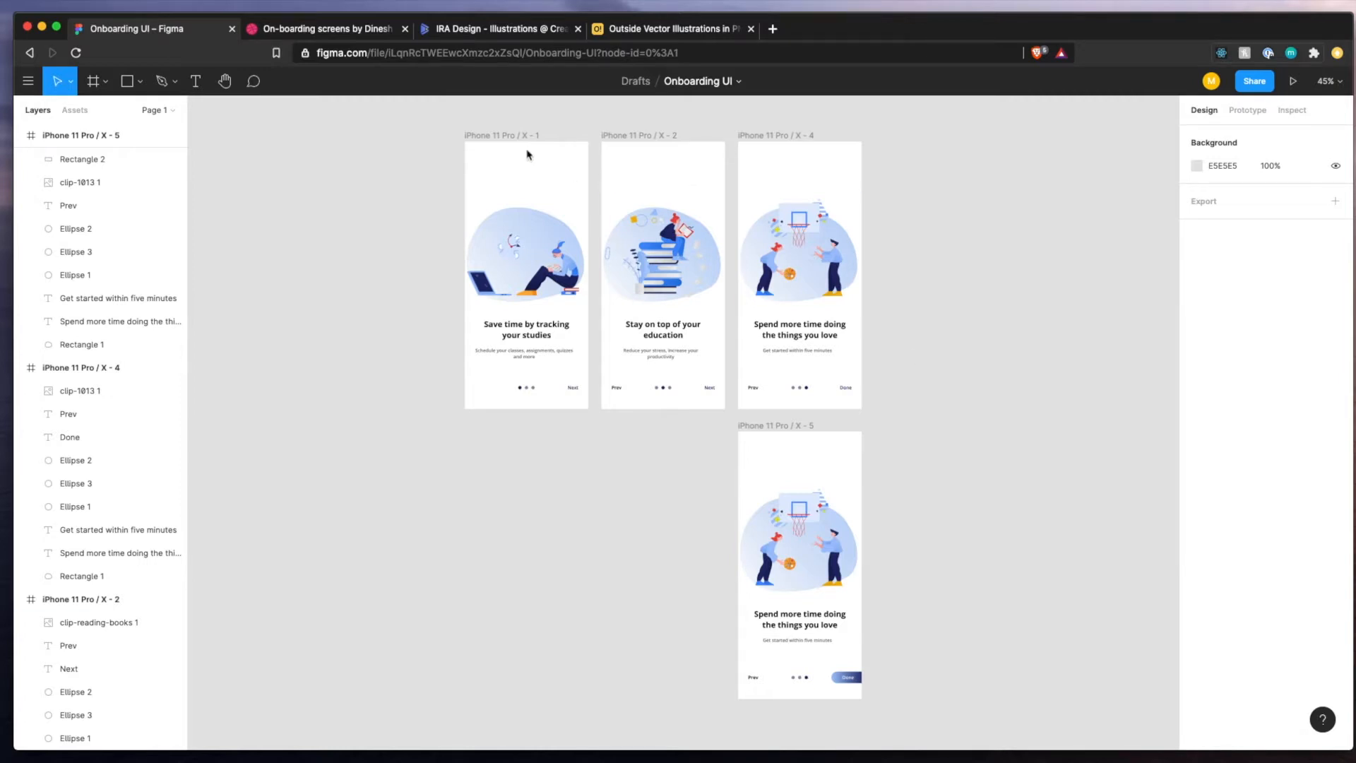
Preview the prototype, stepping through the second and third onboarding screens.
left_click(525, 252)
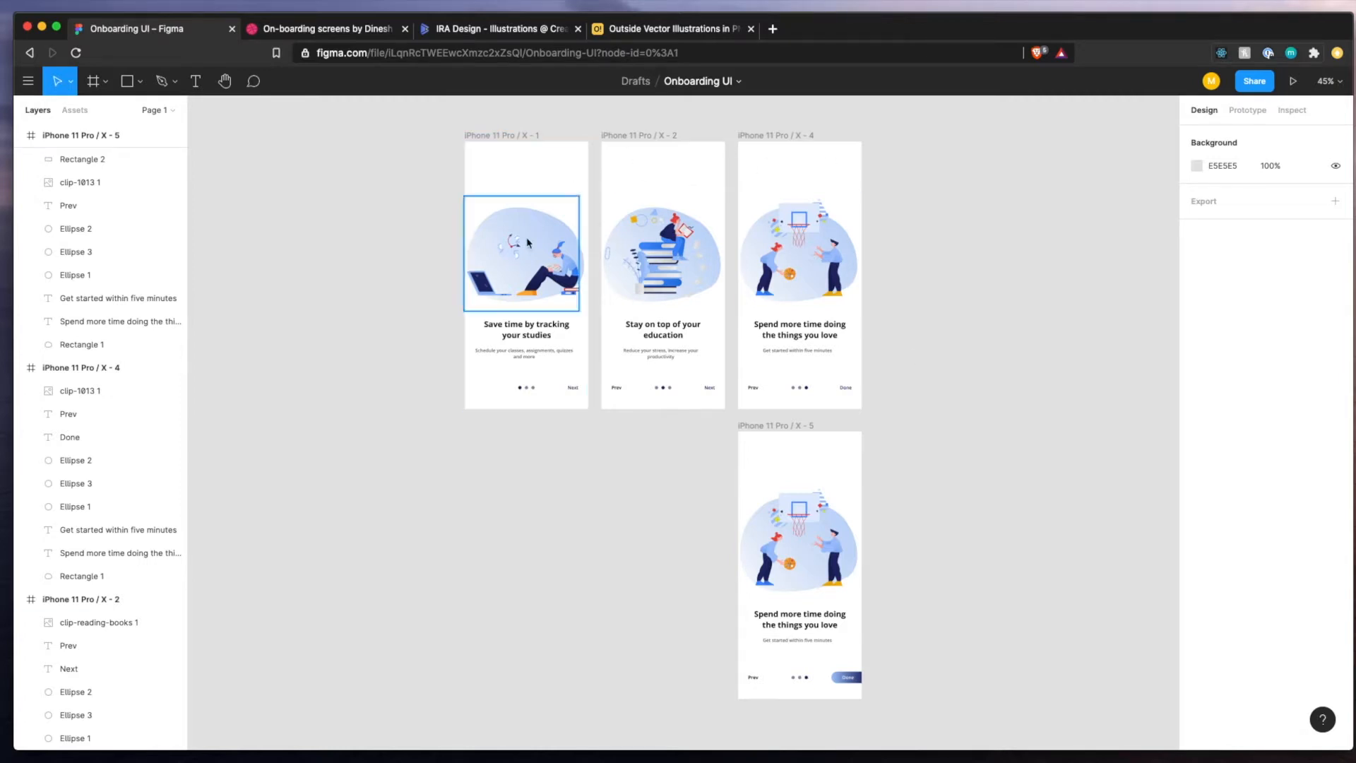
left_click(799, 330)
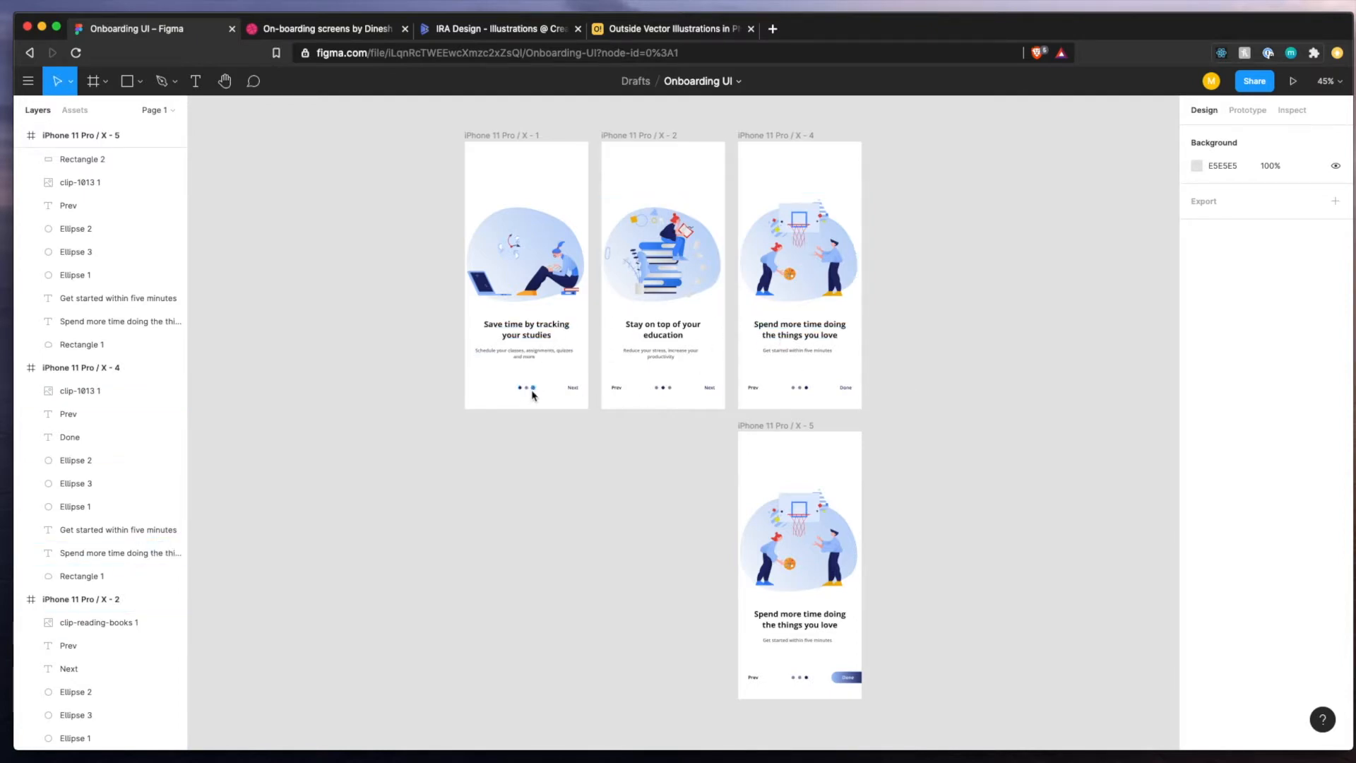
mouse_move(698, 422)
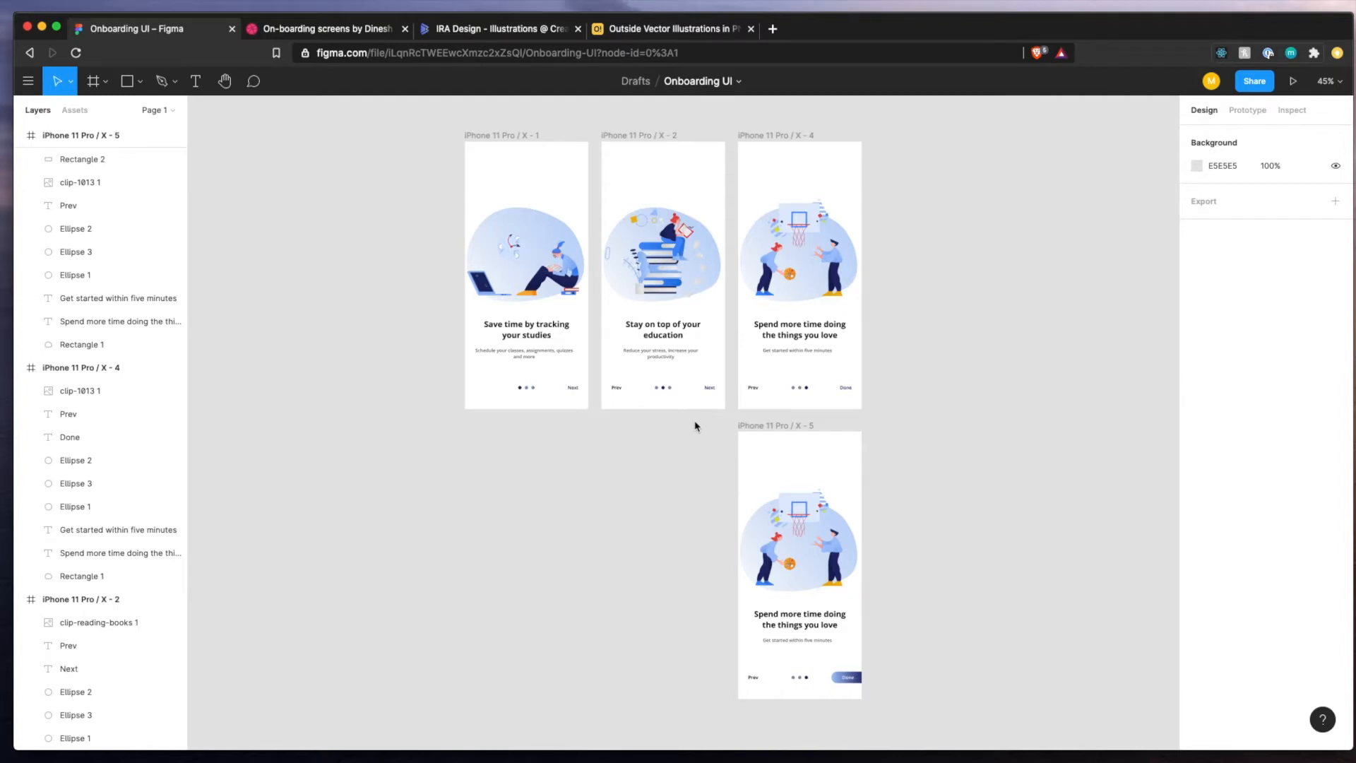
left_click(1293, 81)
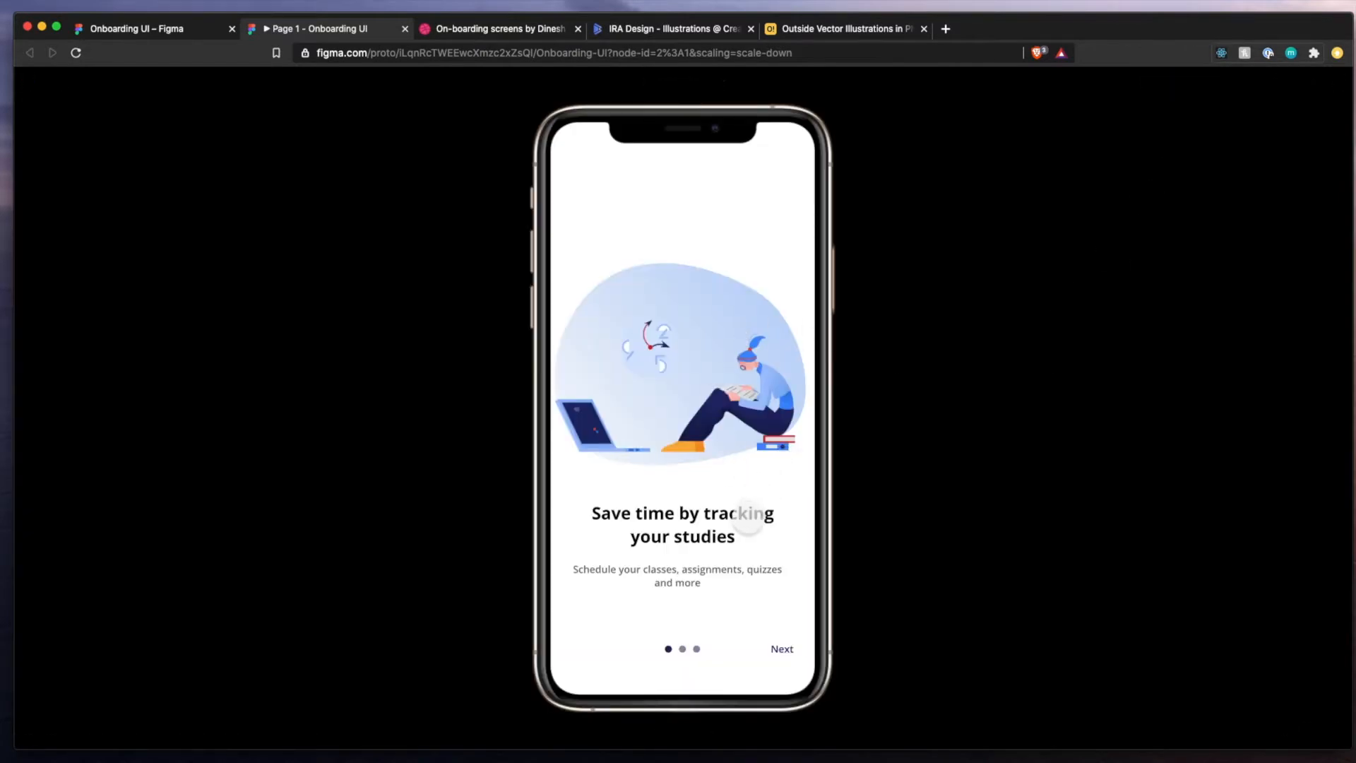
left_click(780, 649)
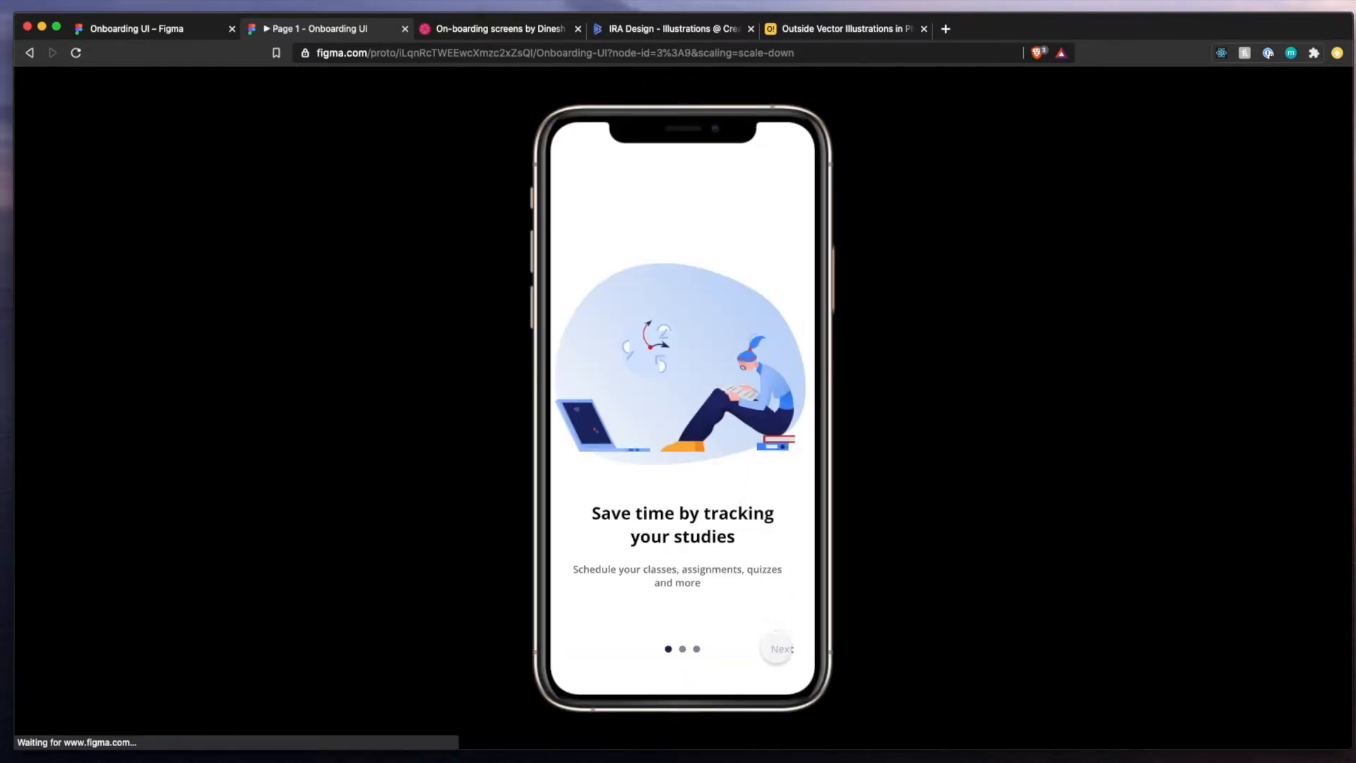
left_click(777, 648)
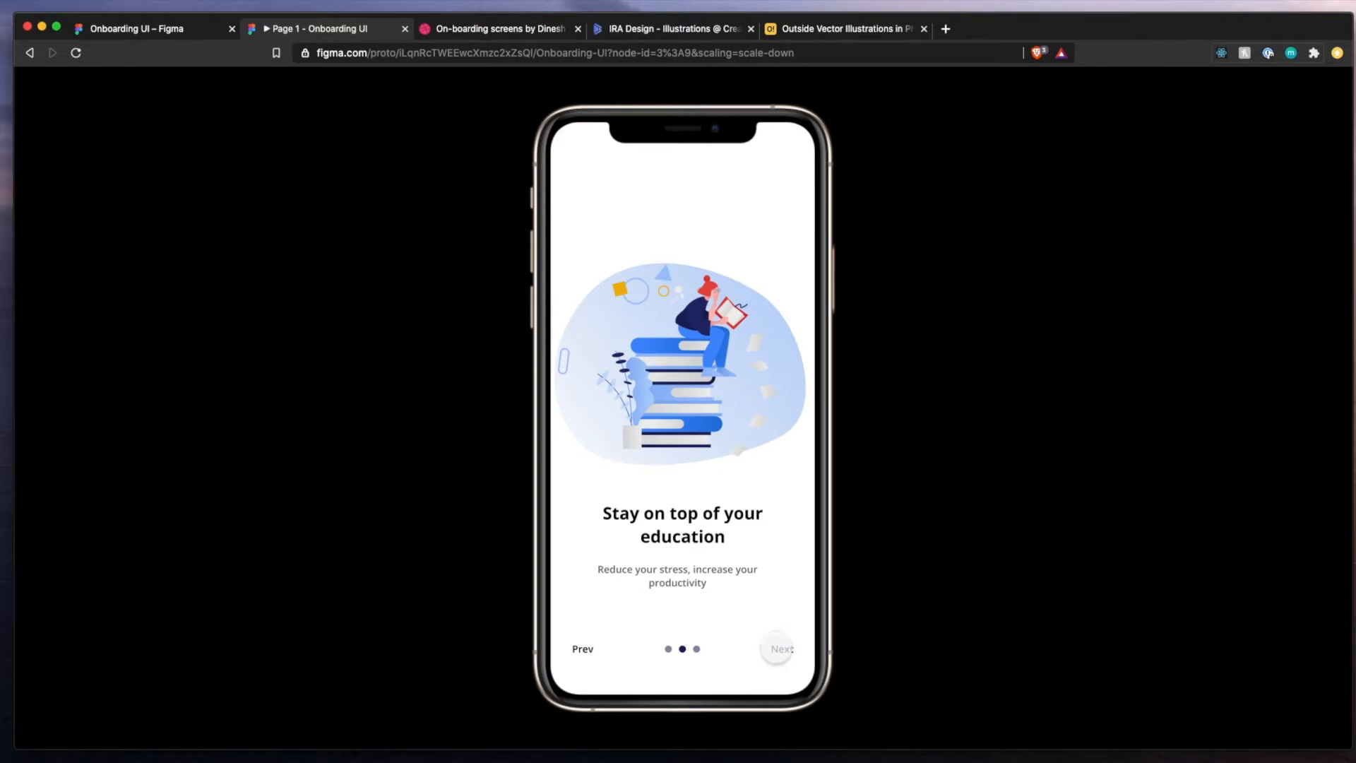
left_click(776, 649)
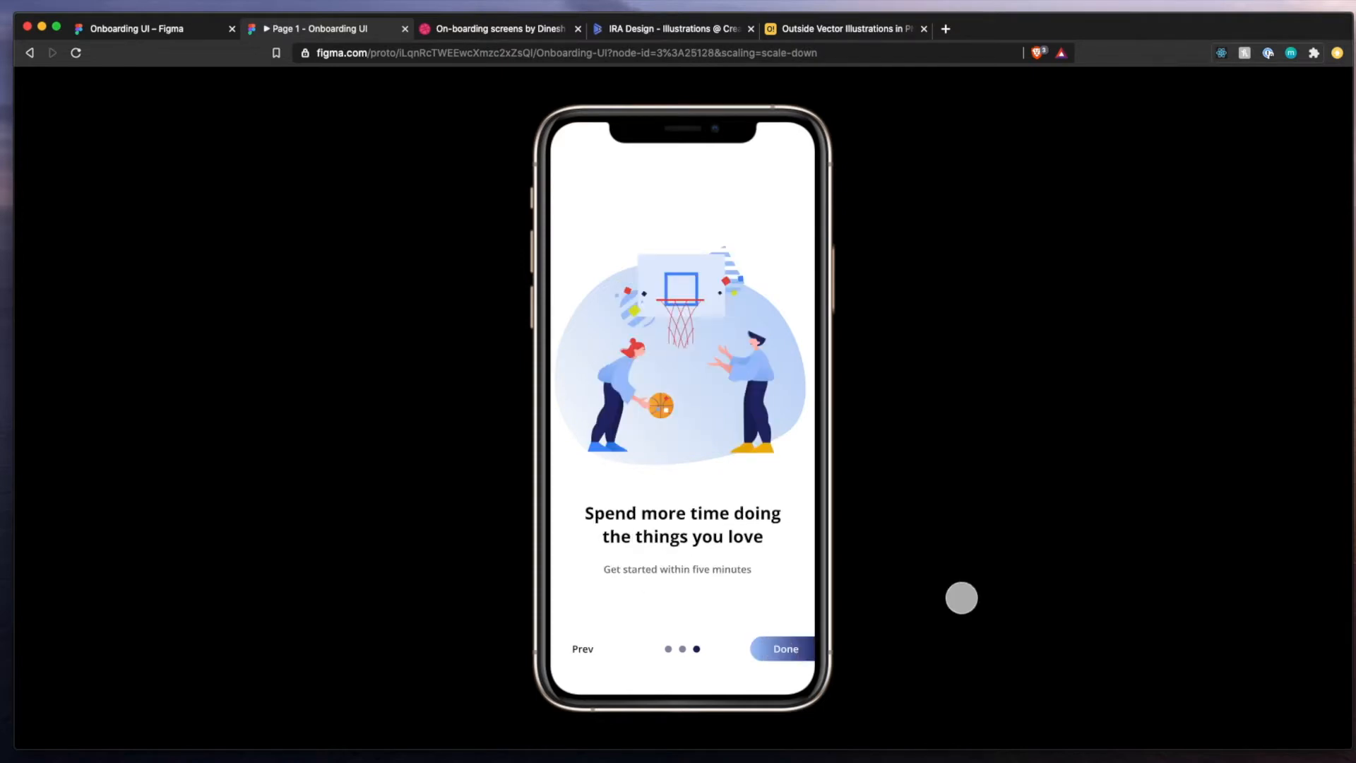
mouse_move(952, 605)
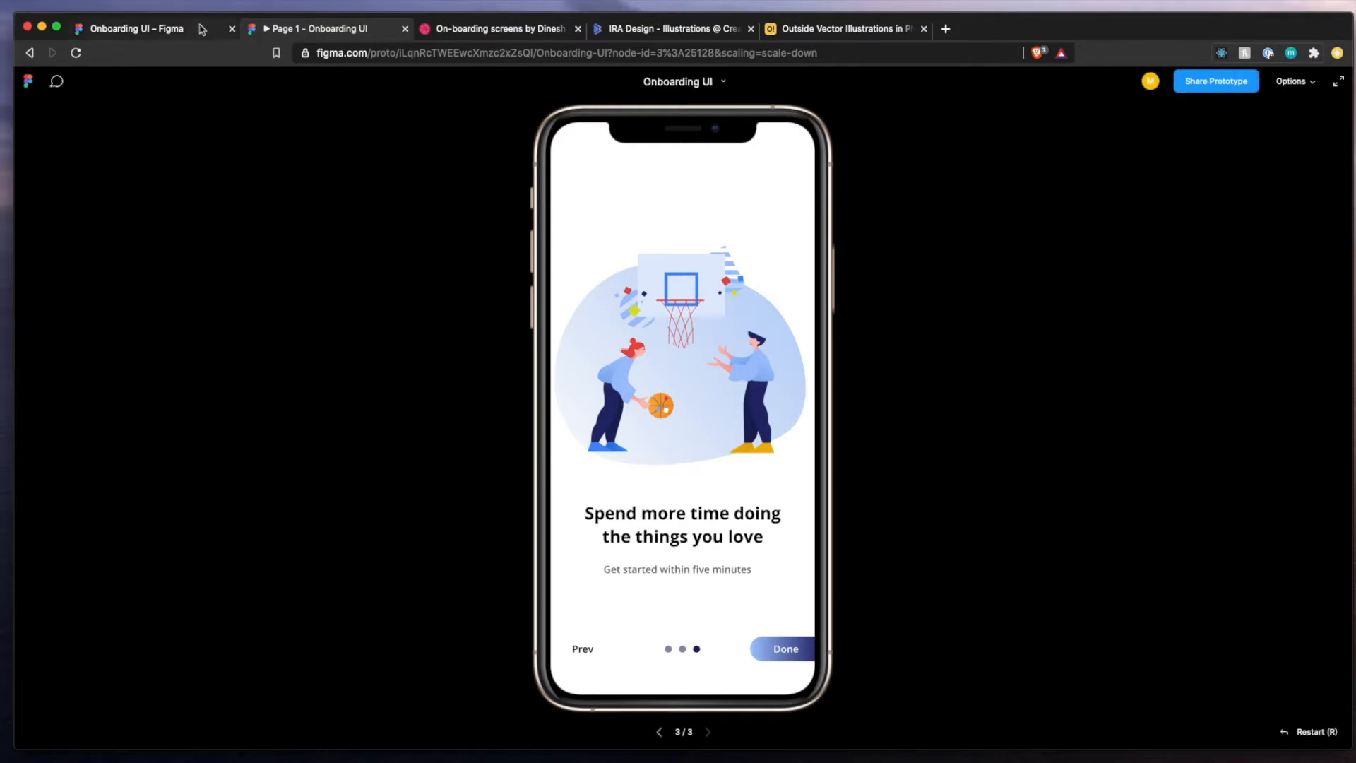
Compare the reference onboarding shot's three-screen and four-screen views, then return to Figma.
left_click(134, 28)
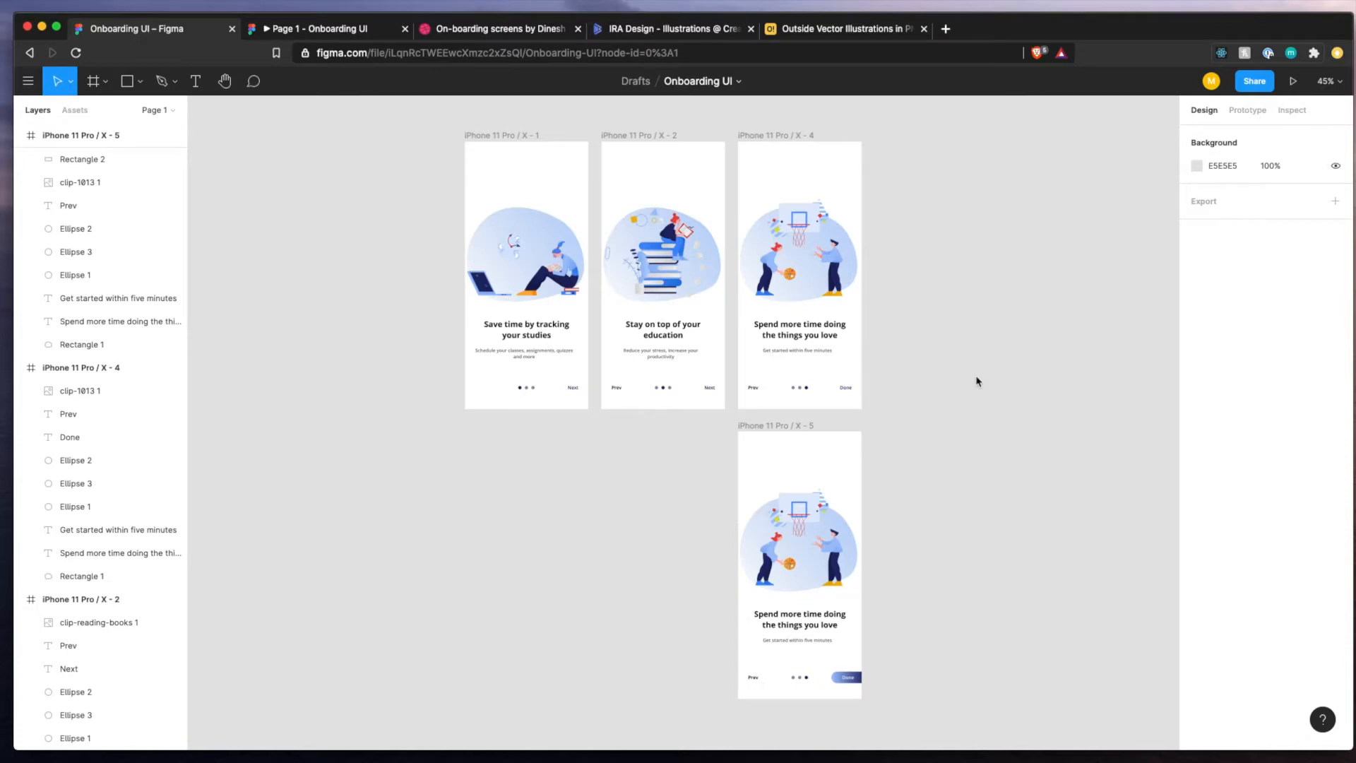
mouse_move(440, 84)
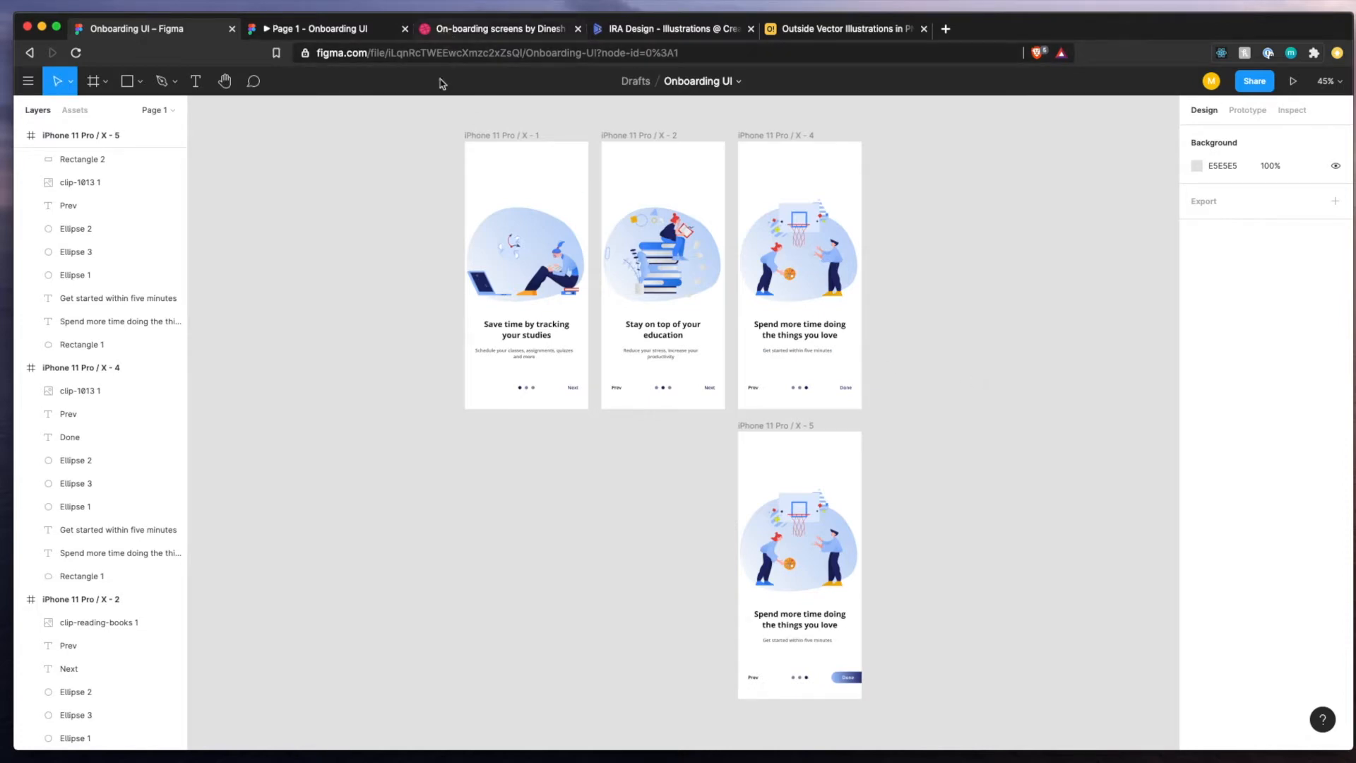
left_click(498, 28)
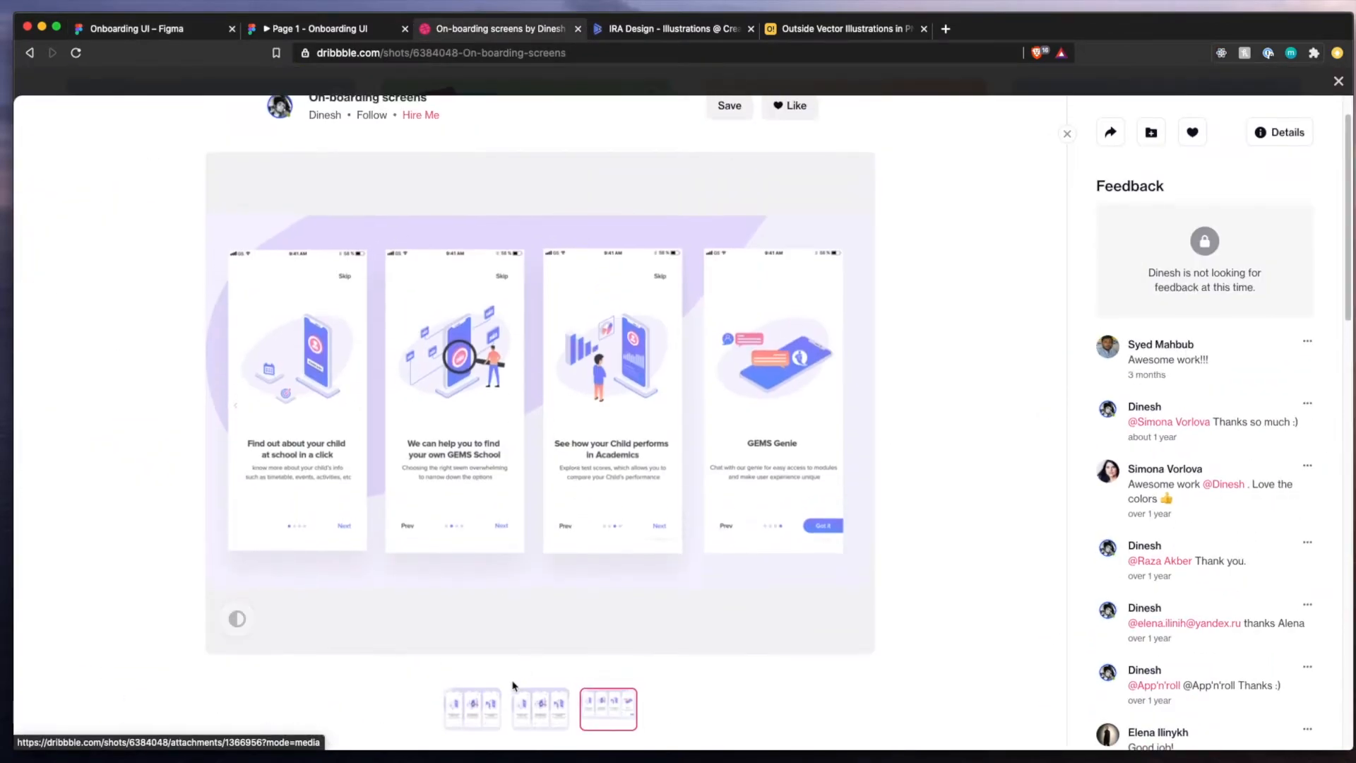
left_click(471, 708)
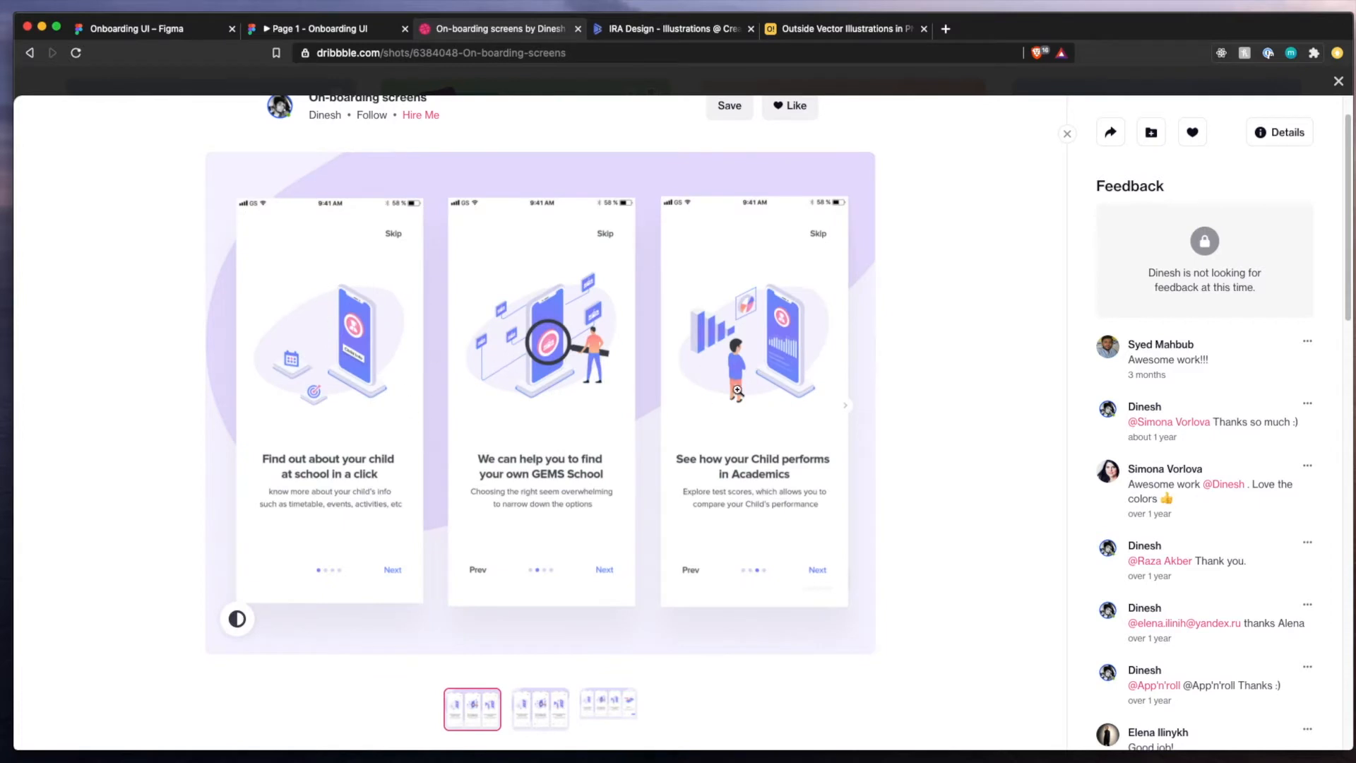
mouse_move(764, 412)
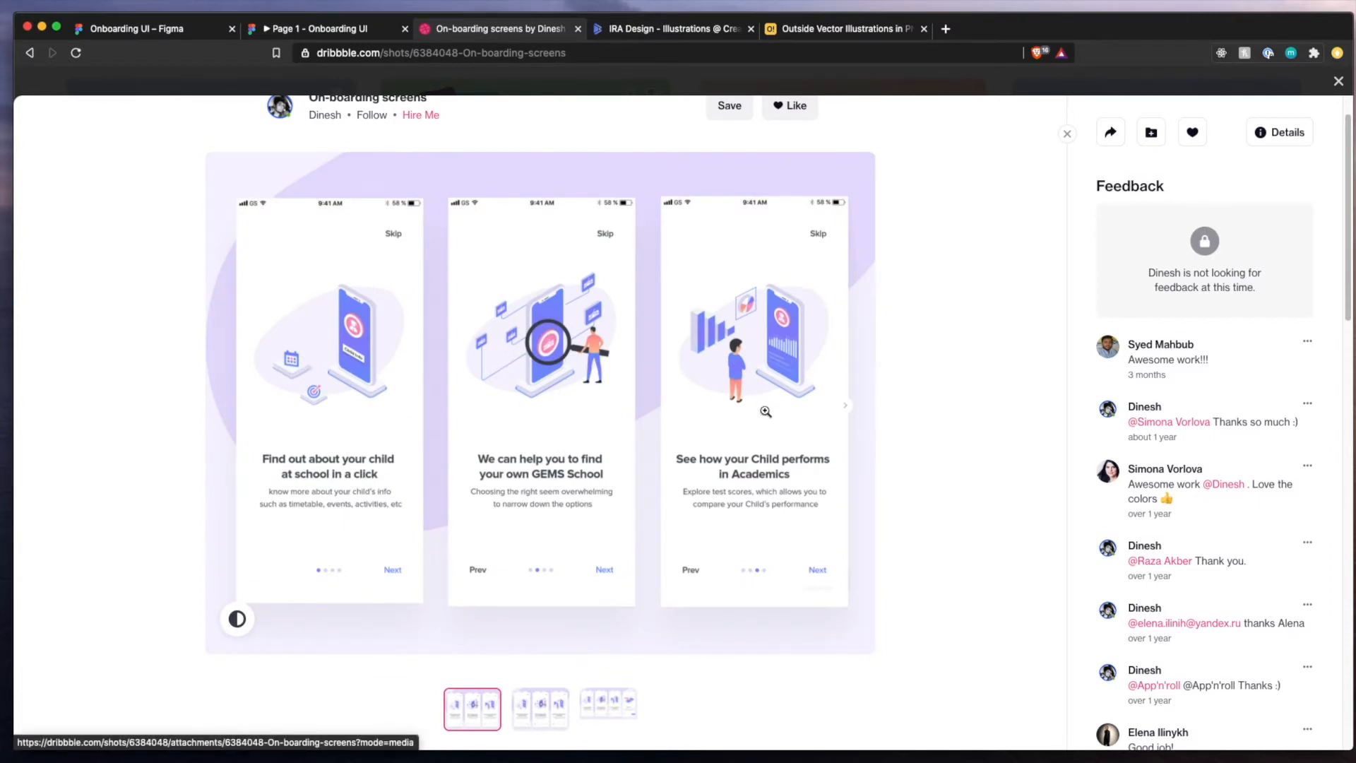
left_click(608, 708)
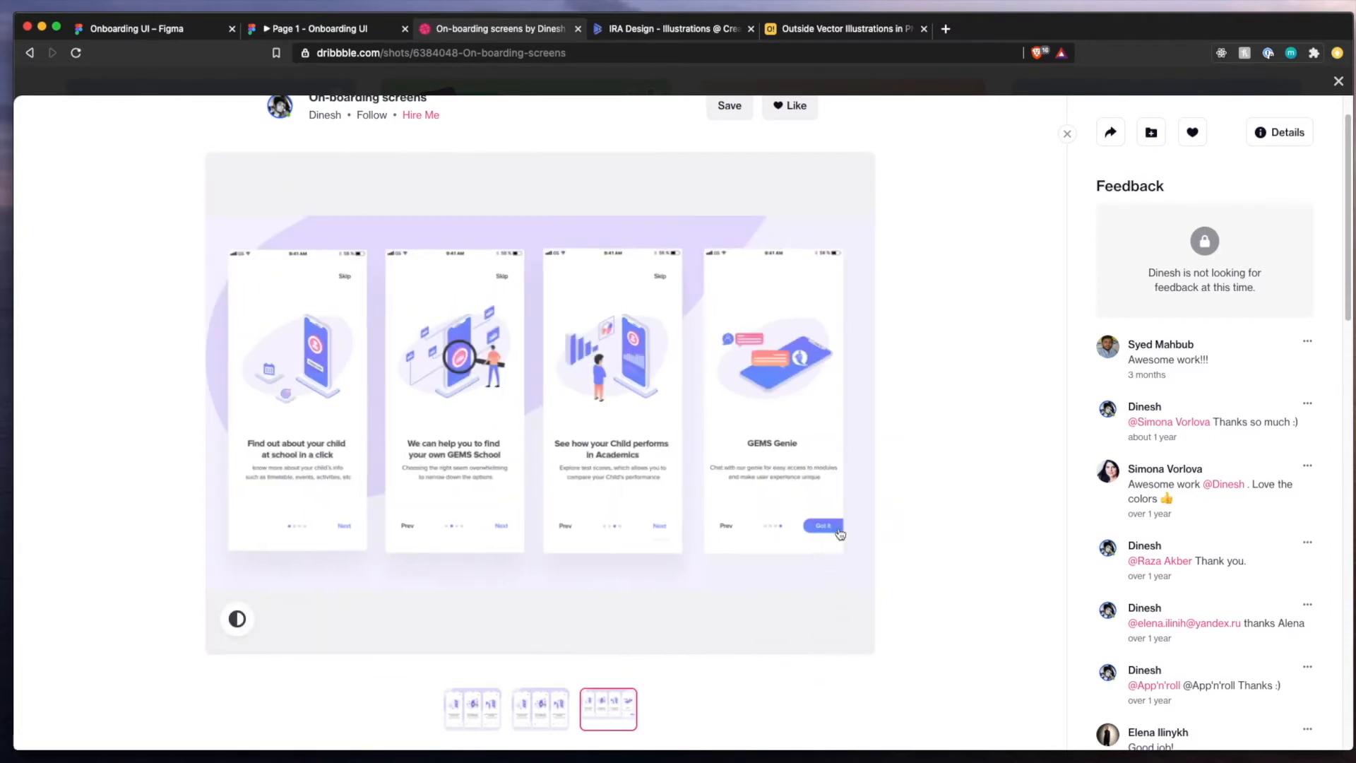
mouse_move(640, 539)
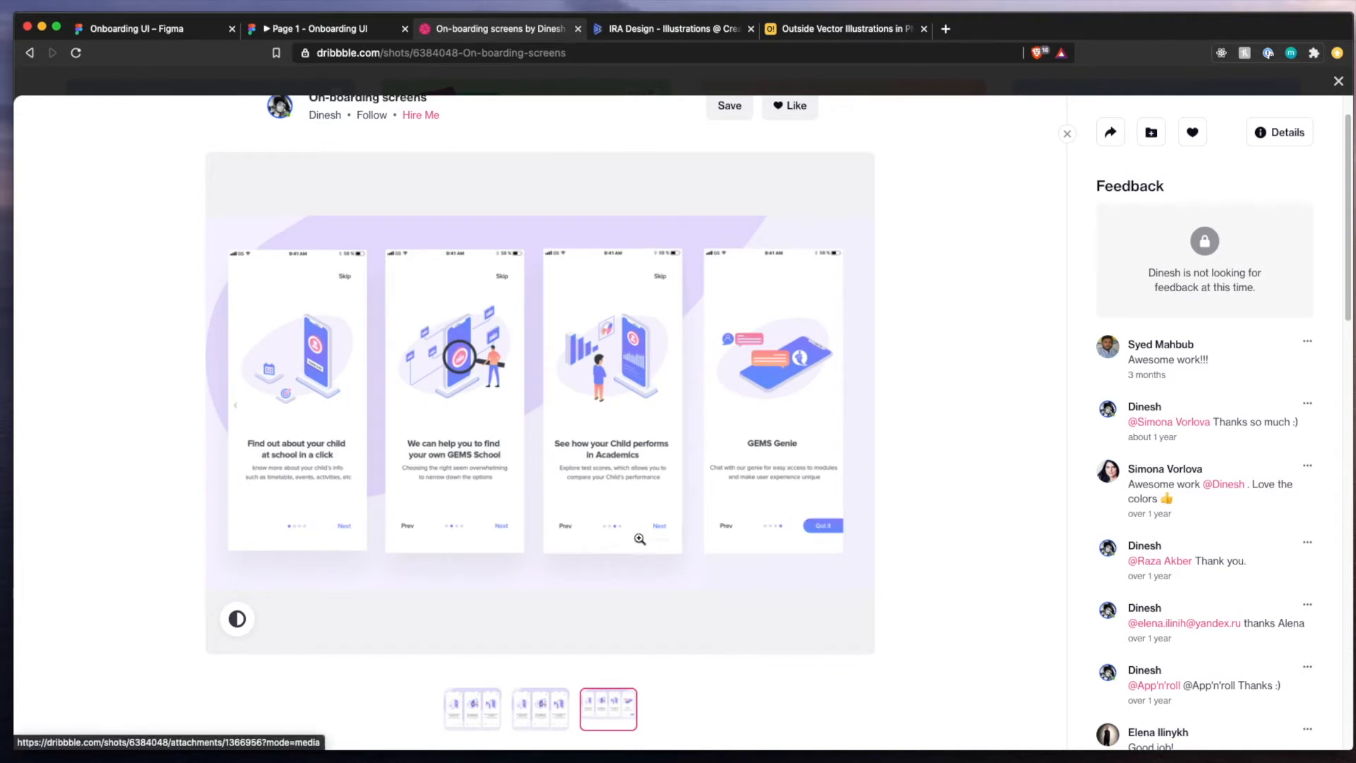
left_click(471, 709)
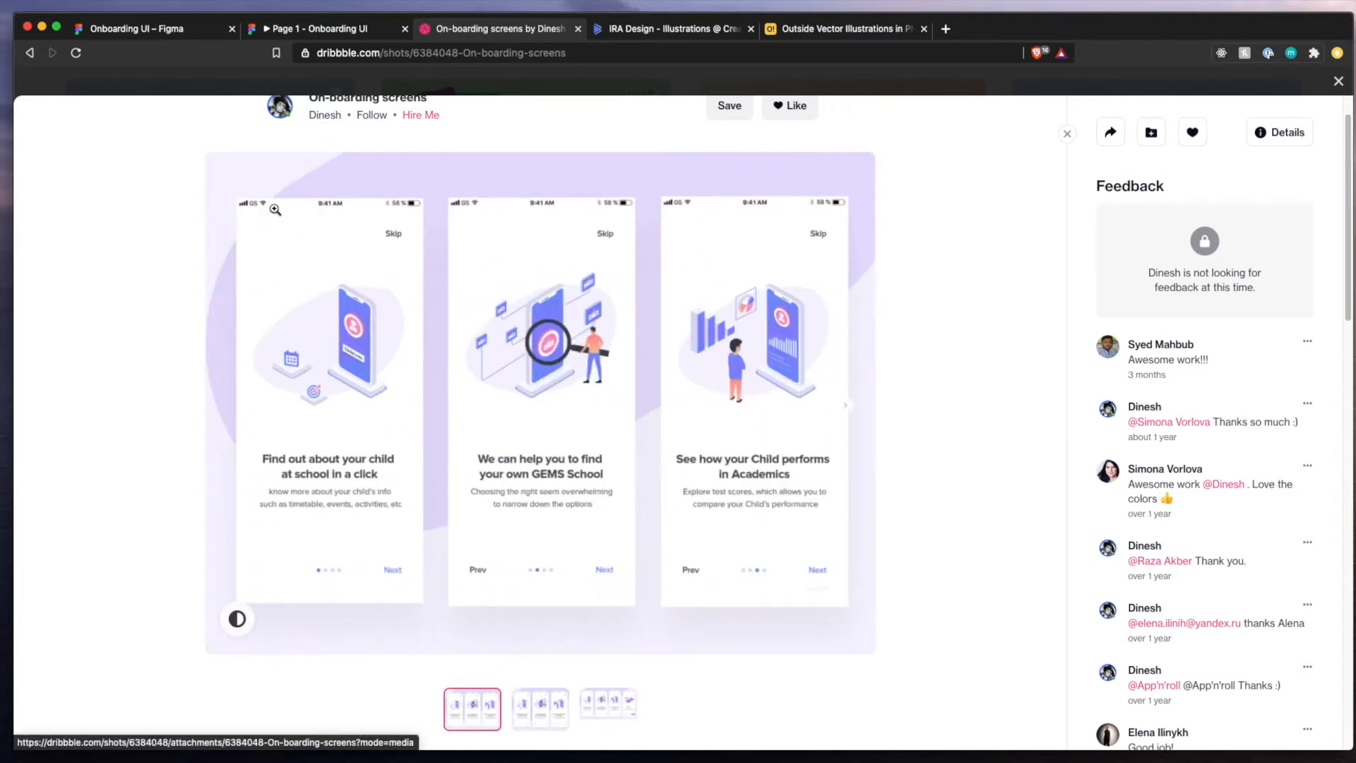
left_click(139, 29)
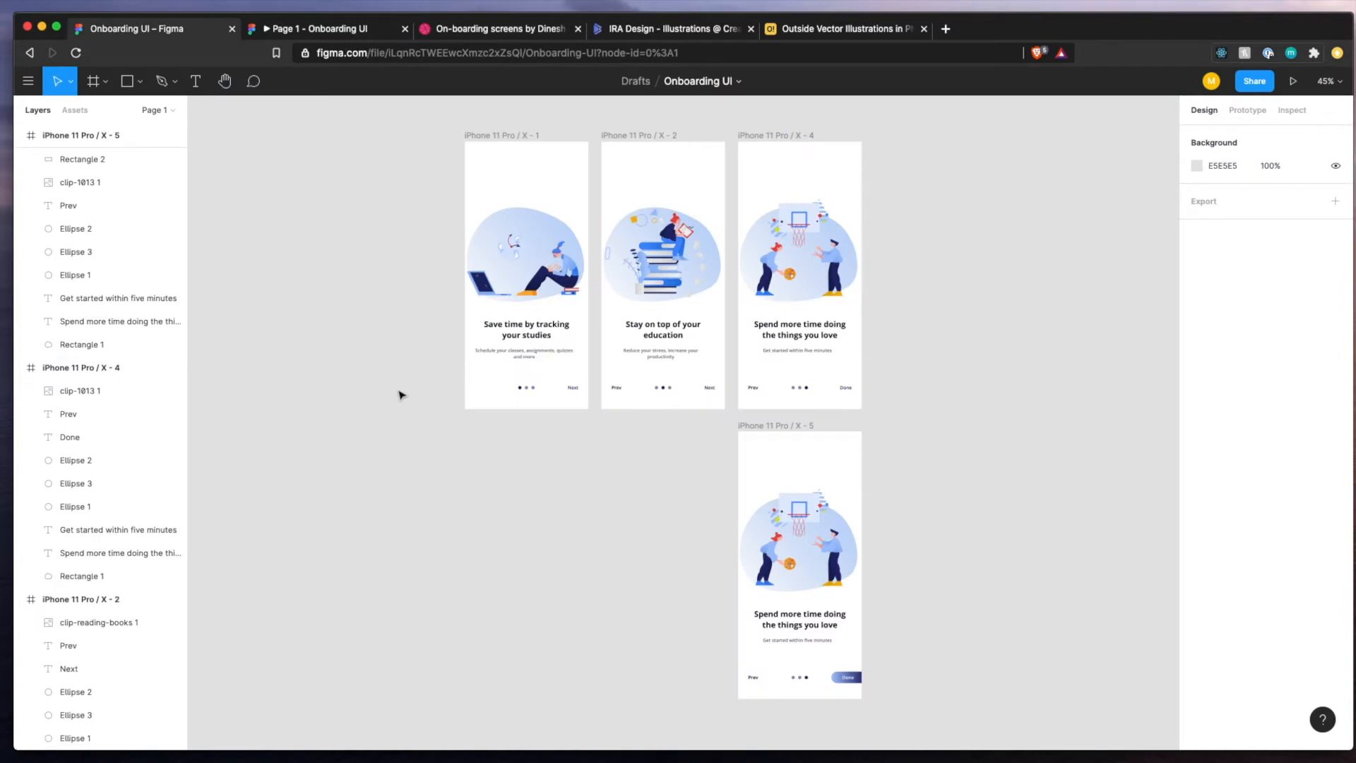
left_click(91, 80)
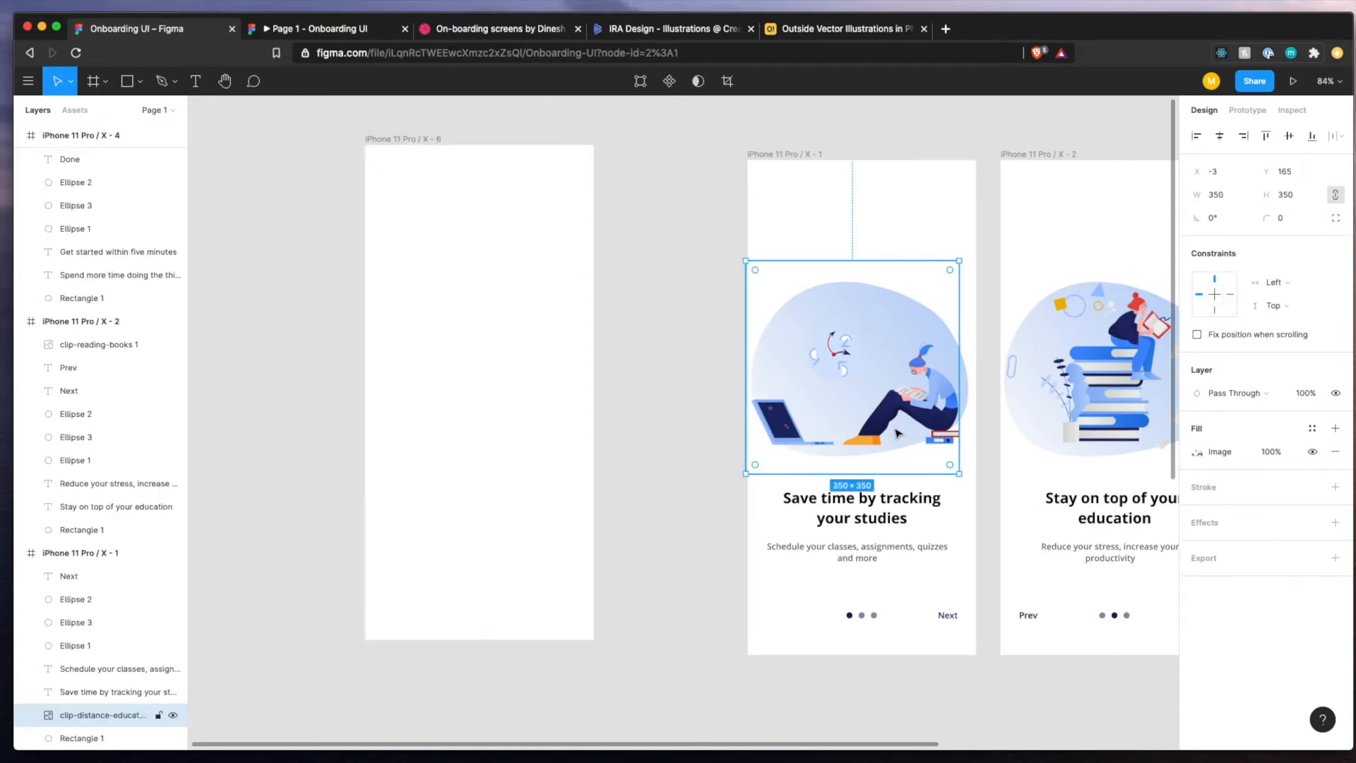
Look over the Playing basketball illustration source in Icons8.
left_click(846, 28)
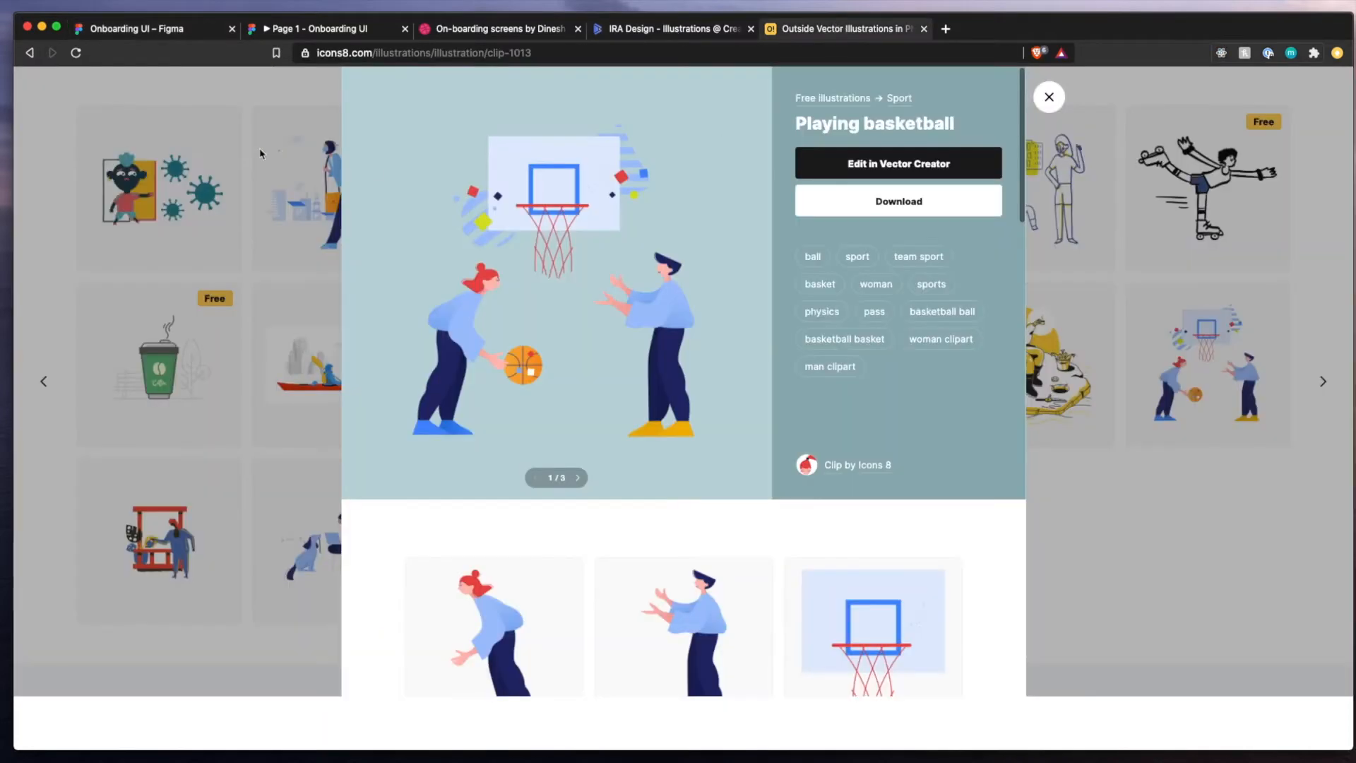
left_click(1049, 96)
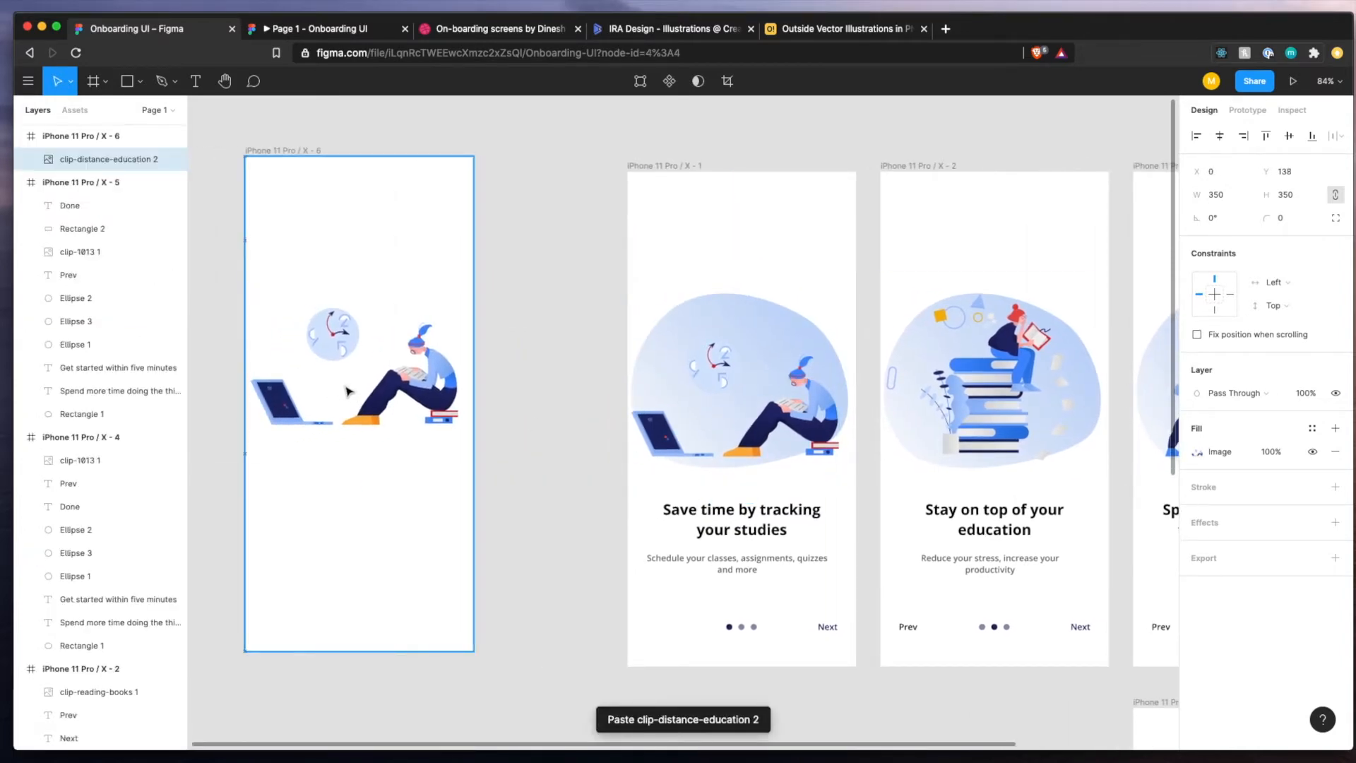
Curve the backdrop blob's top edge behind the distance-education illustration in frame X - 6.
left_click(355, 373)
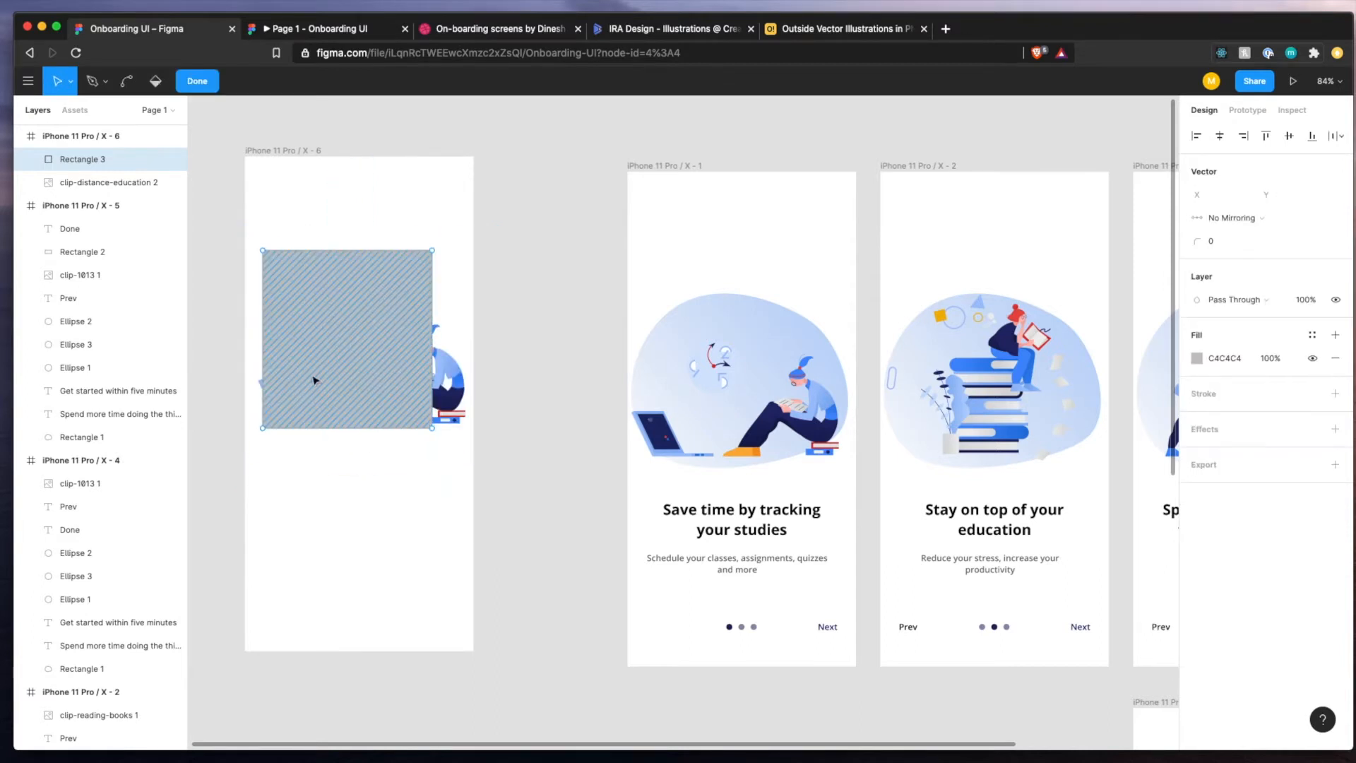
mouse_move(305, 266)
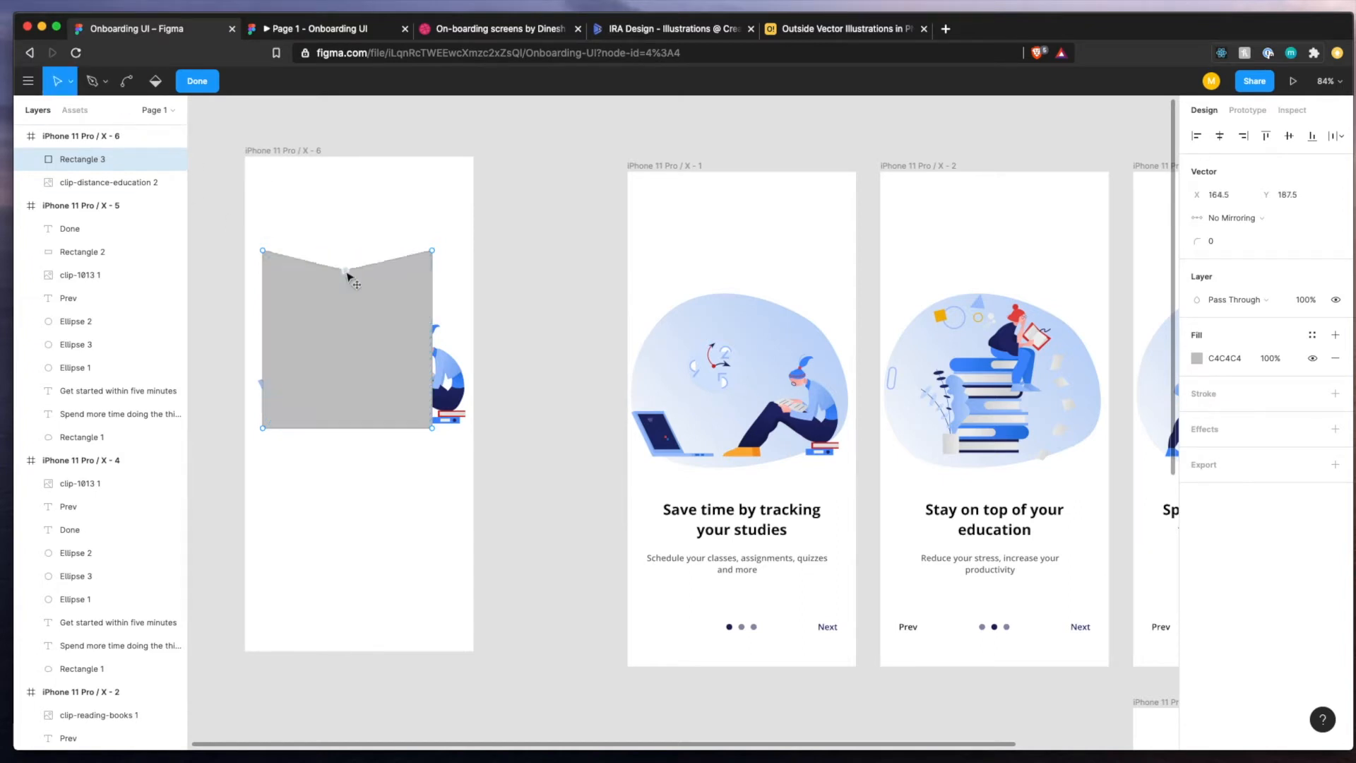
left_click_drag(350, 277, 328, 243)
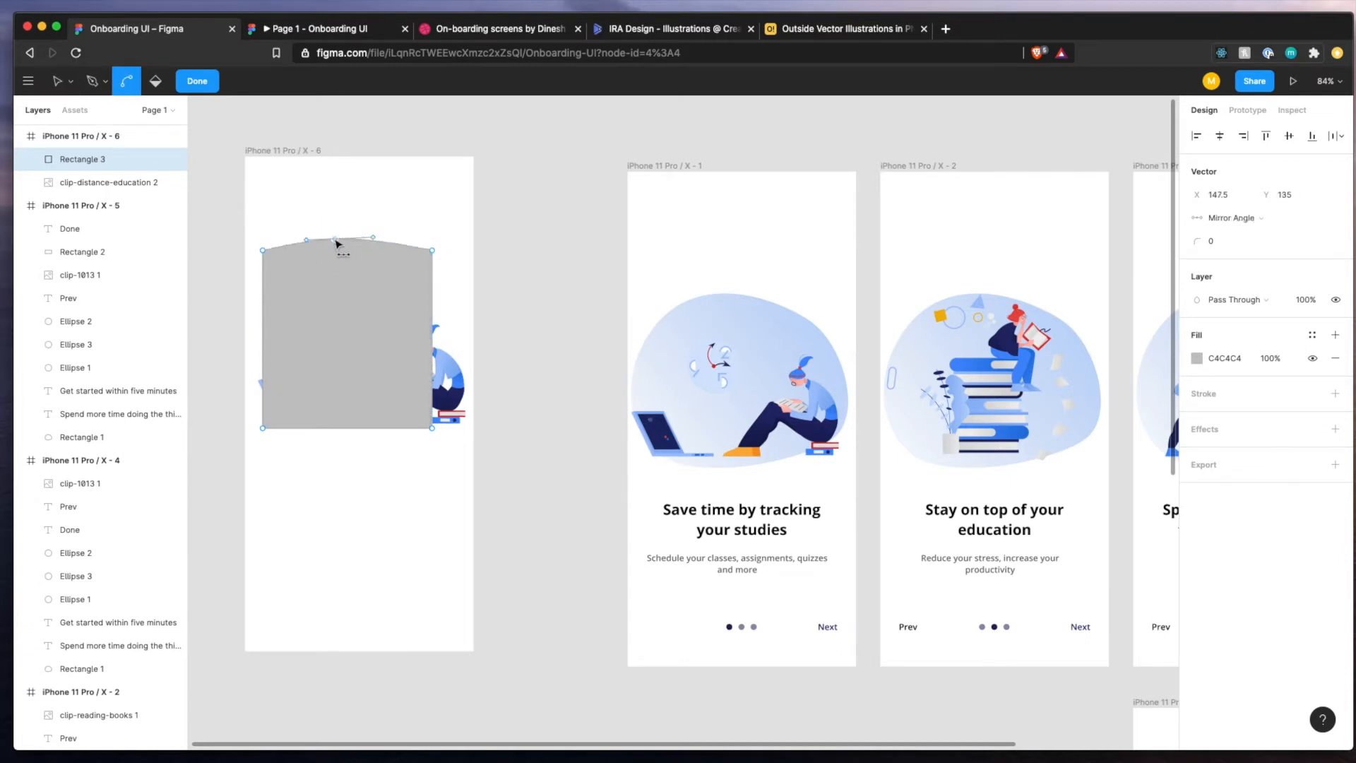
left_click_drag(305, 238, 224, 212)
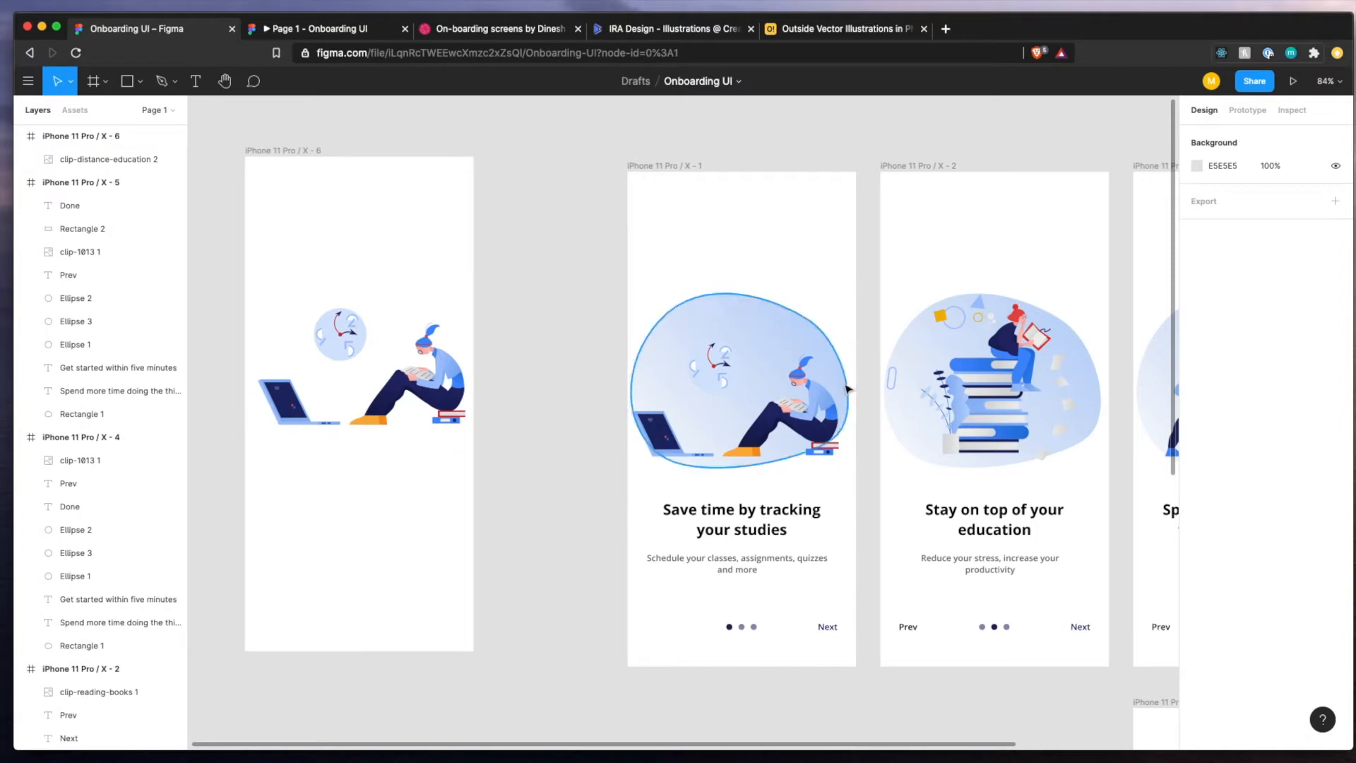
left_click(740, 381)
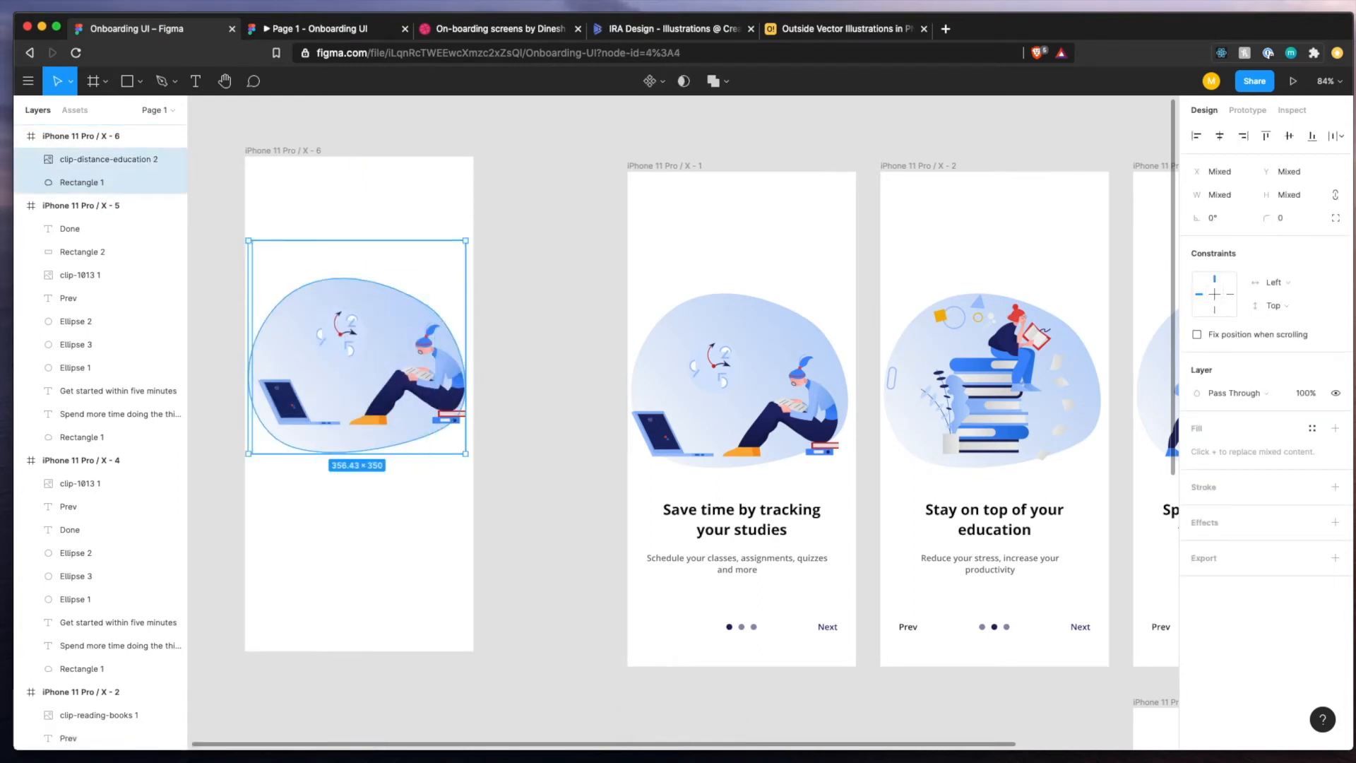
mouse_move(458, 470)
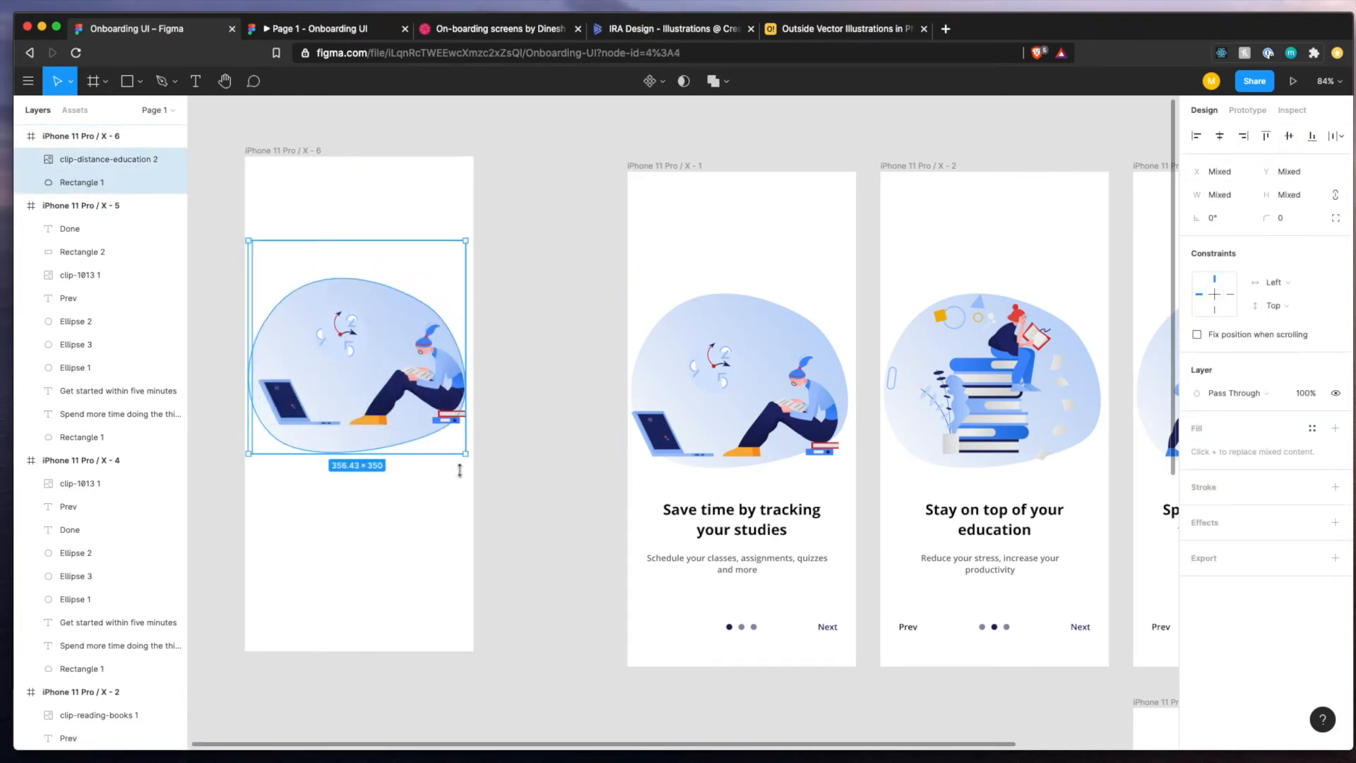
mouse_move(370, 364)
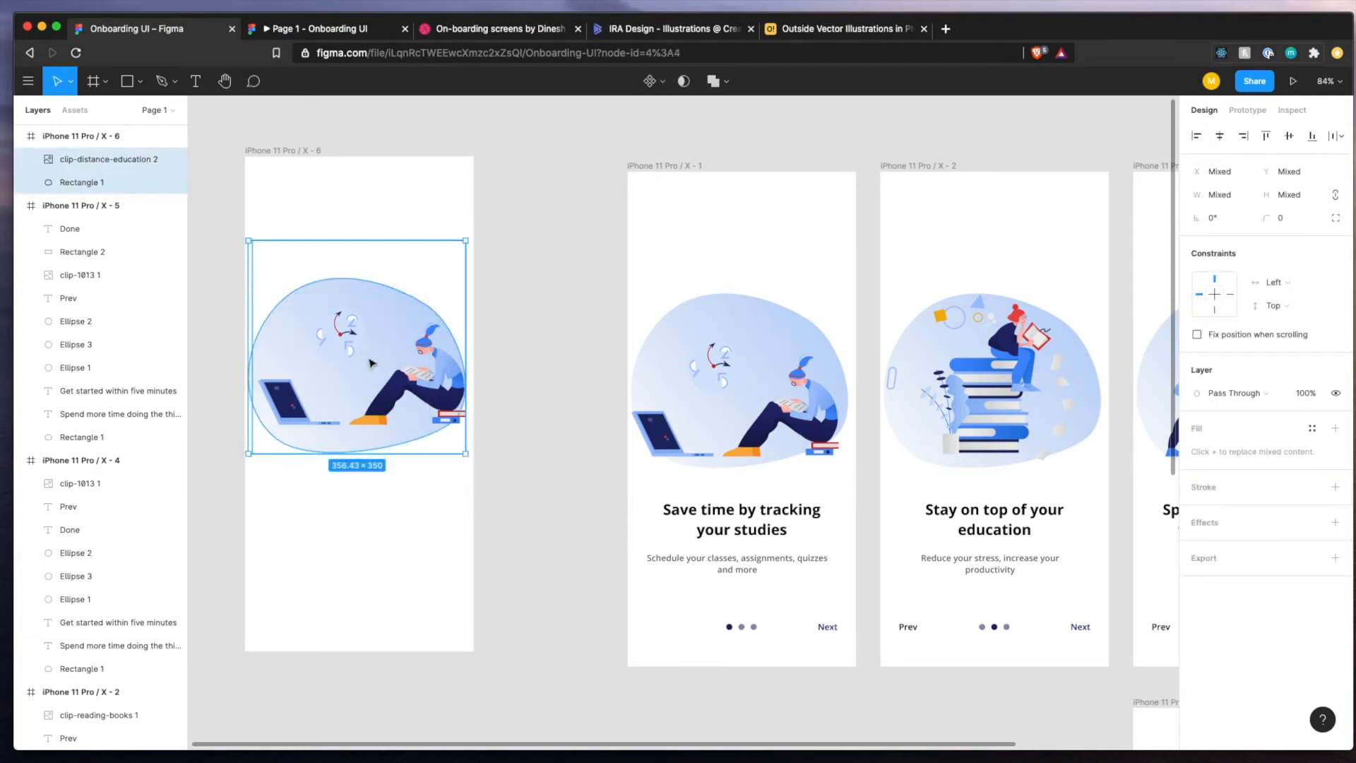
left_click(399, 546)
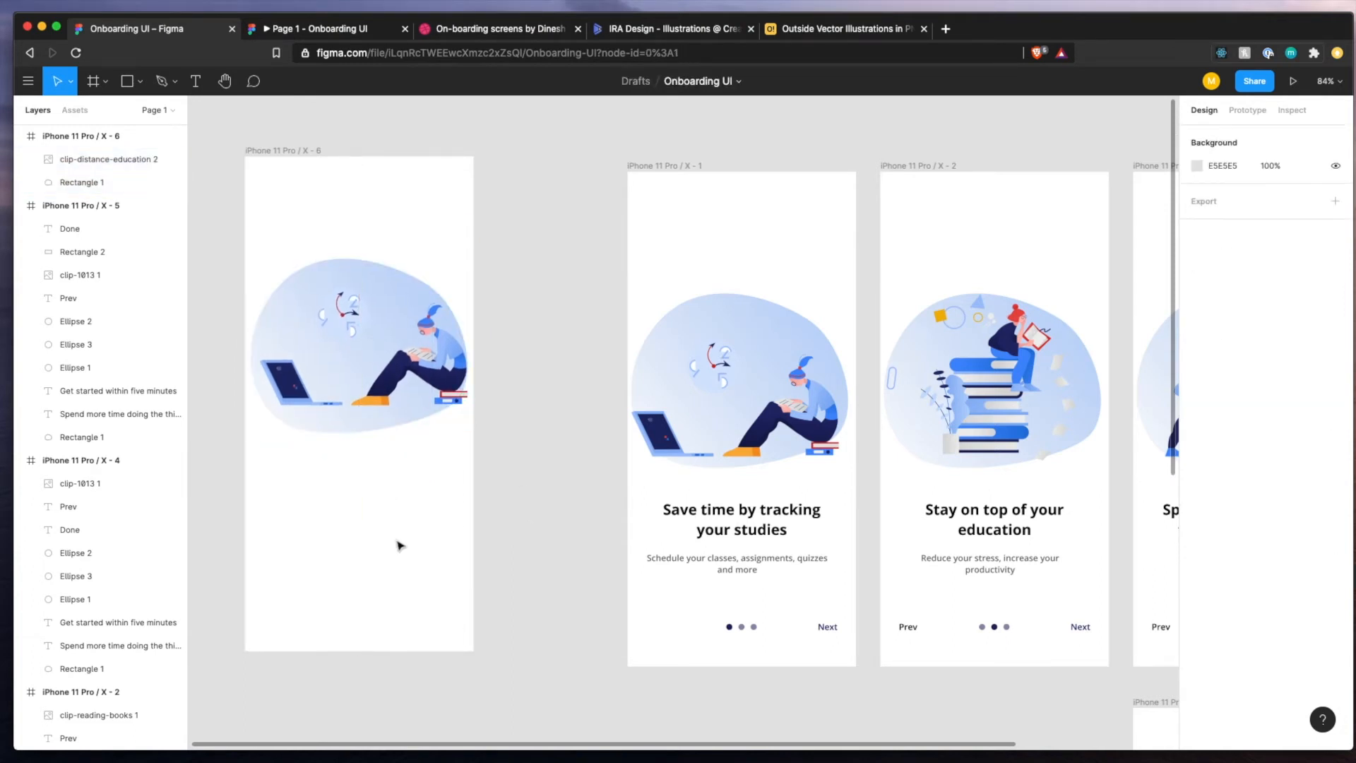
Add the heading 'Save time by tracking your studies', enlarged and bold.
left_click(195, 80)
type("Save time by tracking your studies")
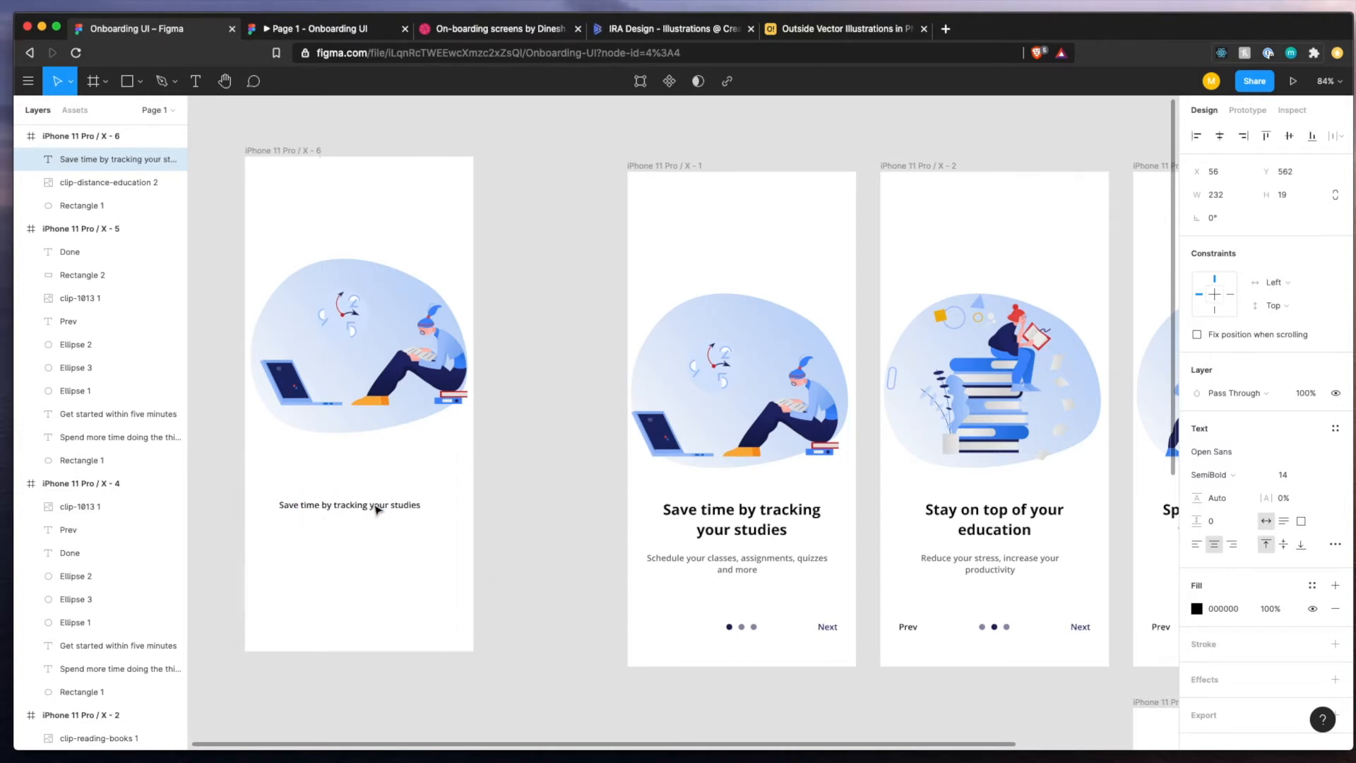
left_click(741, 519)
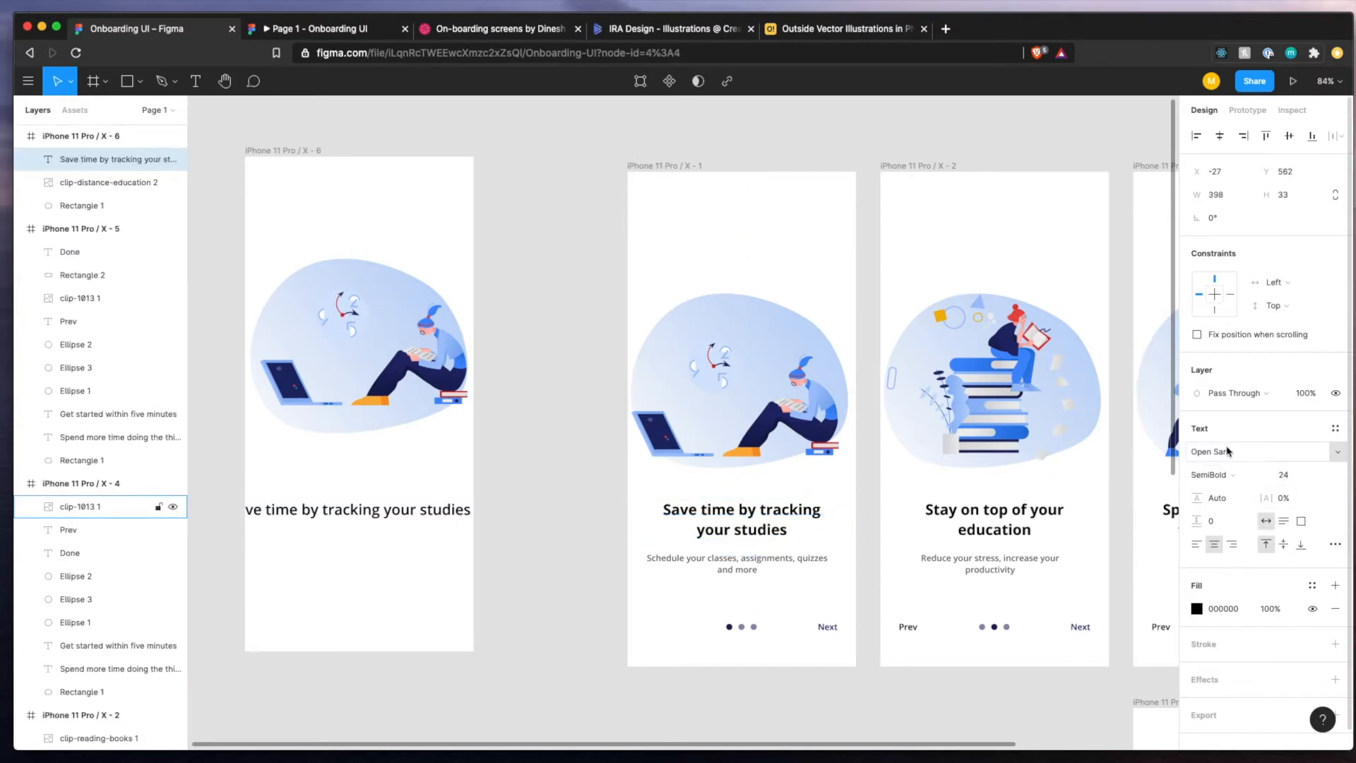
left_click(357, 509)
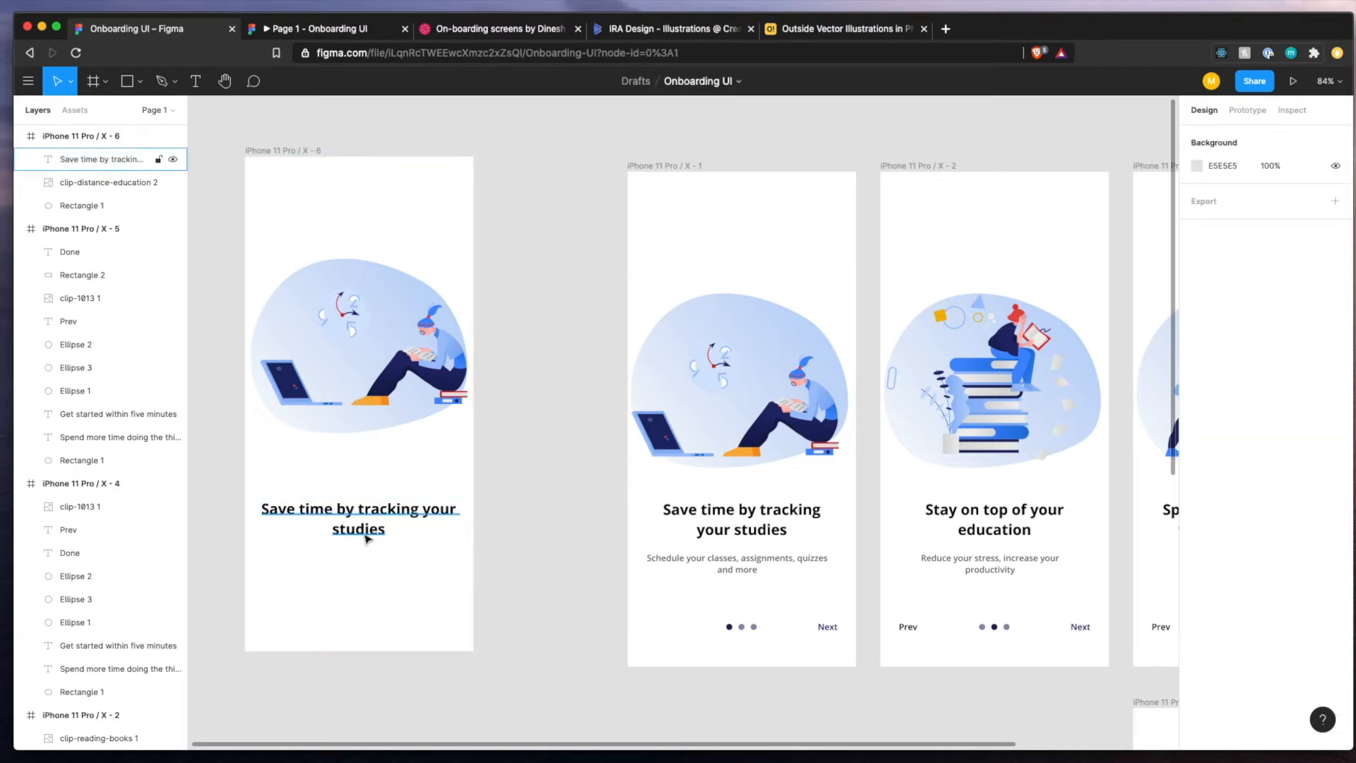
left_click(359, 519)
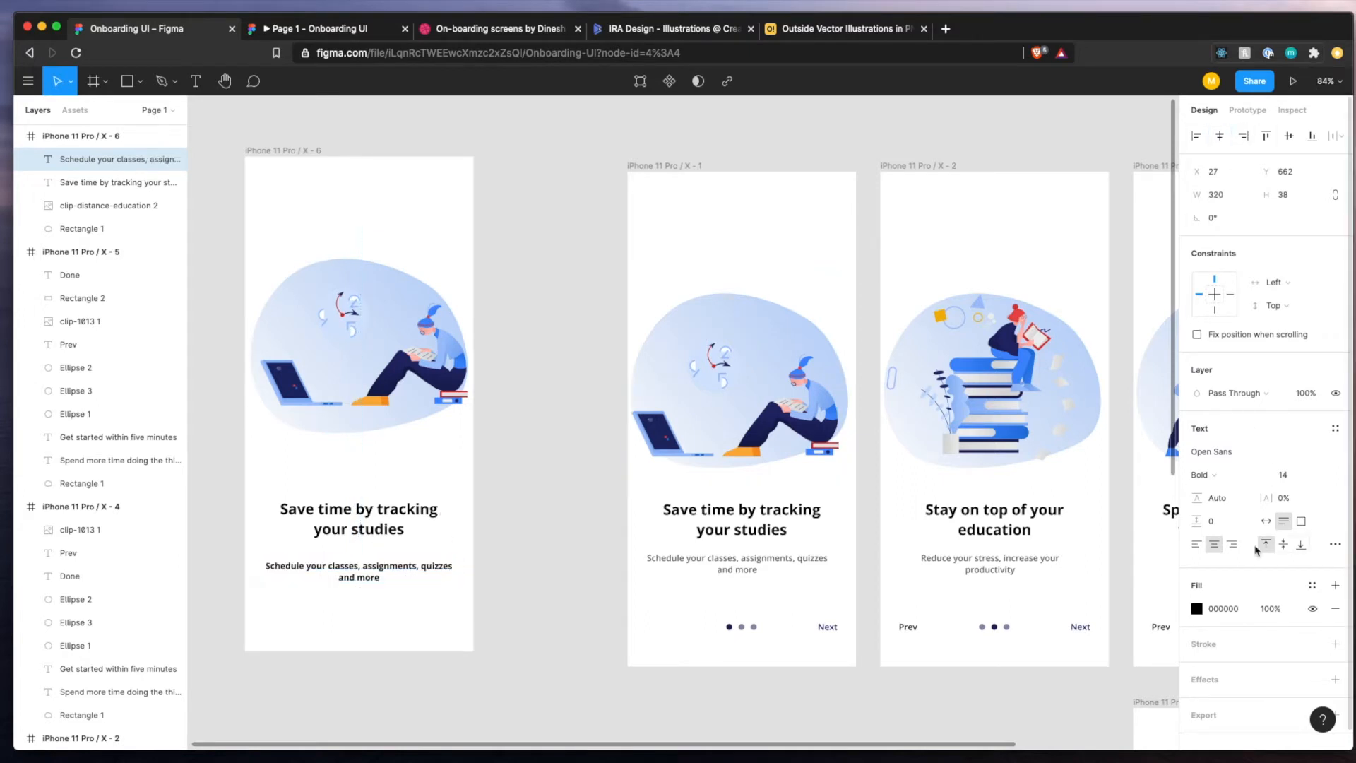
Style the subtitle with #666666 fill and SemiBold weight, centered under the heading.
left_click(1197, 608)
type("666666")
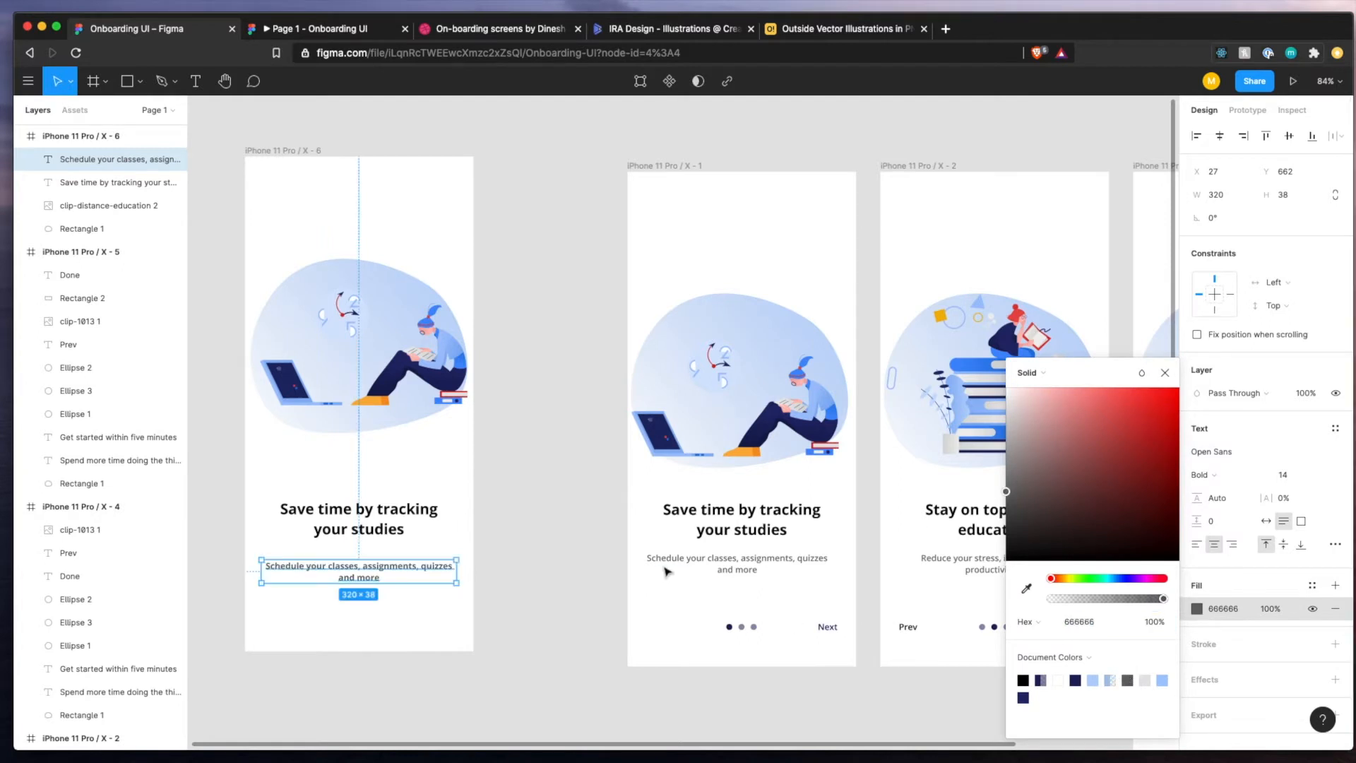
left_click(1165, 372)
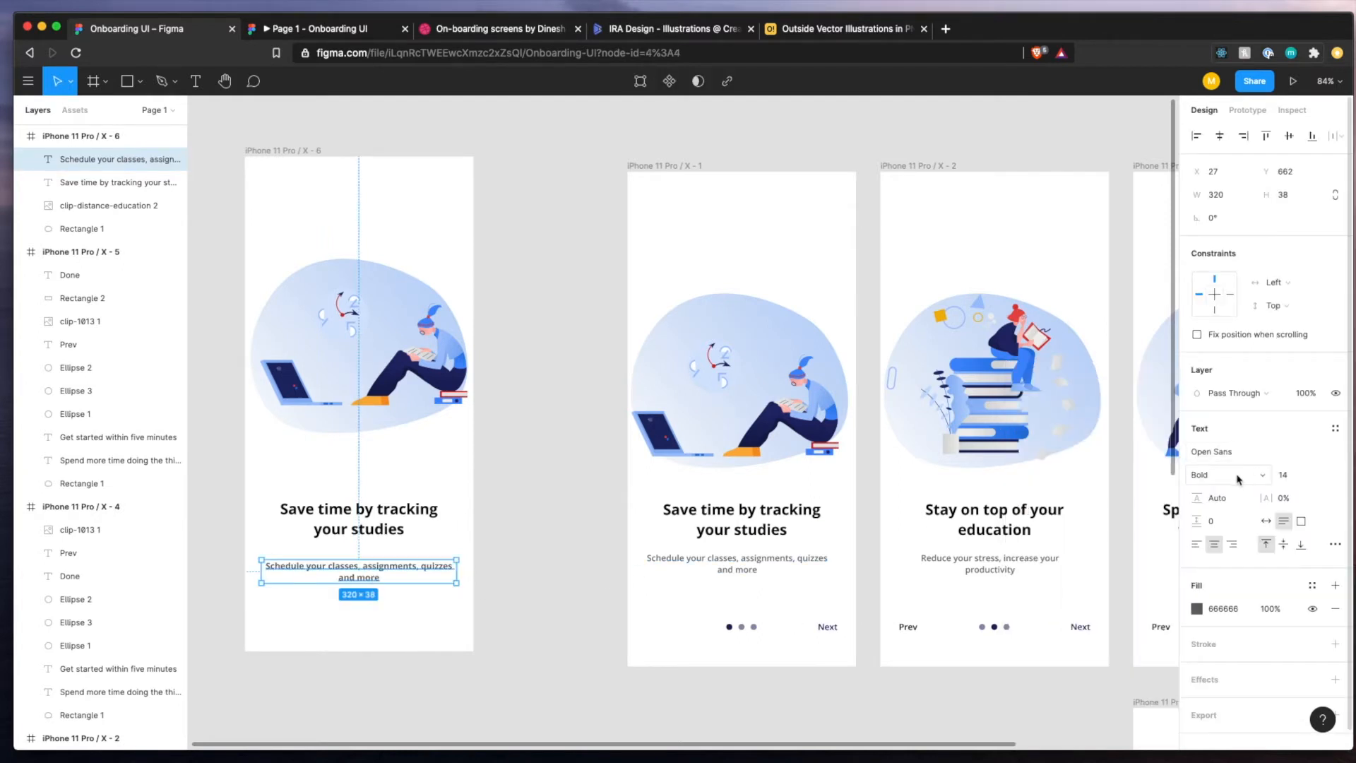
left_click(1219, 474)
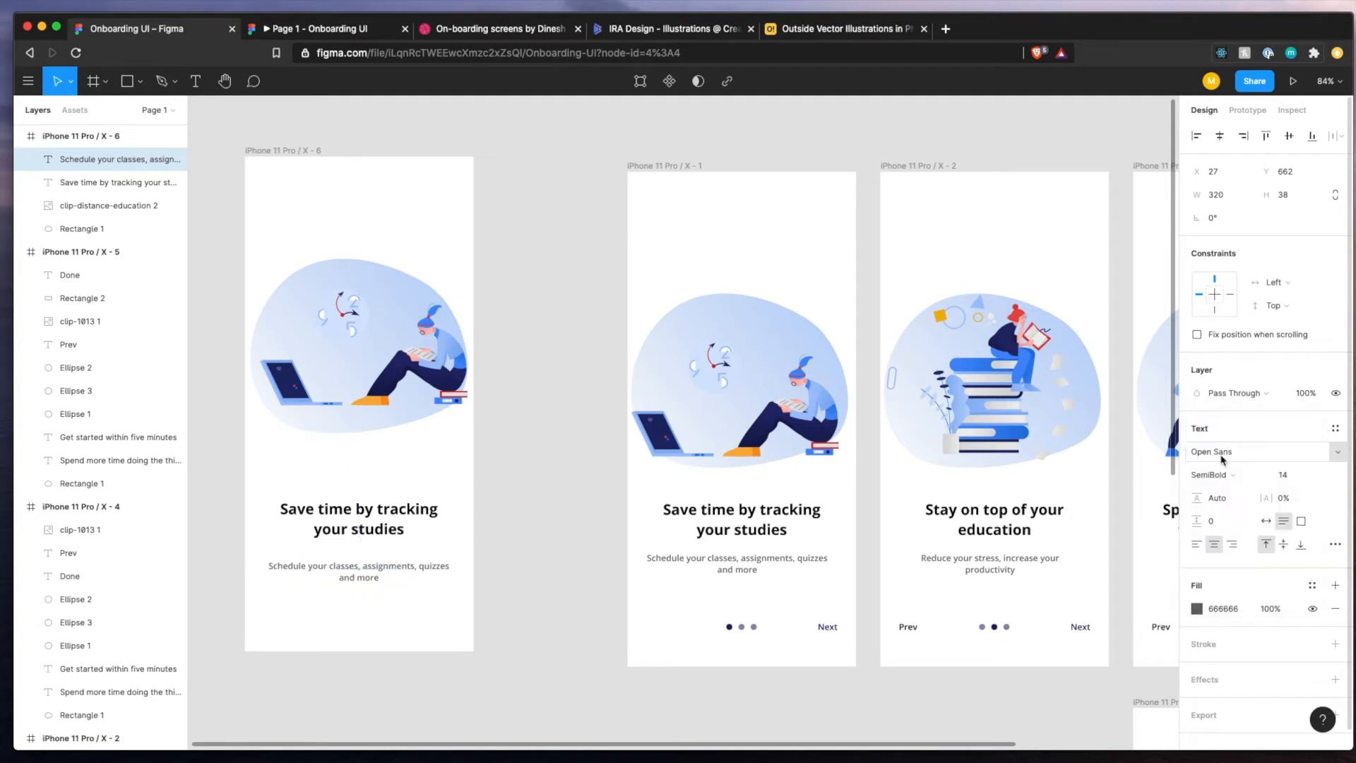
left_click(358, 571)
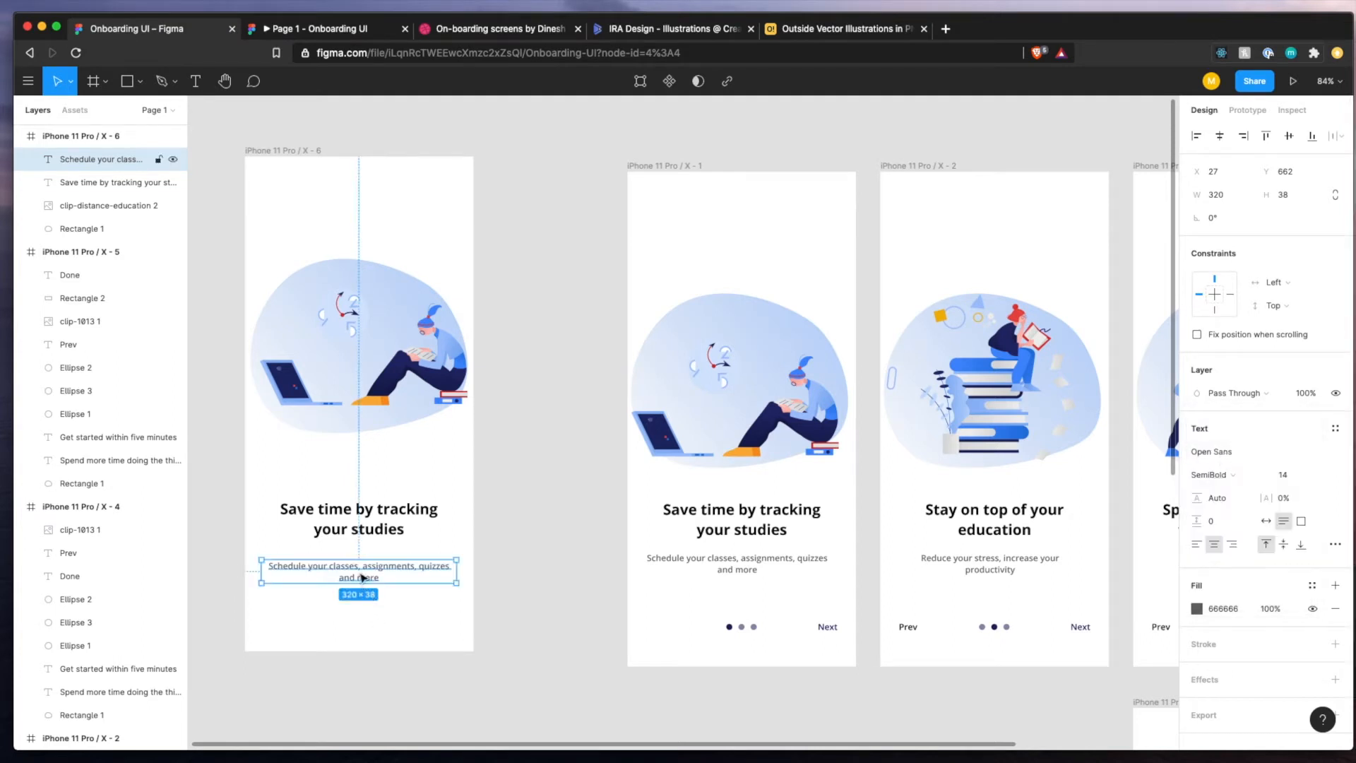
left_click(389, 624)
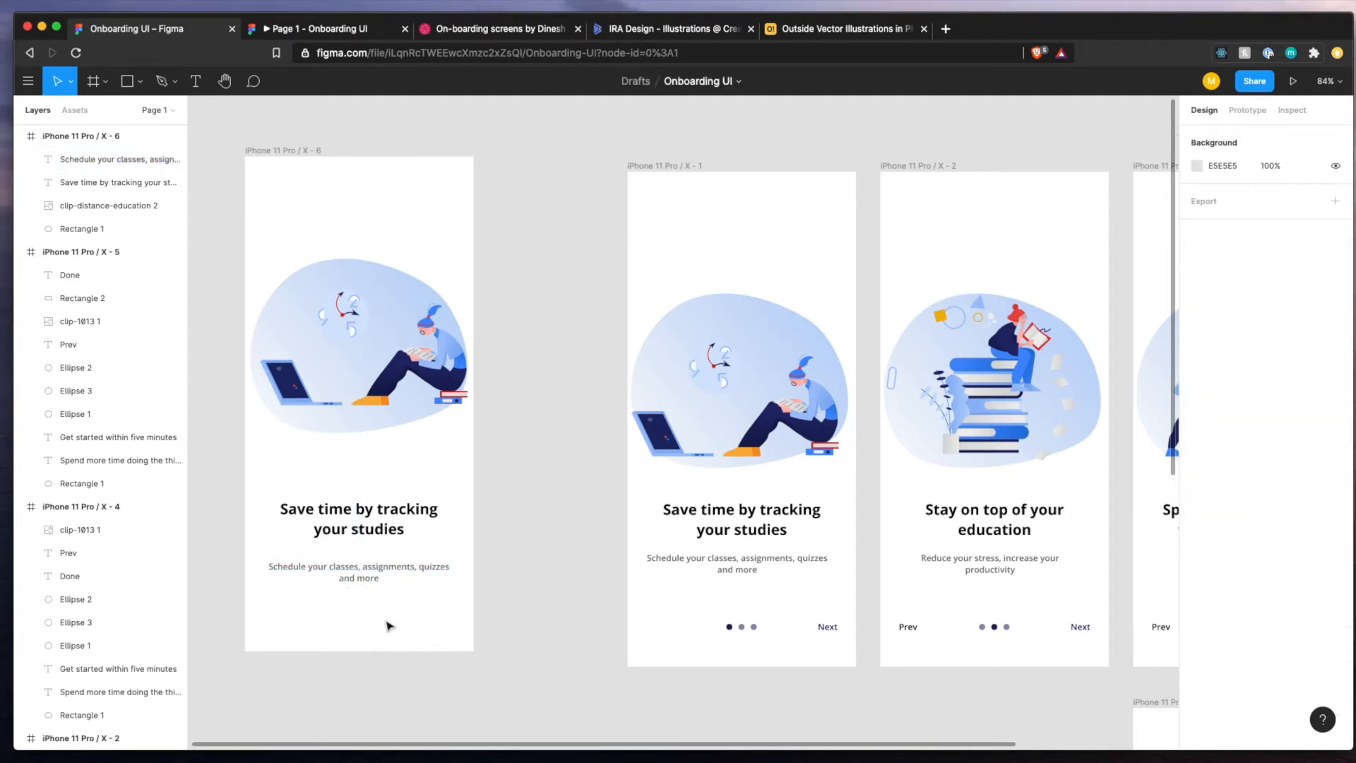
left_click(358, 327)
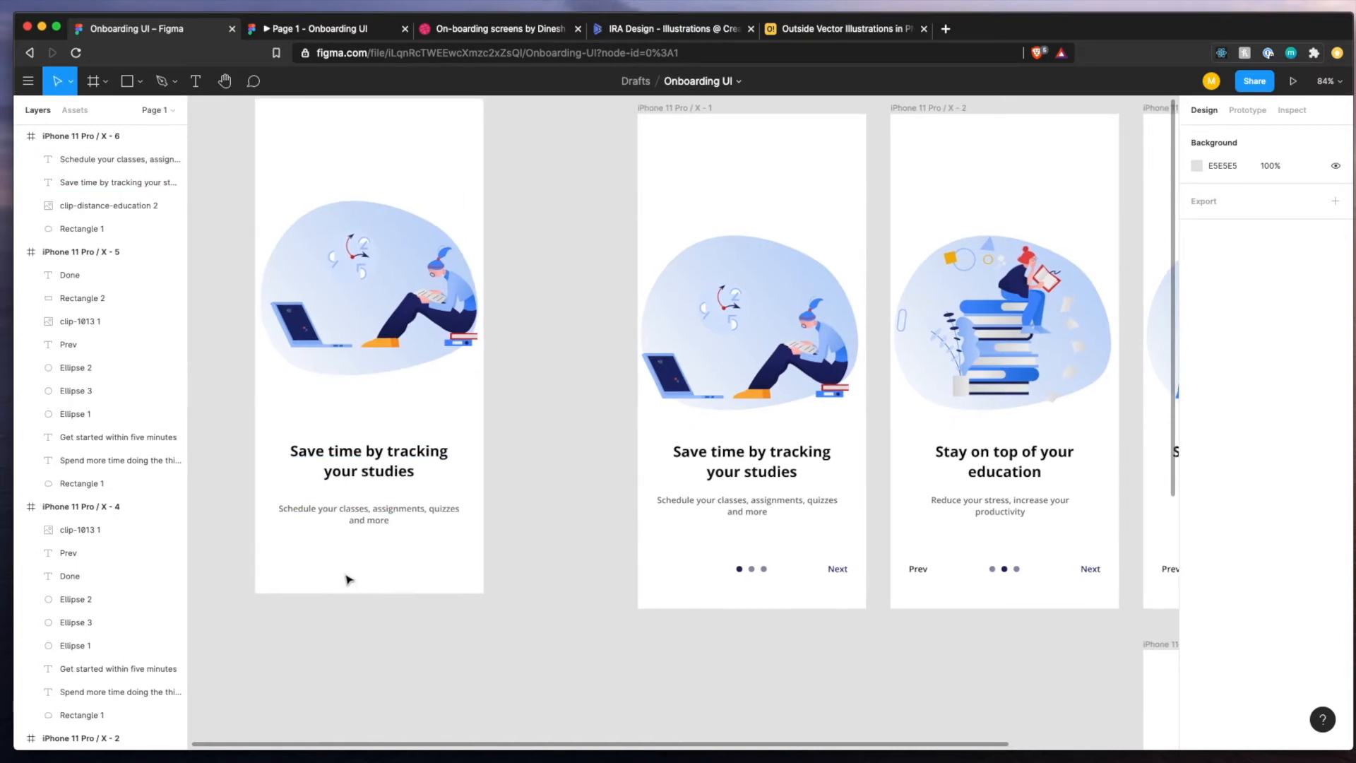
mouse_move(746, 582)
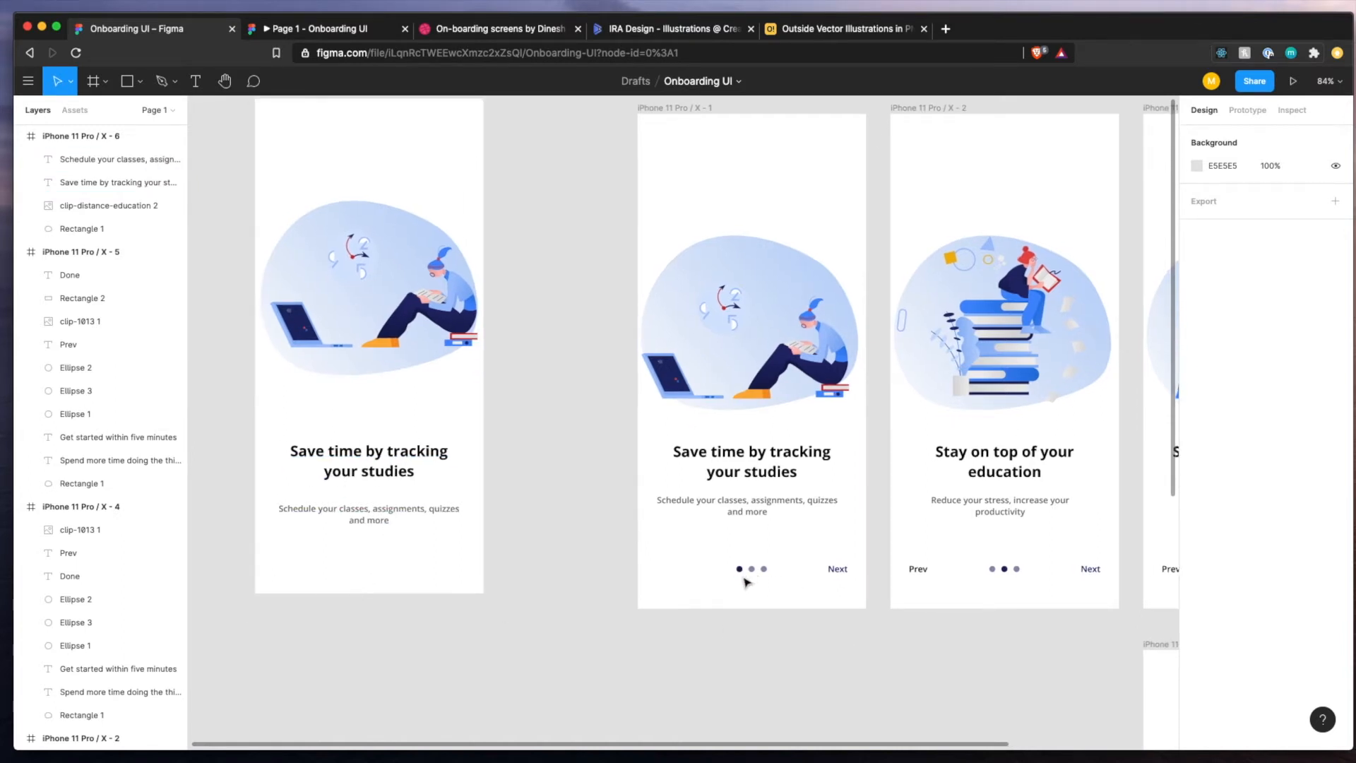
Draw a small pagination dot near the screen bottom with a dark navy fill.
left_click(125, 81)
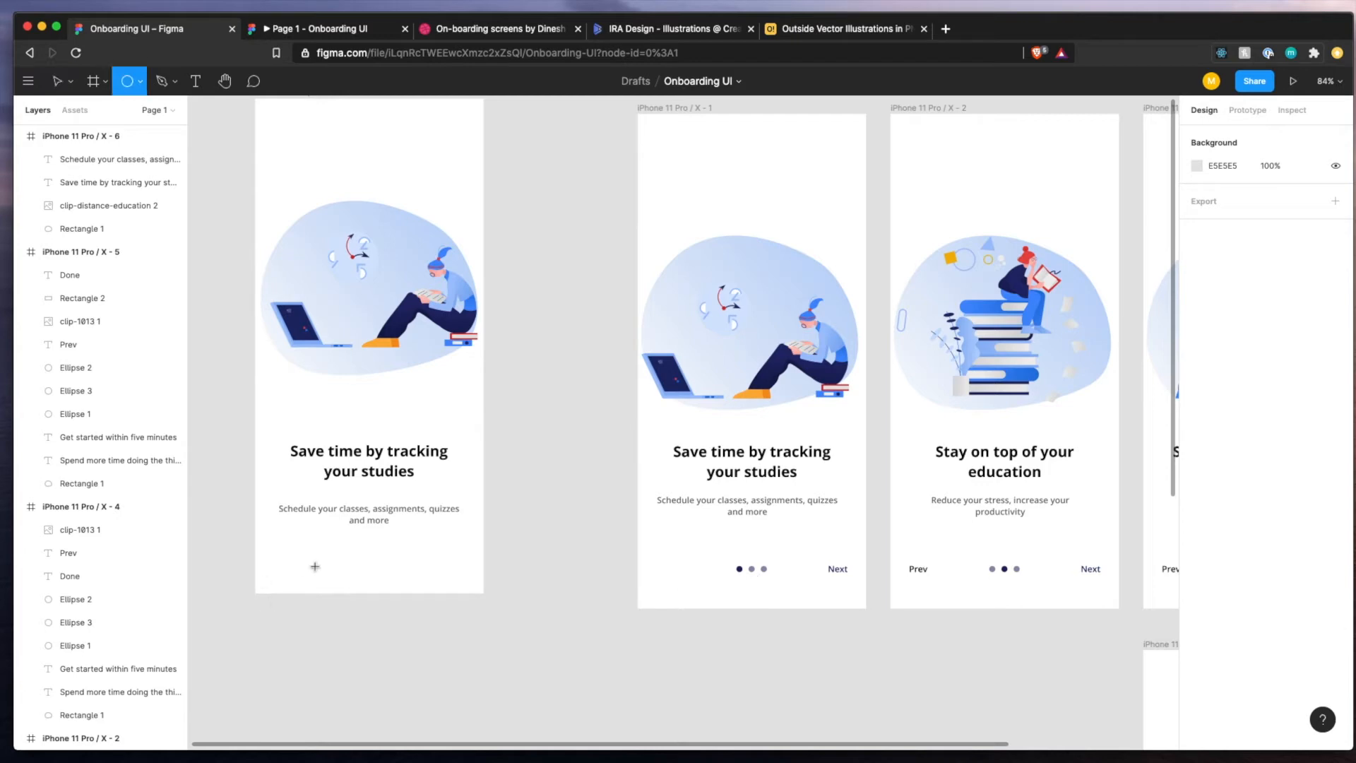
left_click(313, 566)
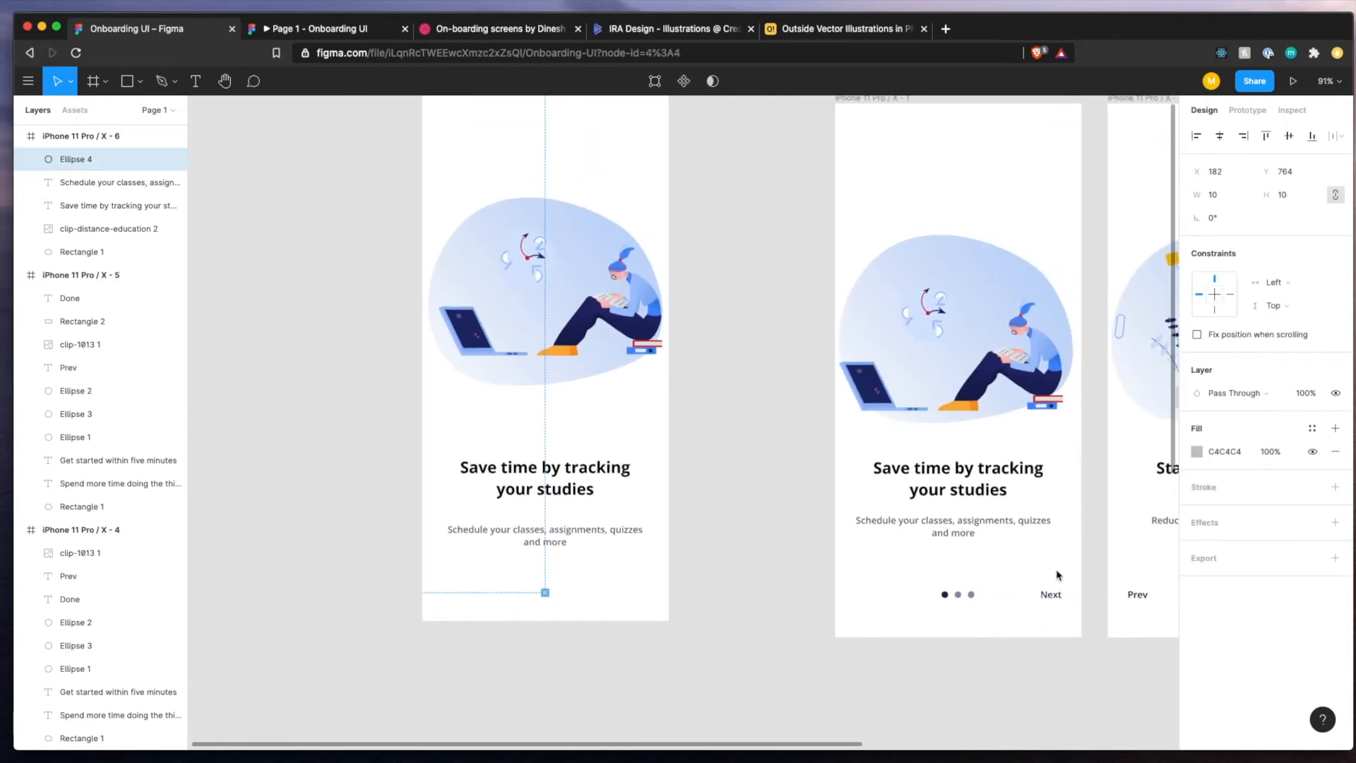
left_click(1197, 451)
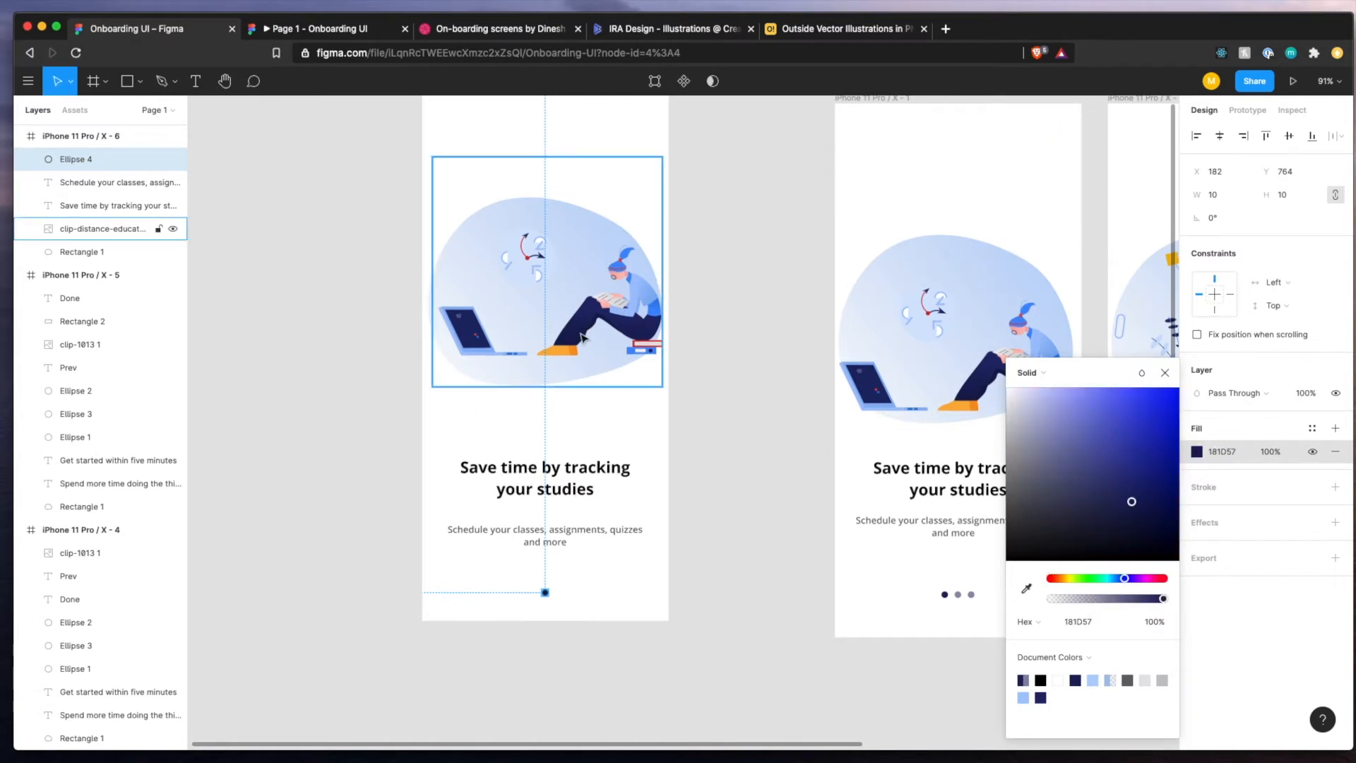
left_click(1026, 589)
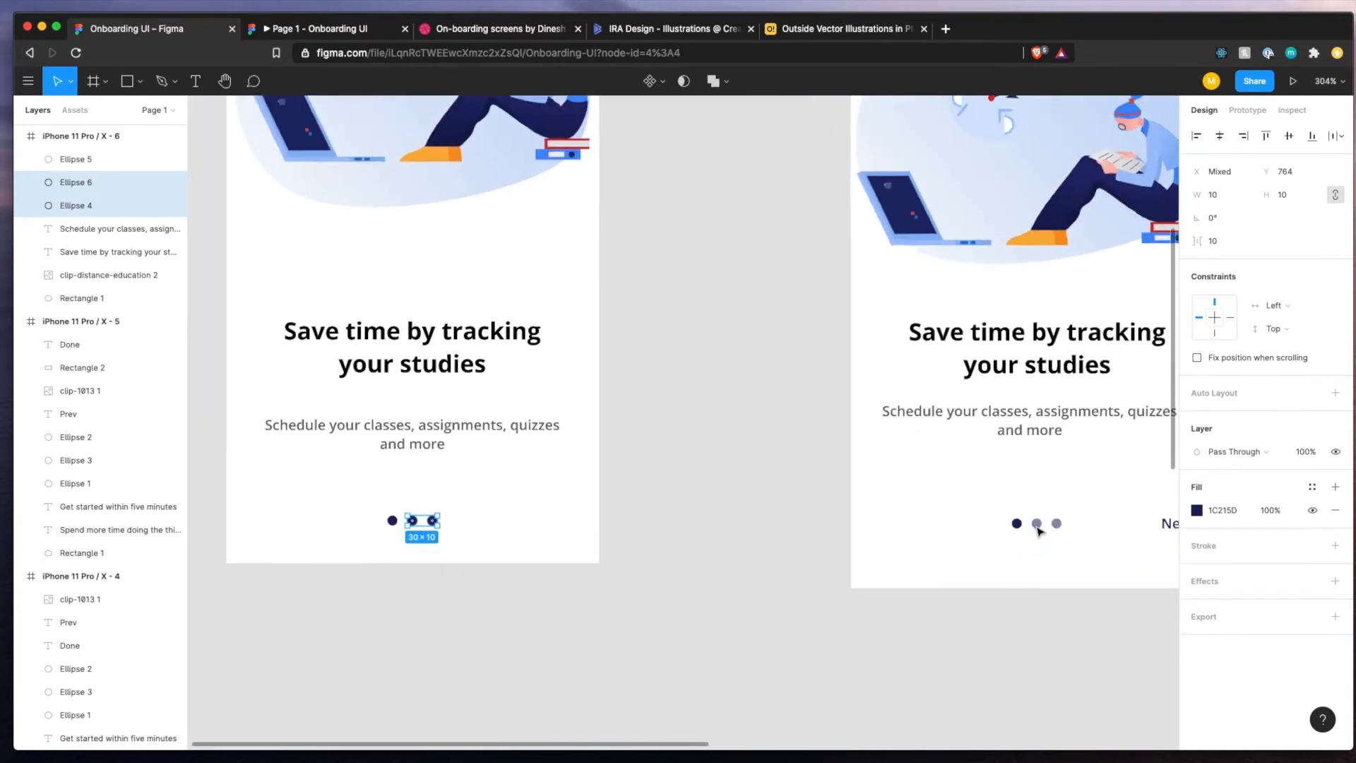
scroll("up", 3)
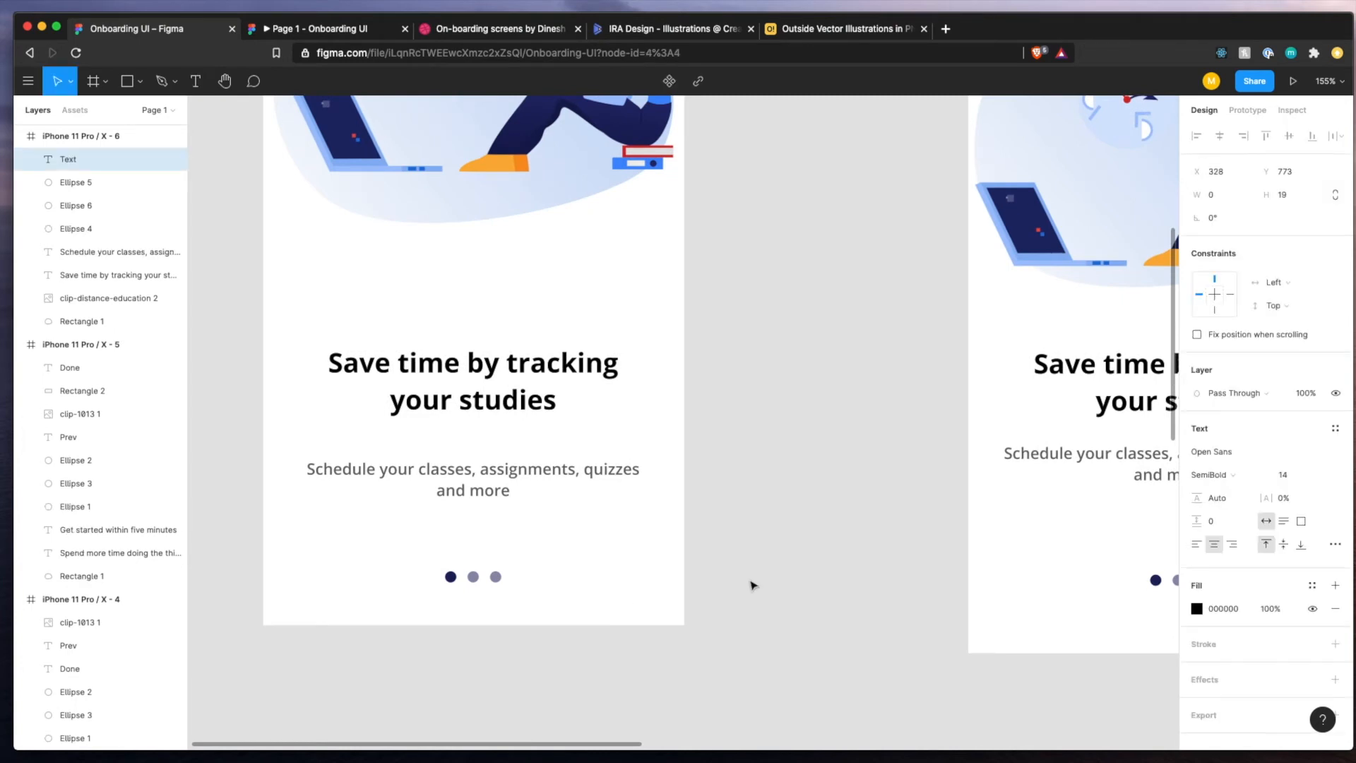
Add a 'Next' label beside the dots and adjust its colour.
left_click(631, 592)
type("Next")
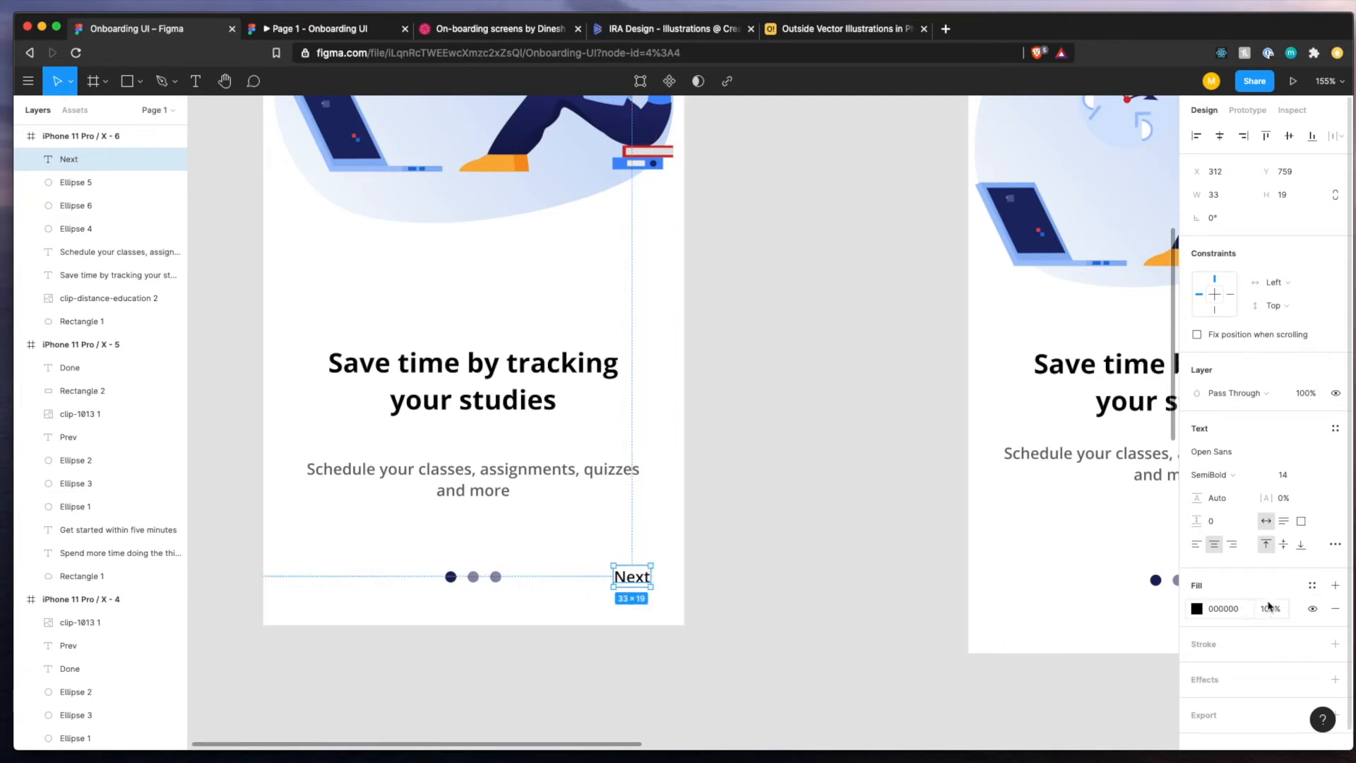
left_click(1196, 608)
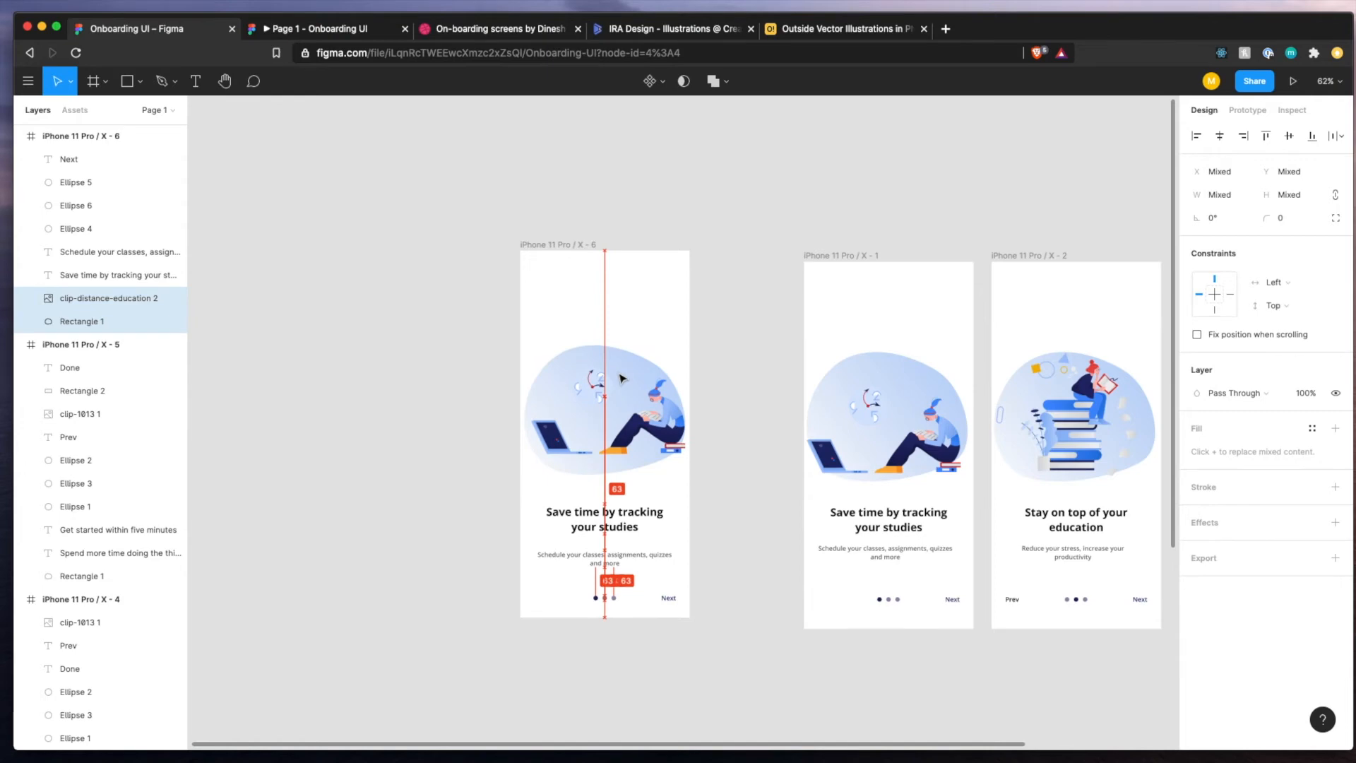
left_click(761, 459)
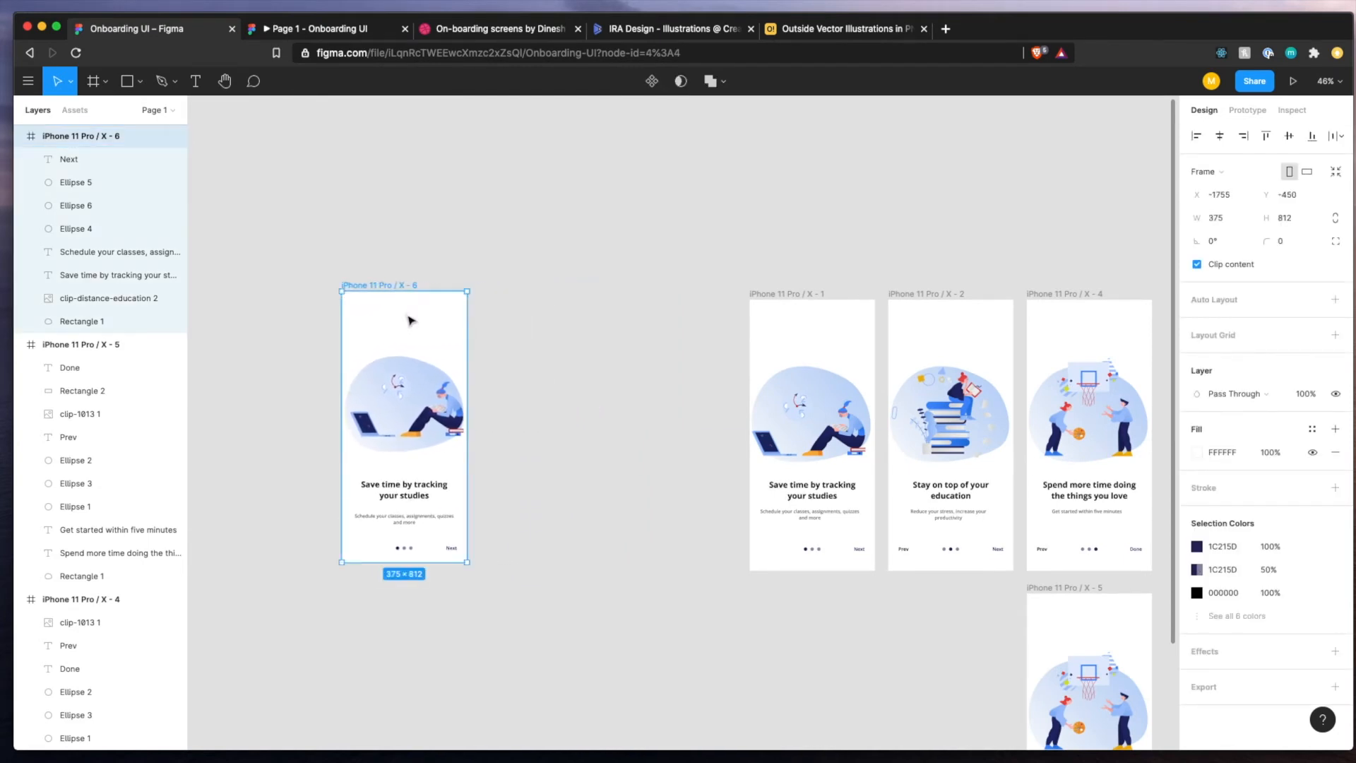
Duplicate the screen, paste an illustration into the copy, and edit the third heading.
key("cmd+v")
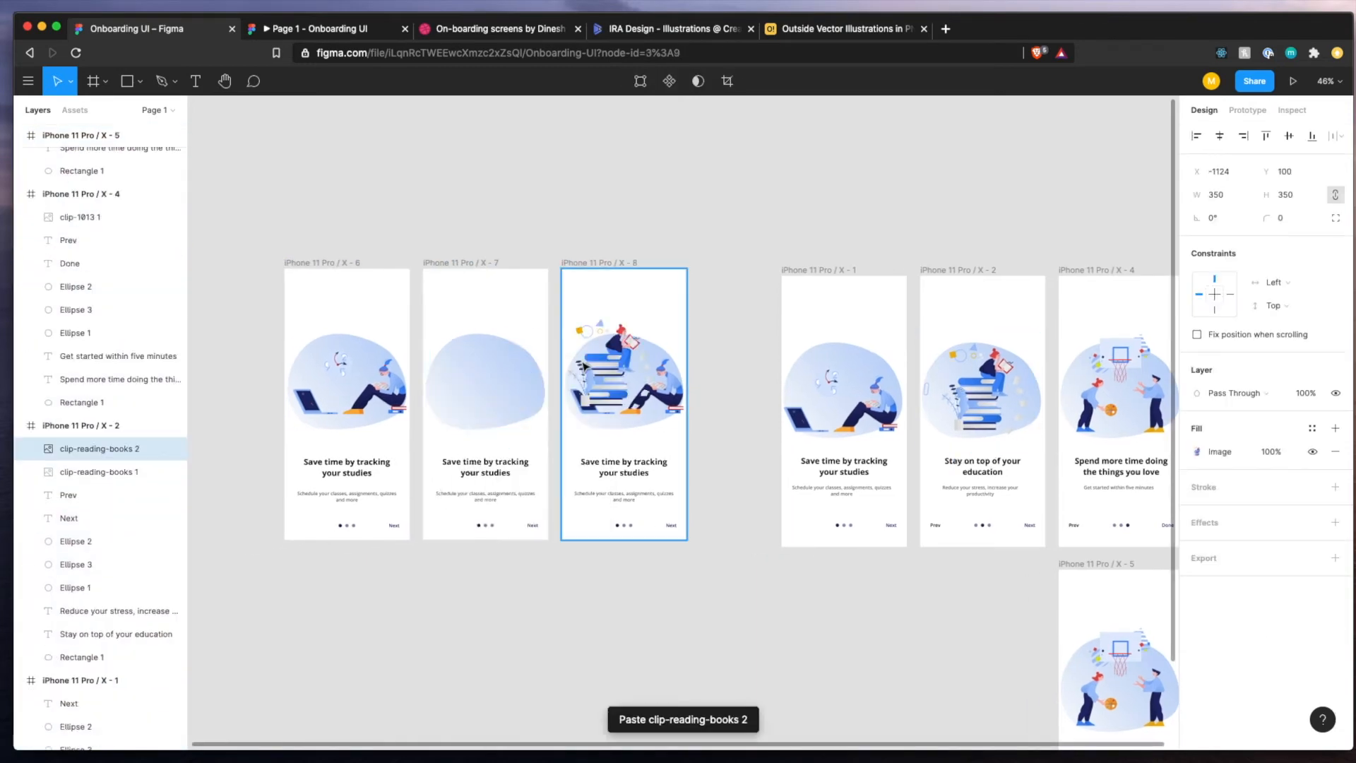
key("cmd+v")
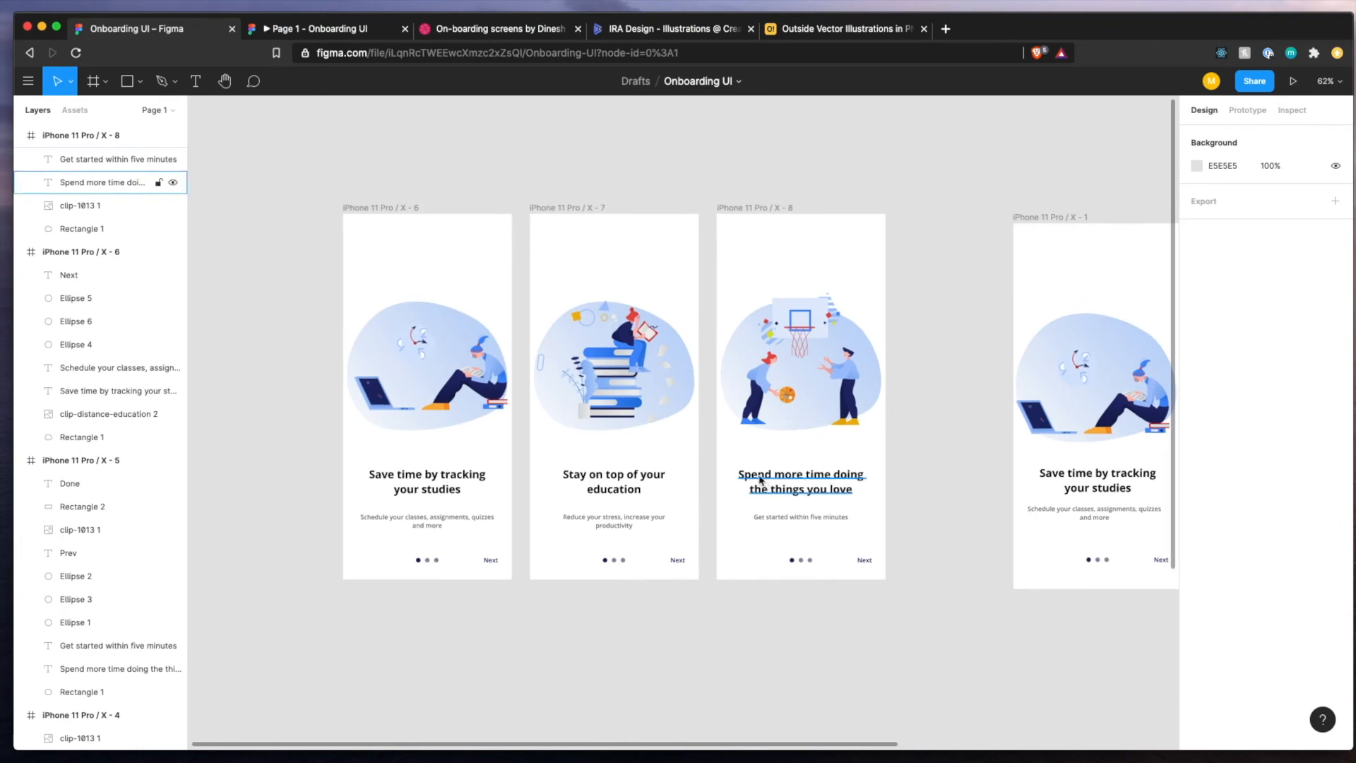
left_click(713, 583)
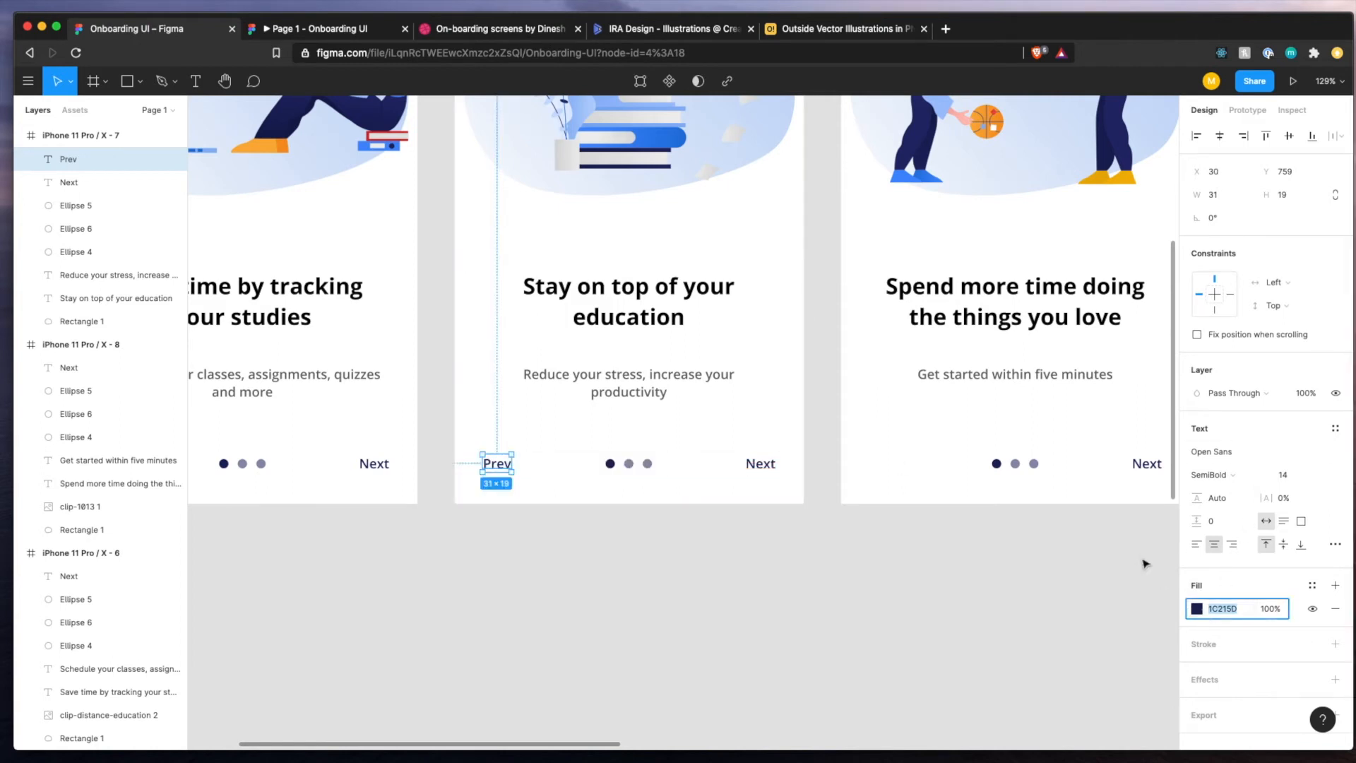
Recolour the Prev label and restyle the second screen's pagination dots.
left_click(1198, 608)
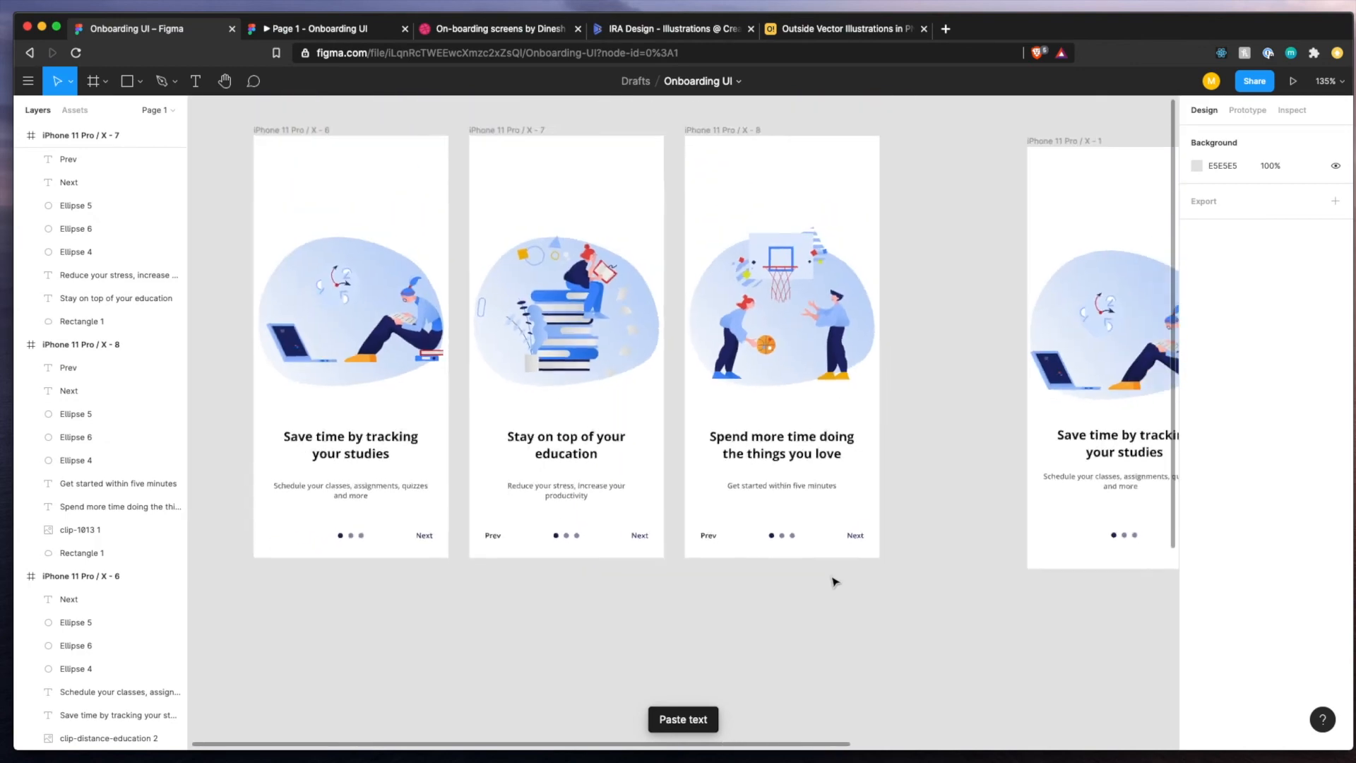
left_click(556, 536)
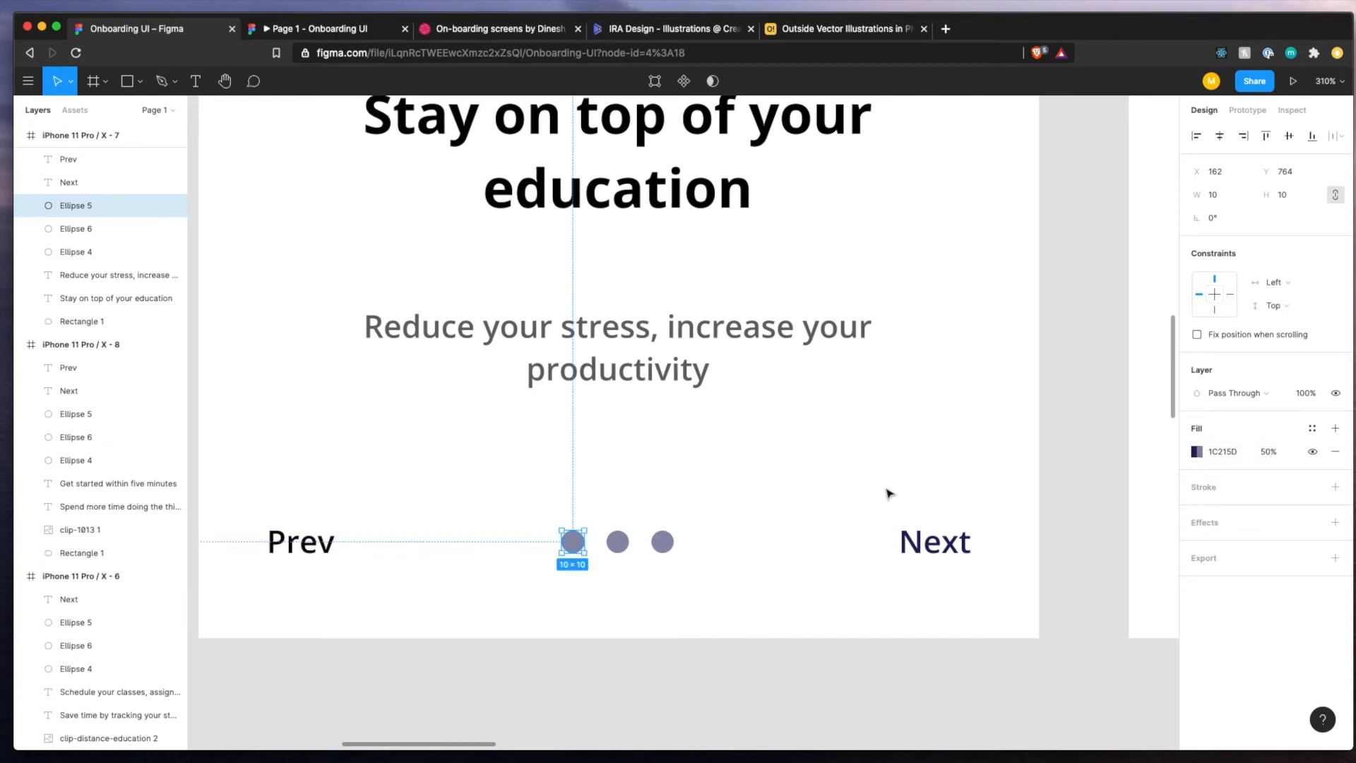
left_click(616, 541)
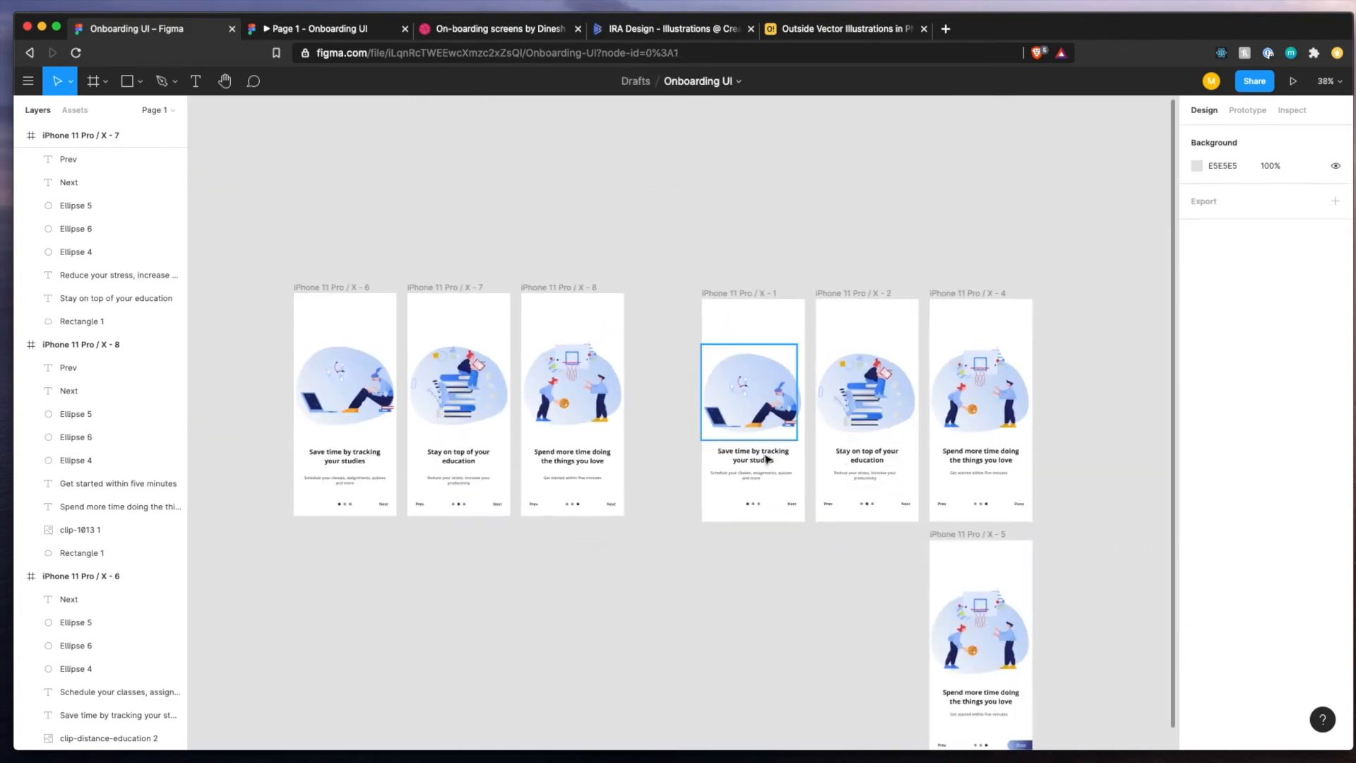
scroll("up", 3)
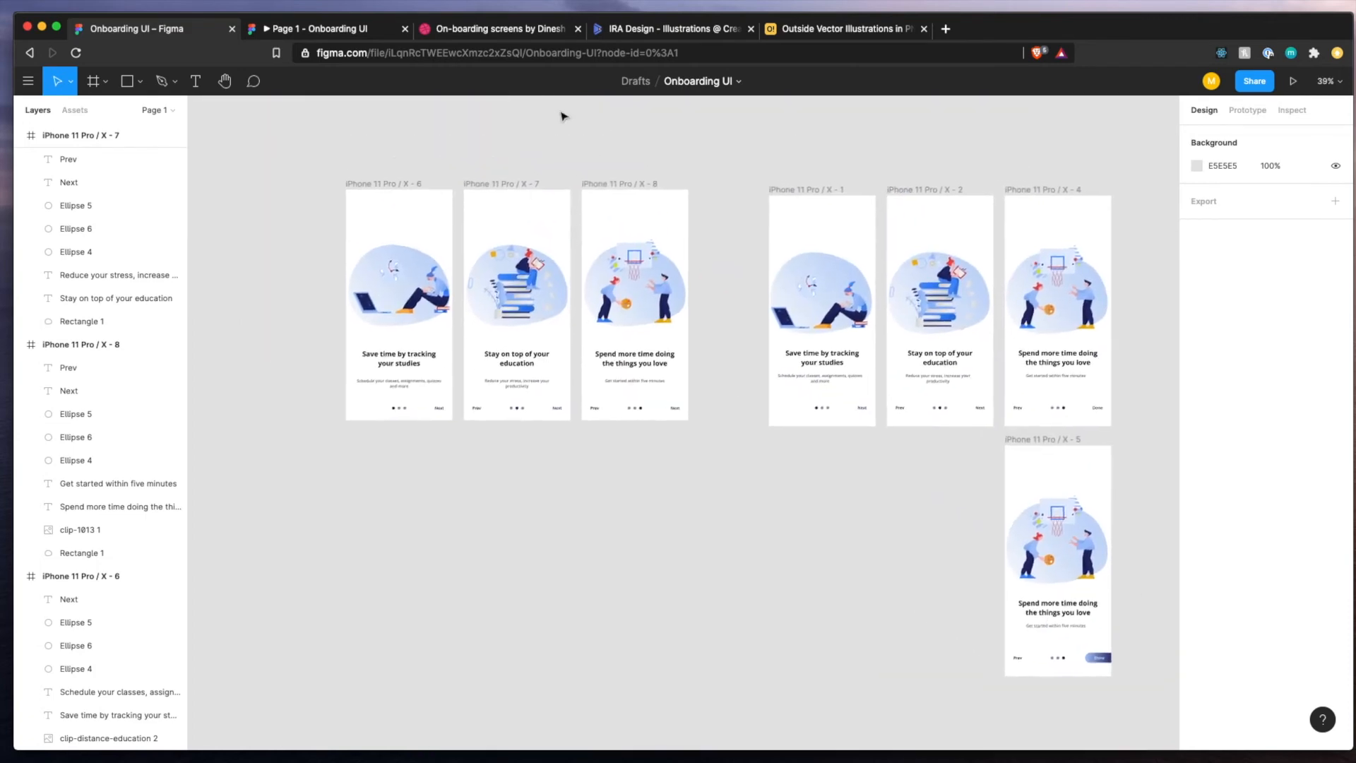
Duplicate the third screen, select its Next link, and enter the value 15.
key("cmd+v")
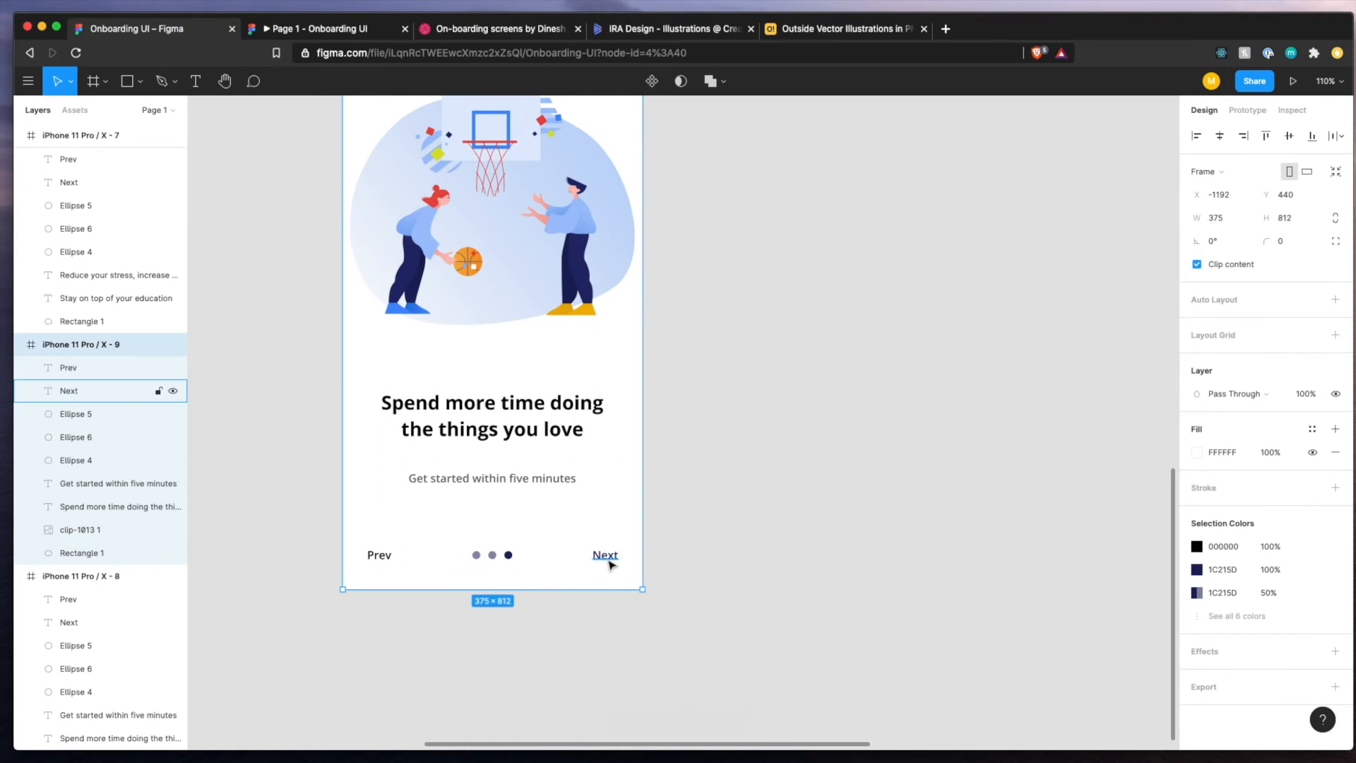
left_click(605, 554)
type("Done")
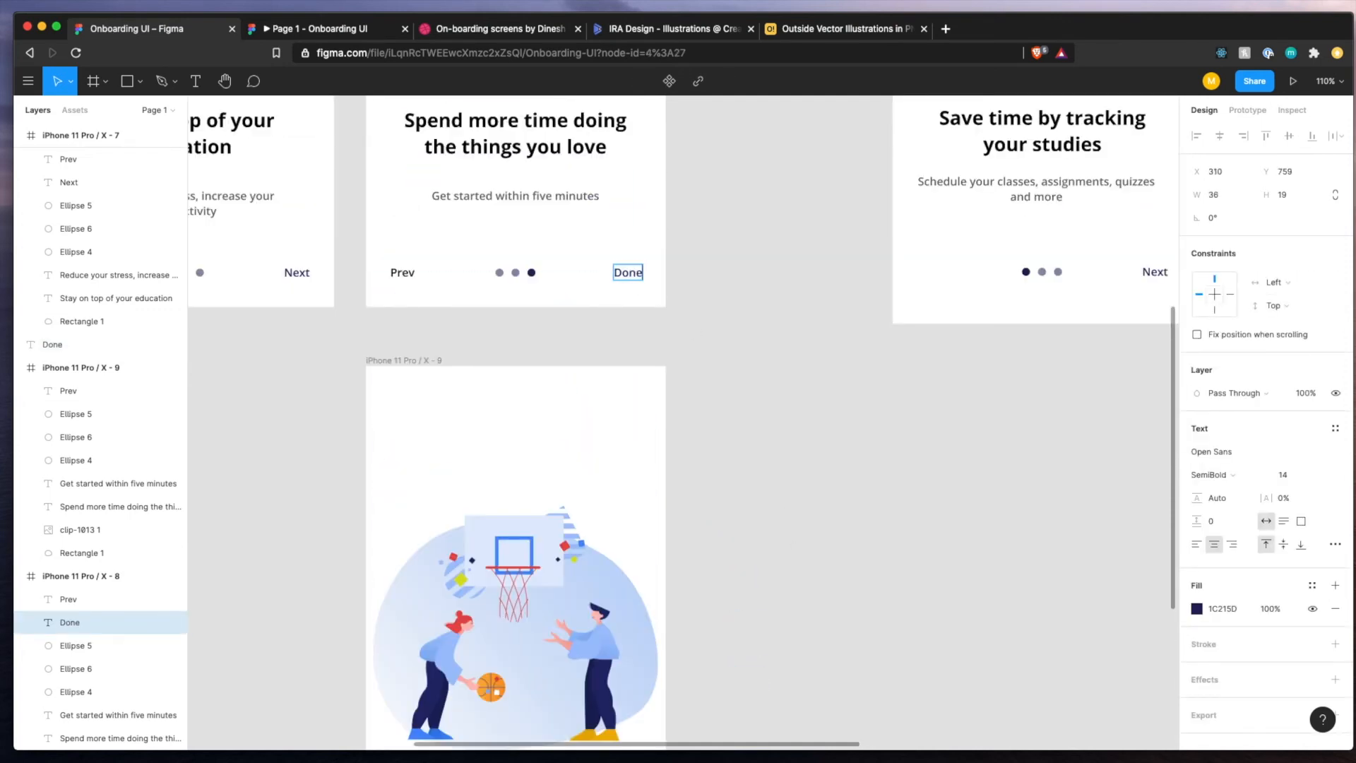
scroll("down", 3)
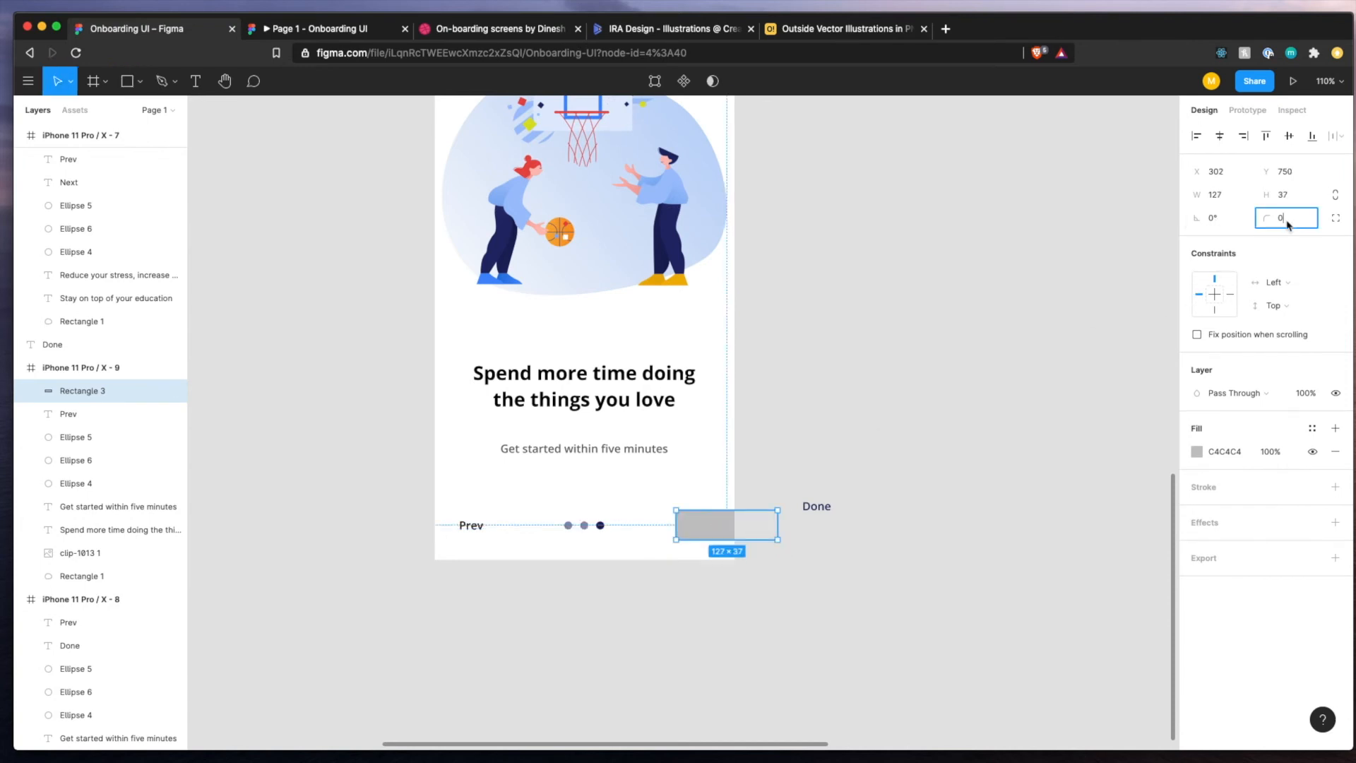
type("15")
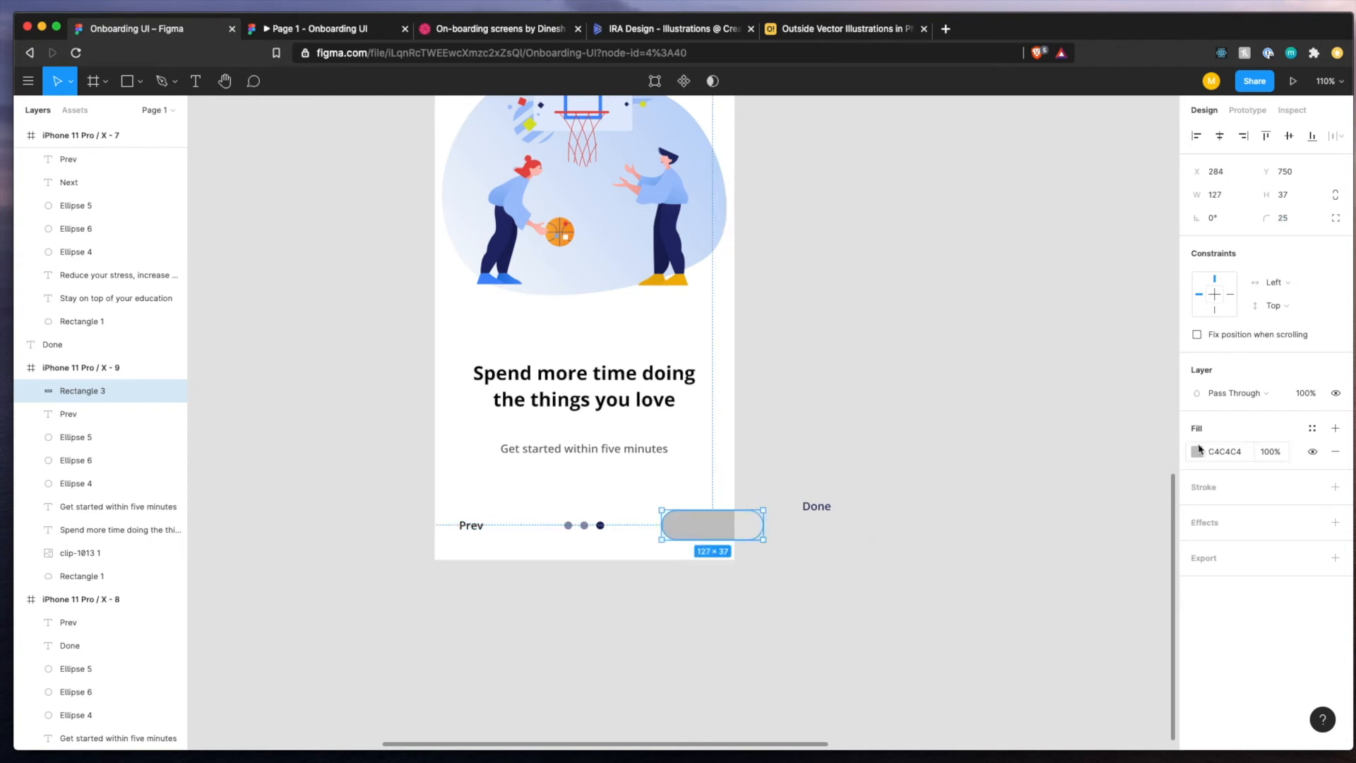
Give Frame X - 9's button a light-blue-to-navy Linear gradient and position the Done label on it.
left_click(1198, 450)
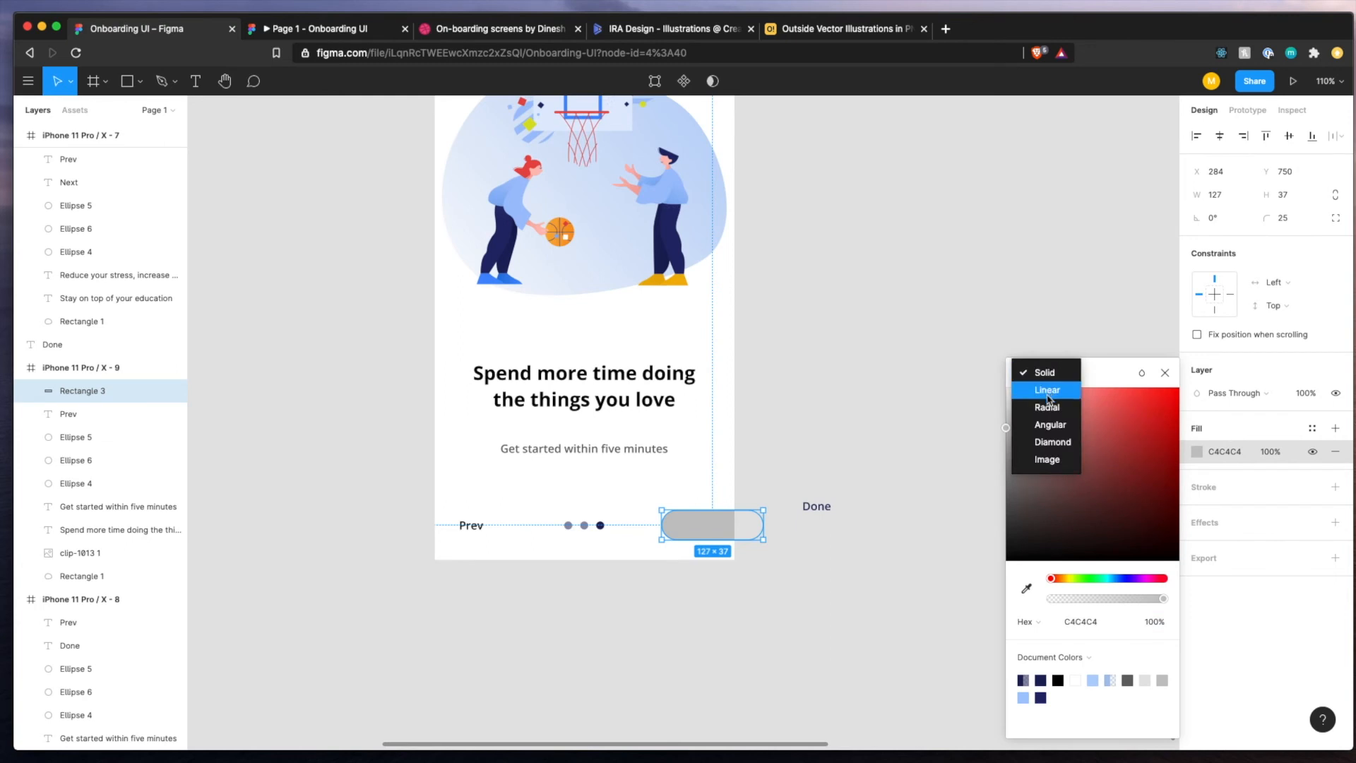
left_click(1047, 389)
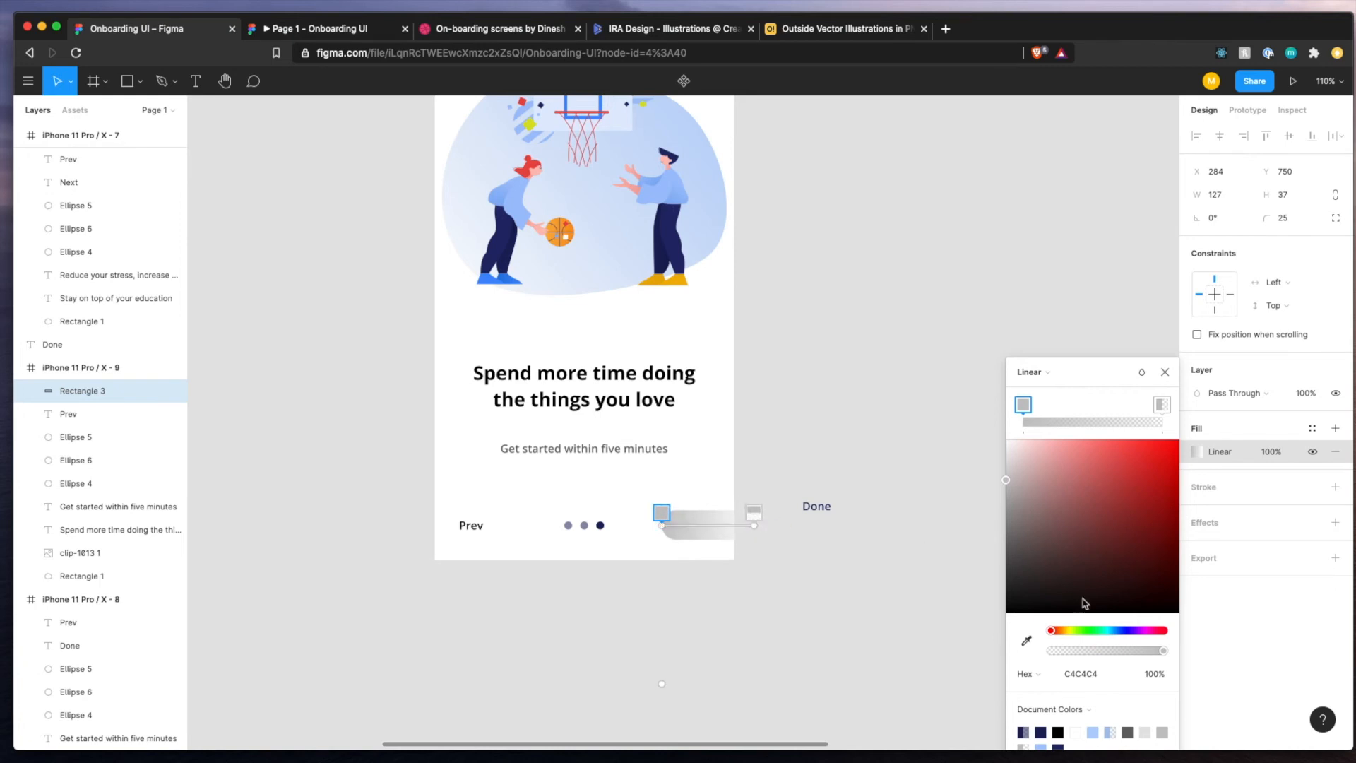
left_click(1026, 641)
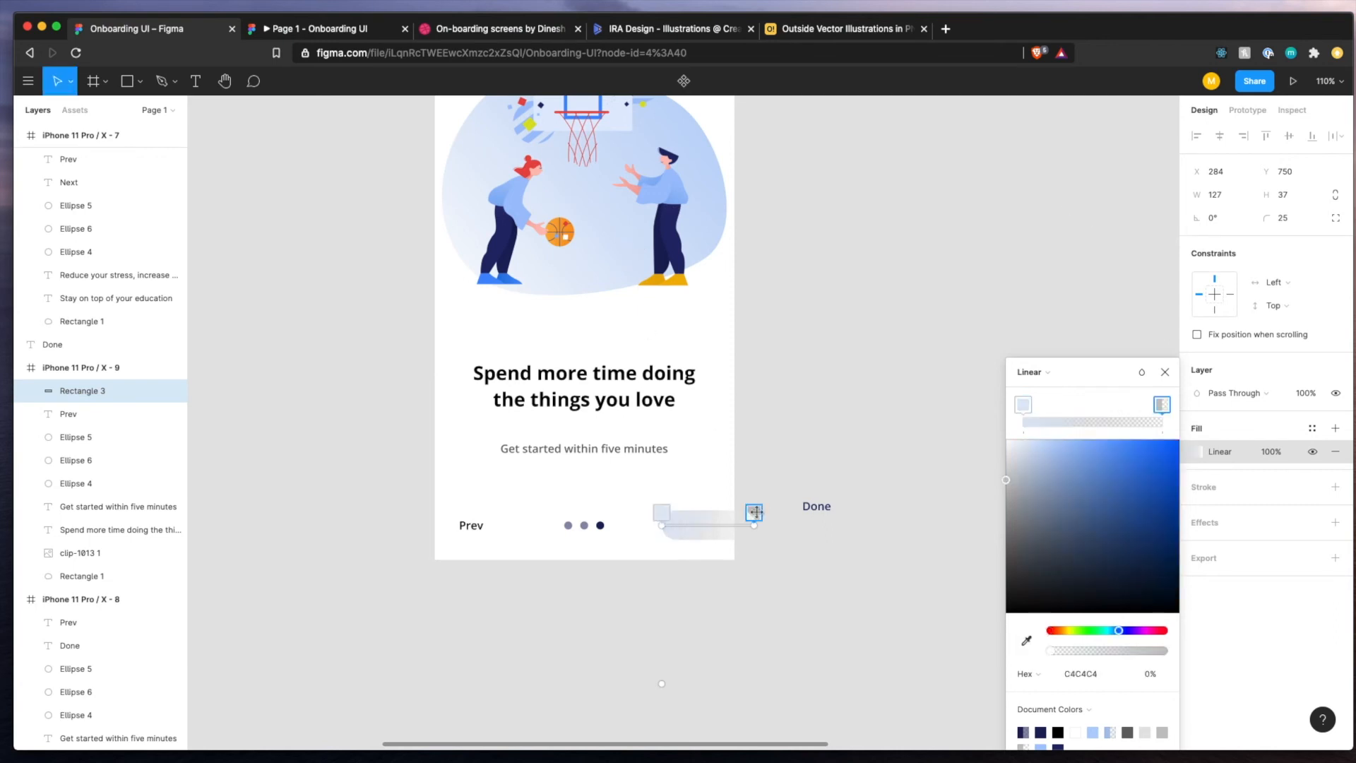
left_click(1130, 554)
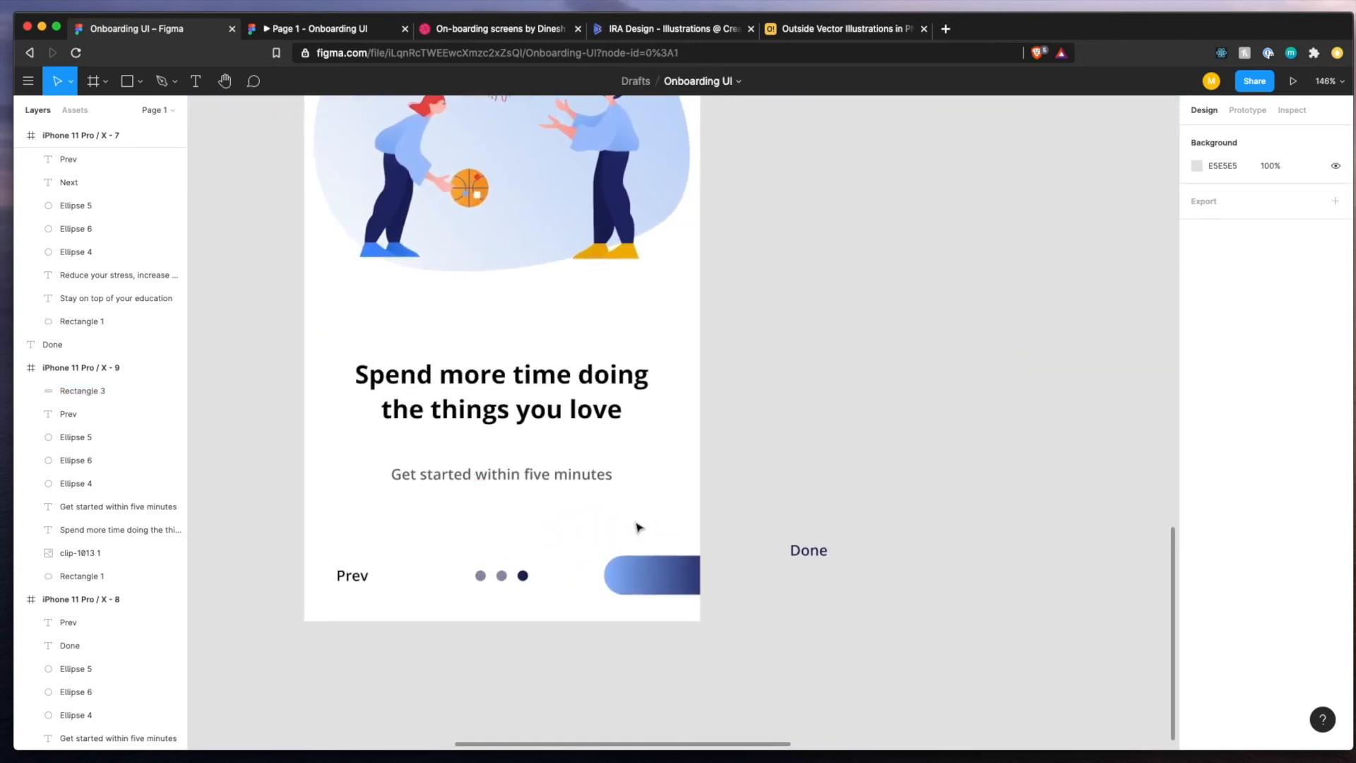
left_click(658, 575)
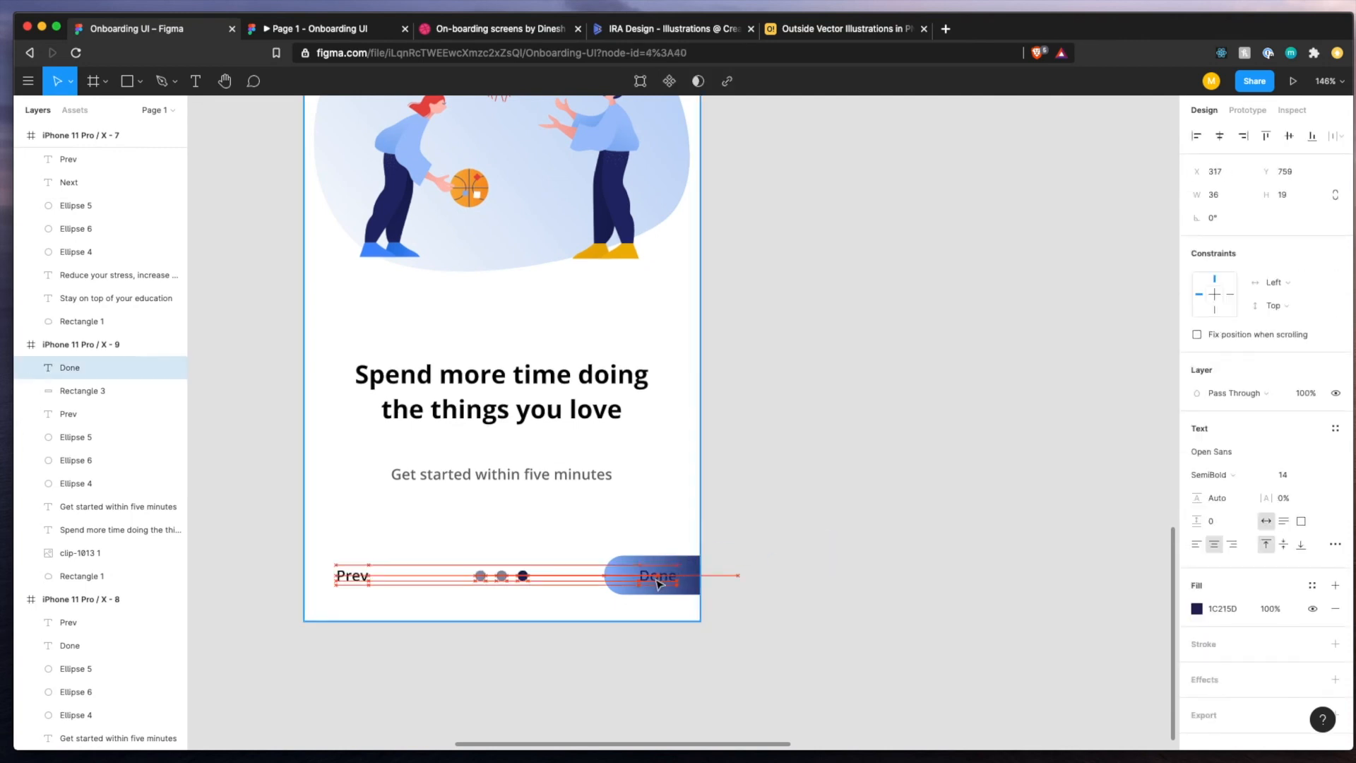
left_click(1197, 608)
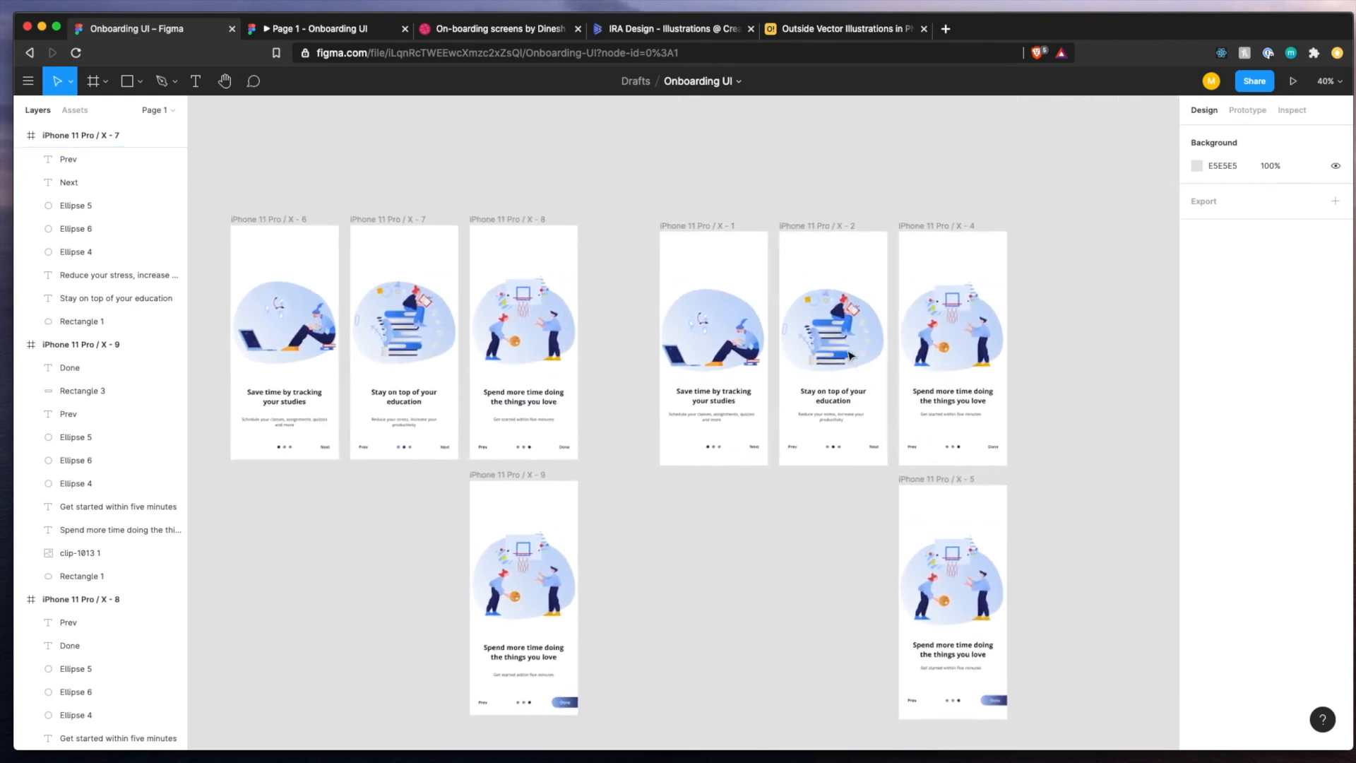
left_click(1294, 82)
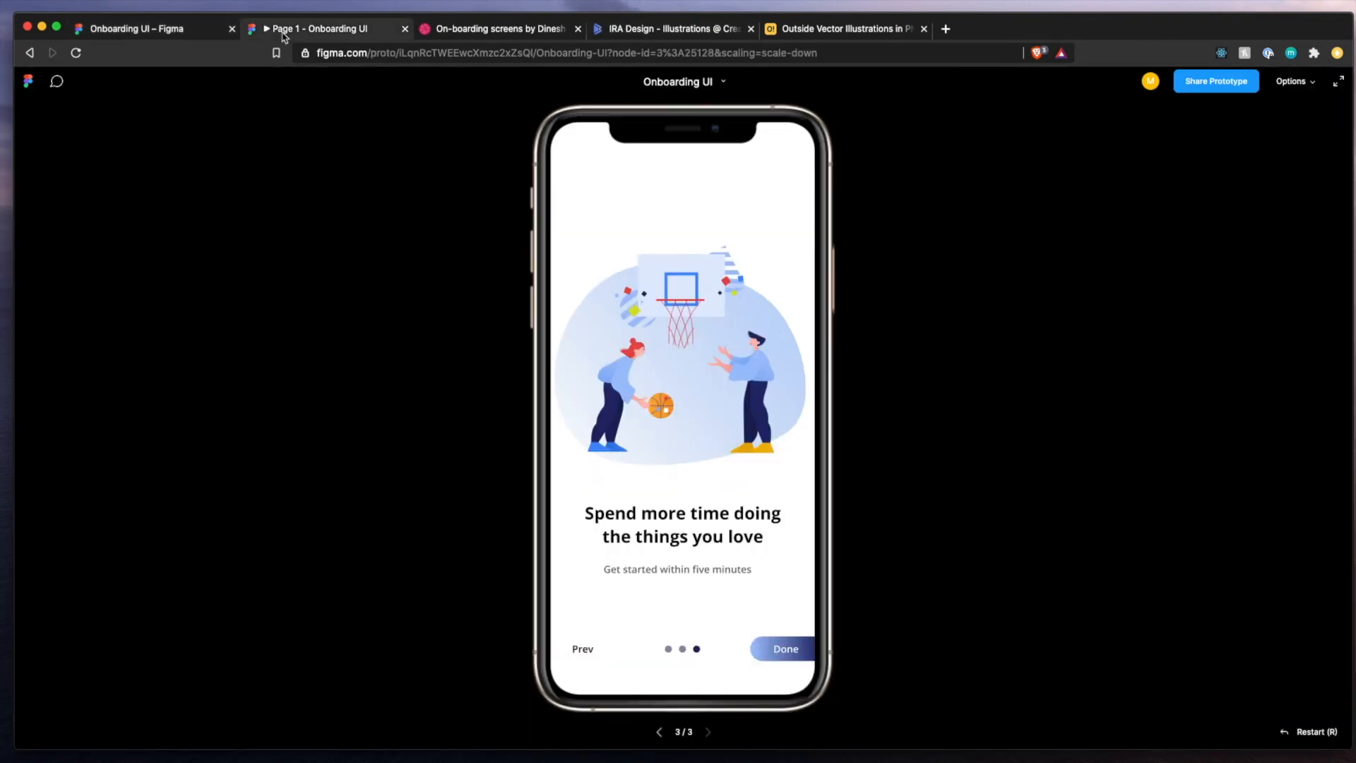
left_click(582, 649)
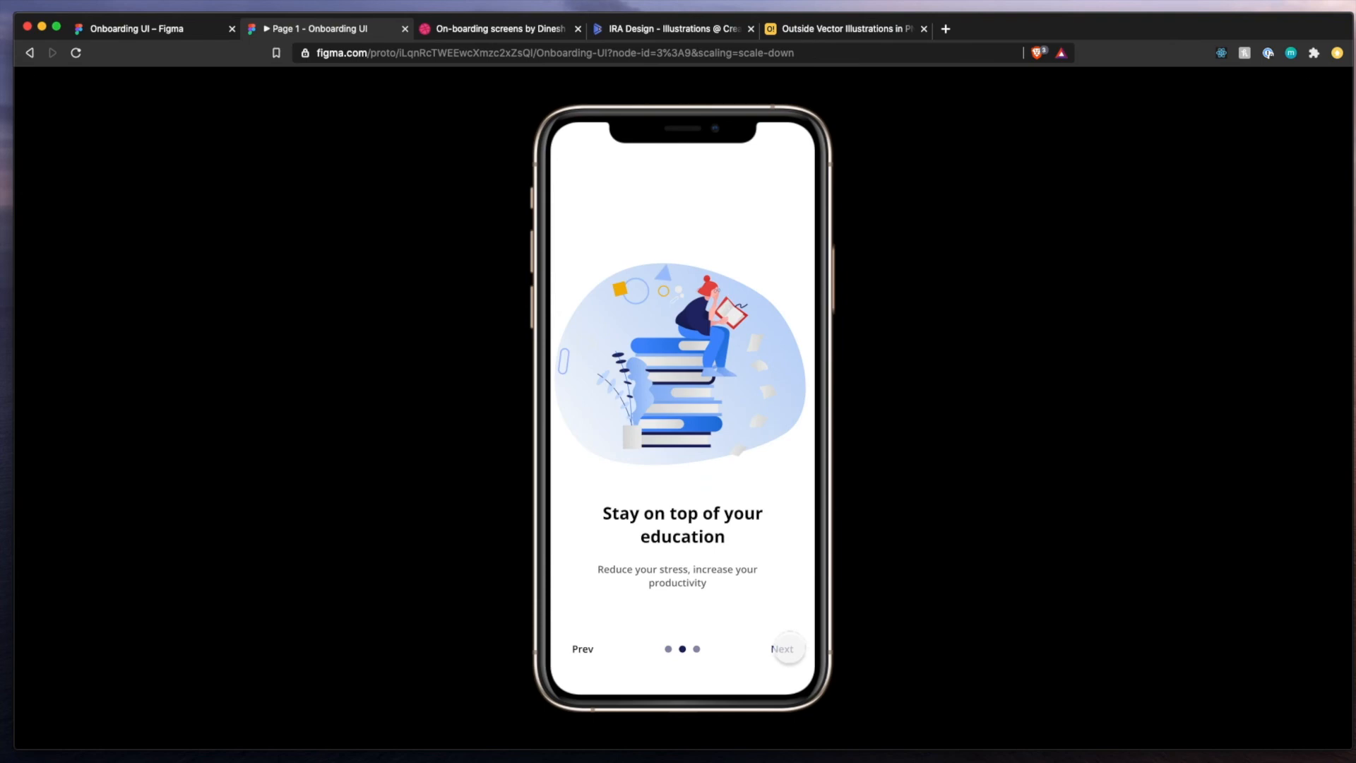
left_click(138, 28)
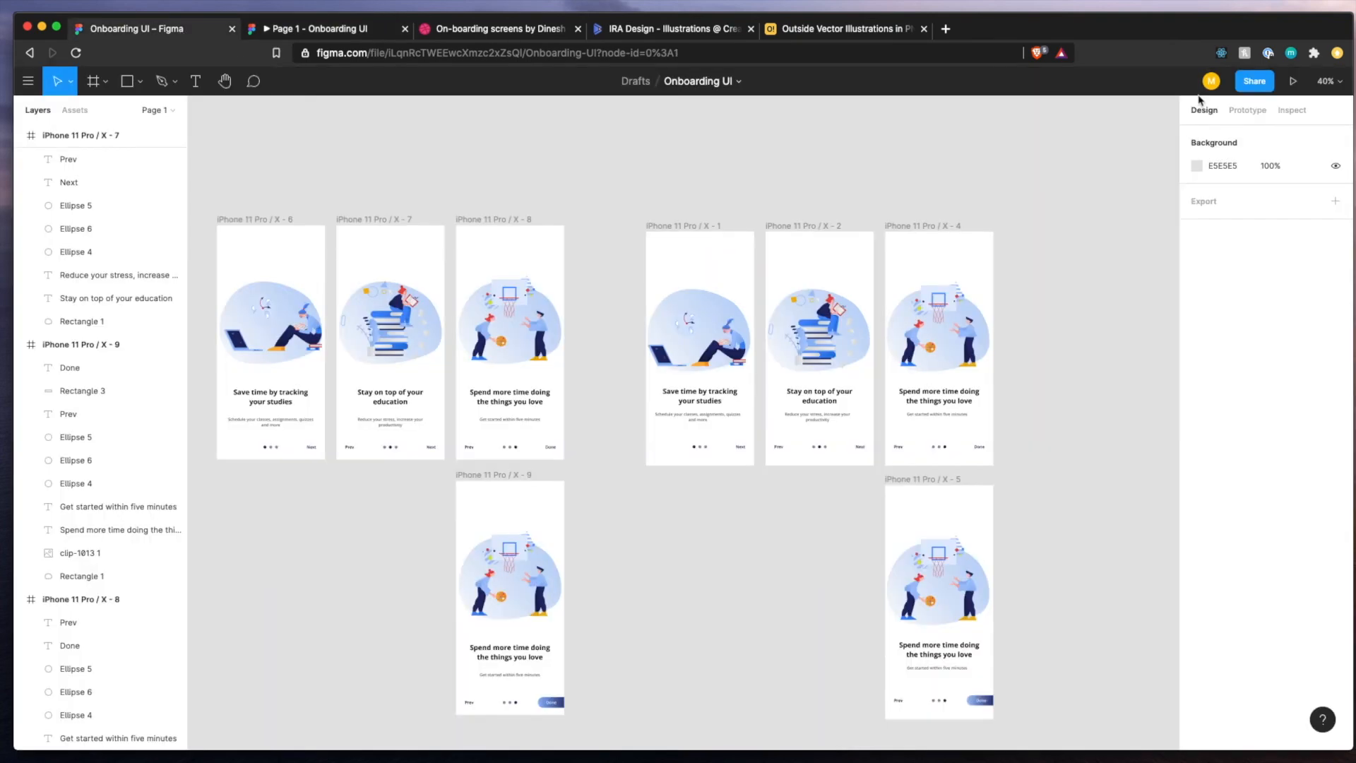
Link frame X - 7's Next text to frame X - 8 with an On Tap, Navigate To interaction.
left_click(1248, 110)
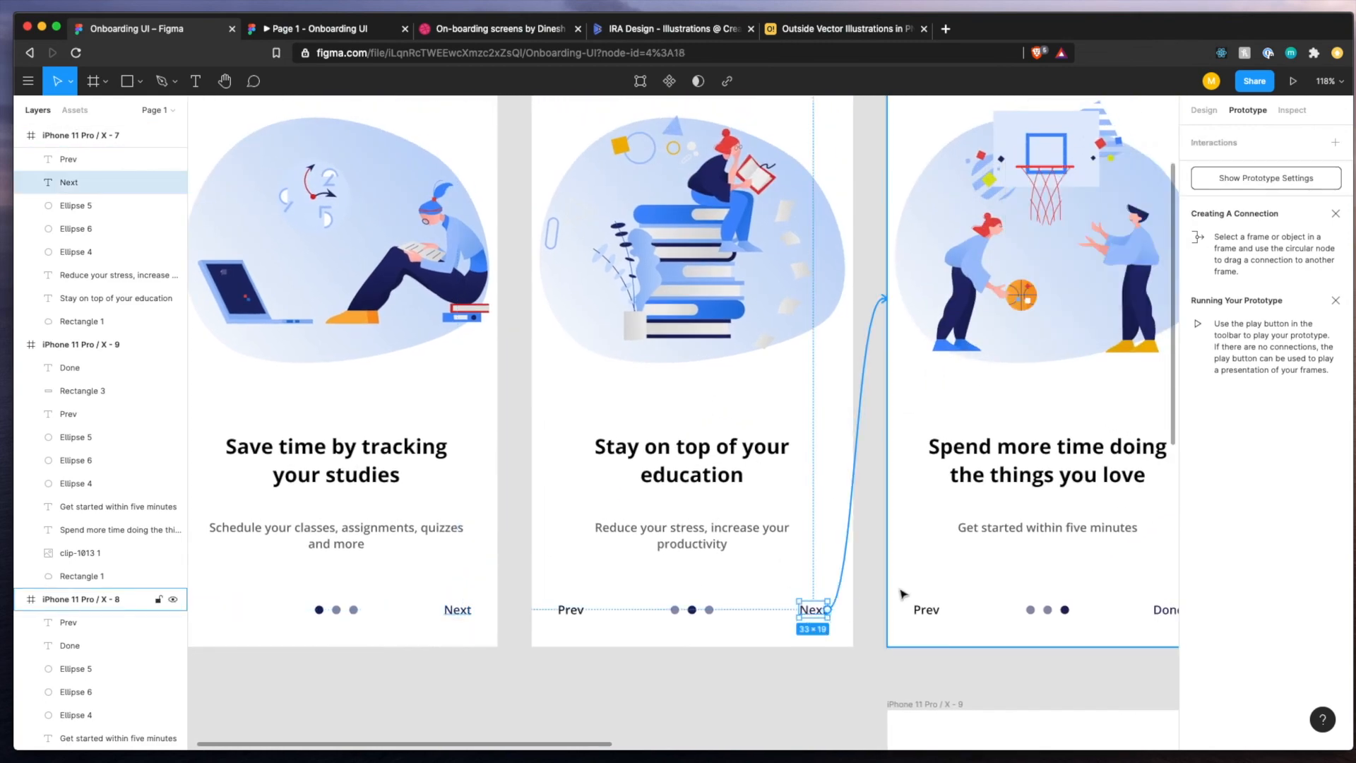
left_click(813, 608)
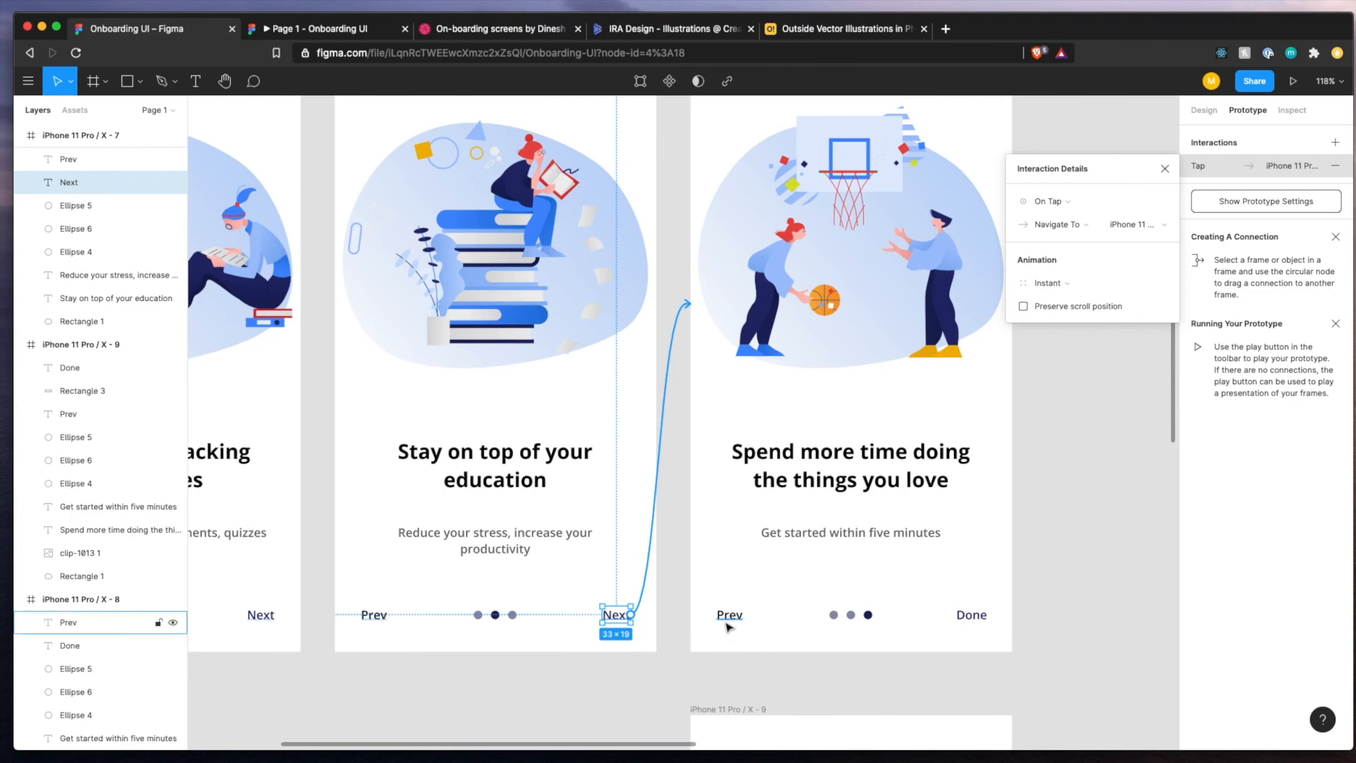
left_click(729, 614)
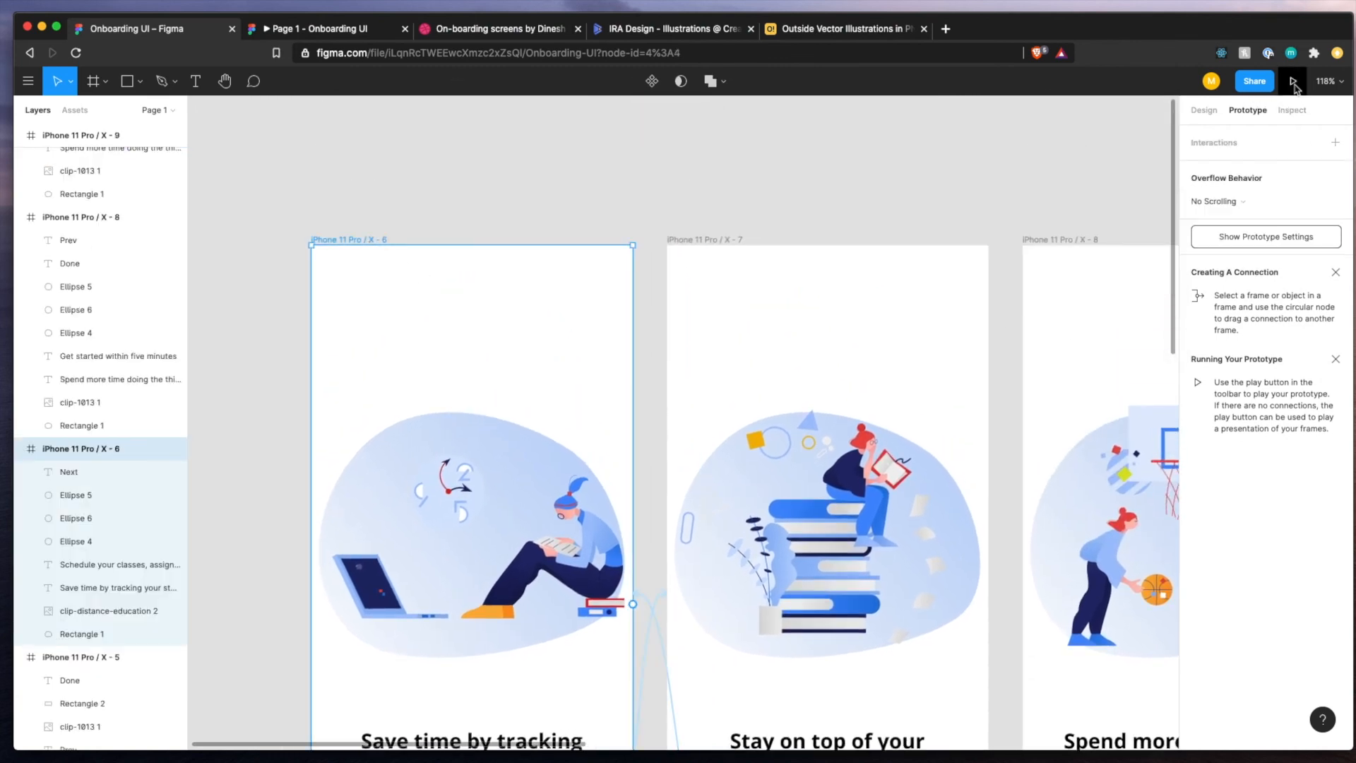
Play the prototype and test Next and Prev between the onboarding screens, ending on screen two.
left_click(1295, 81)
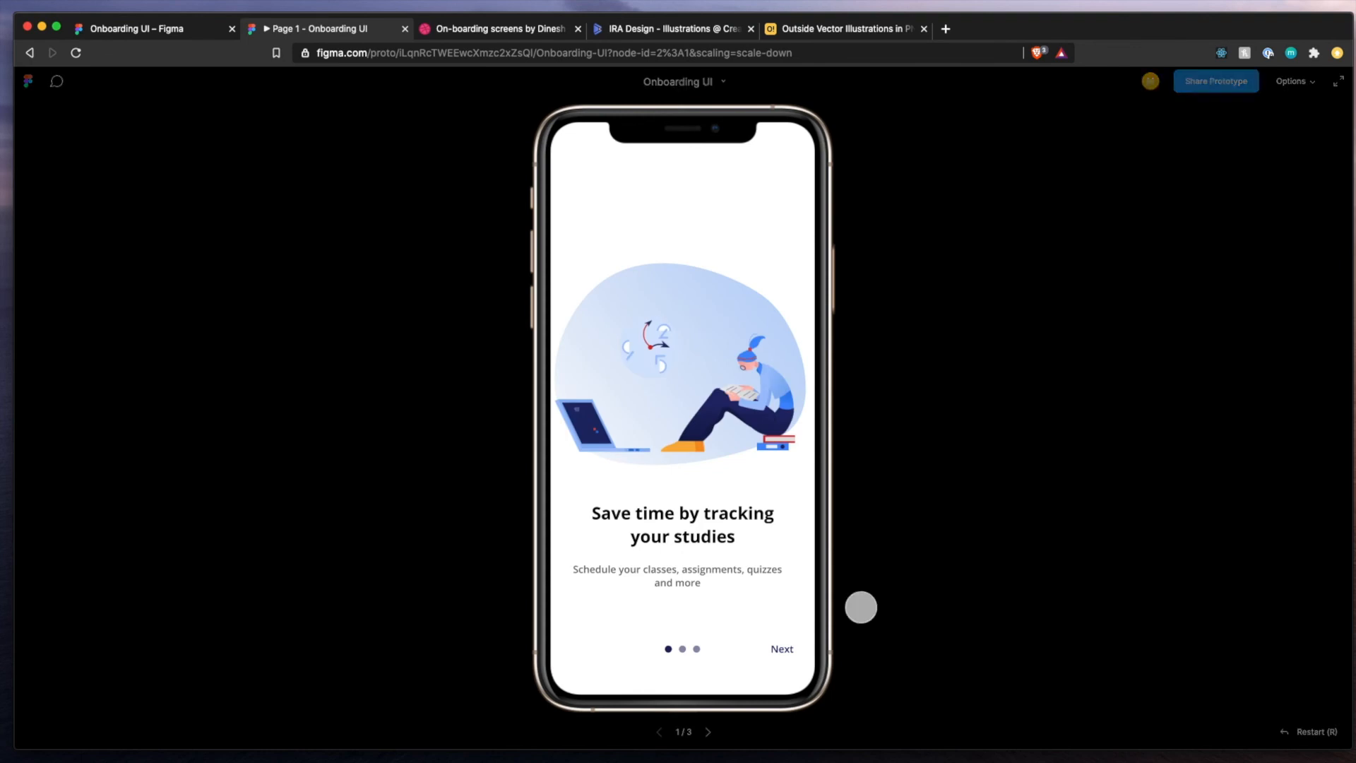
left_click(780, 648)
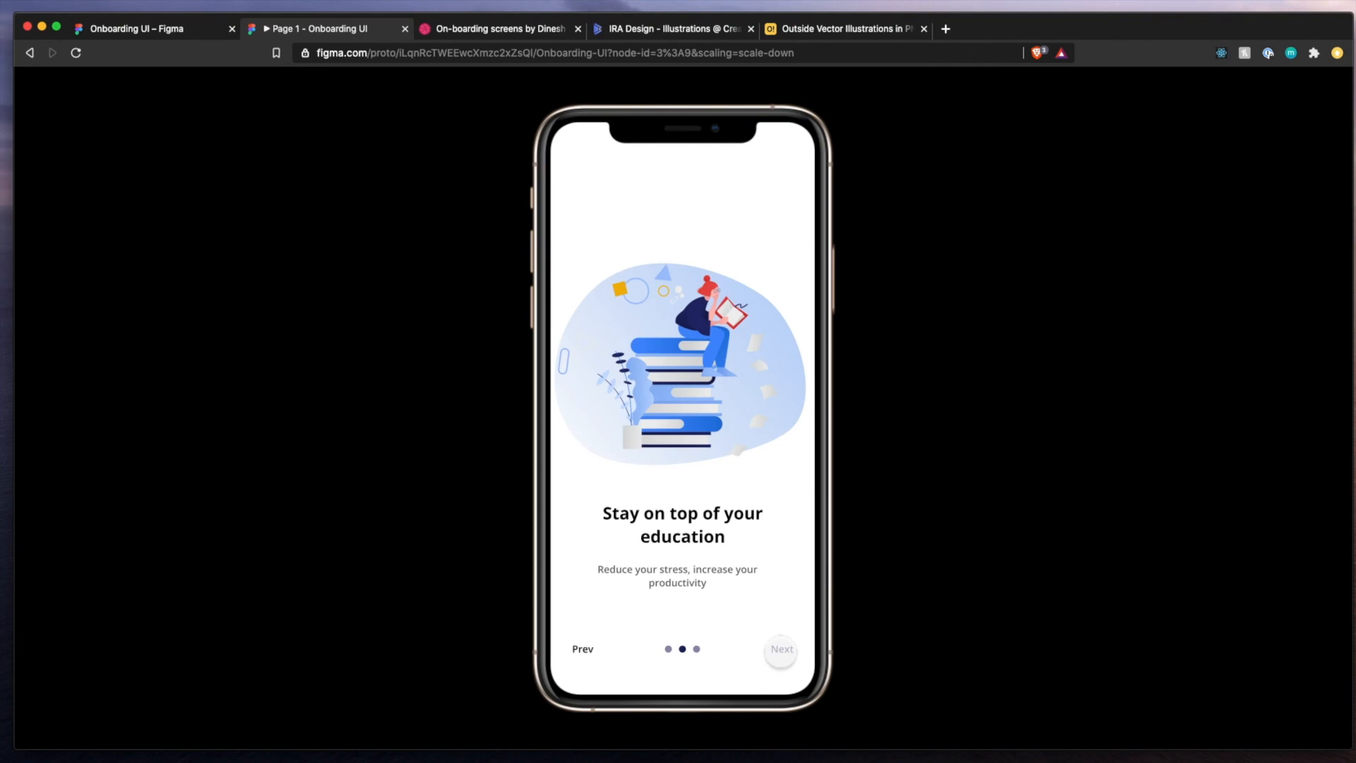
left_click(779, 648)
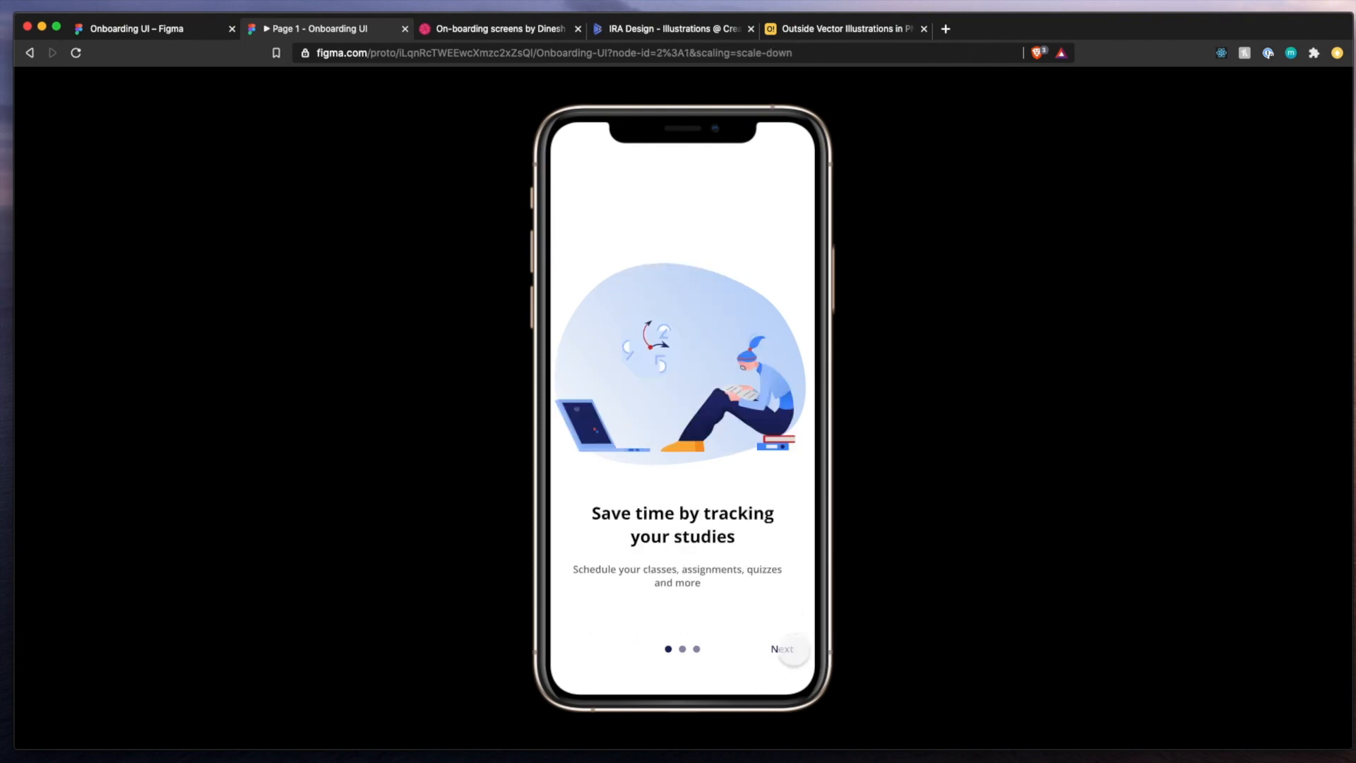
left_click(782, 648)
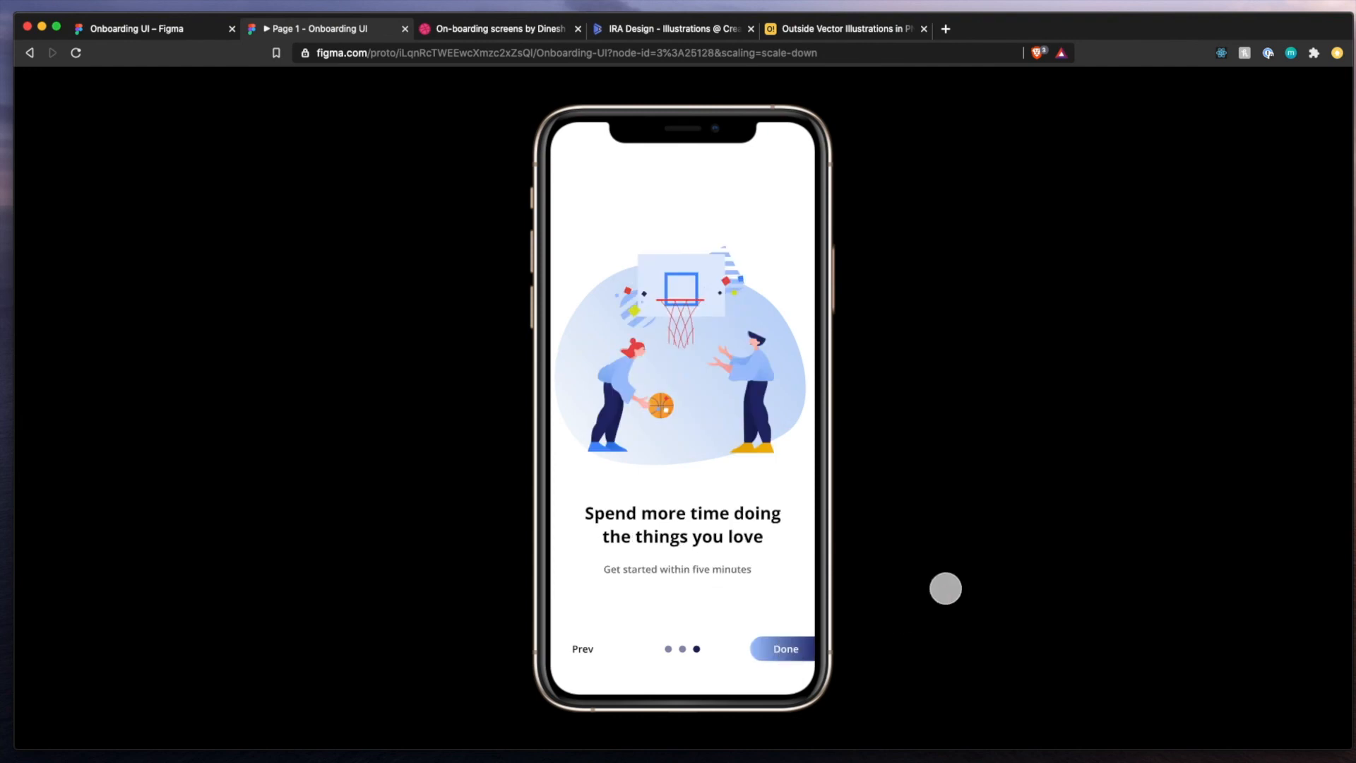
mouse_move(709, 626)
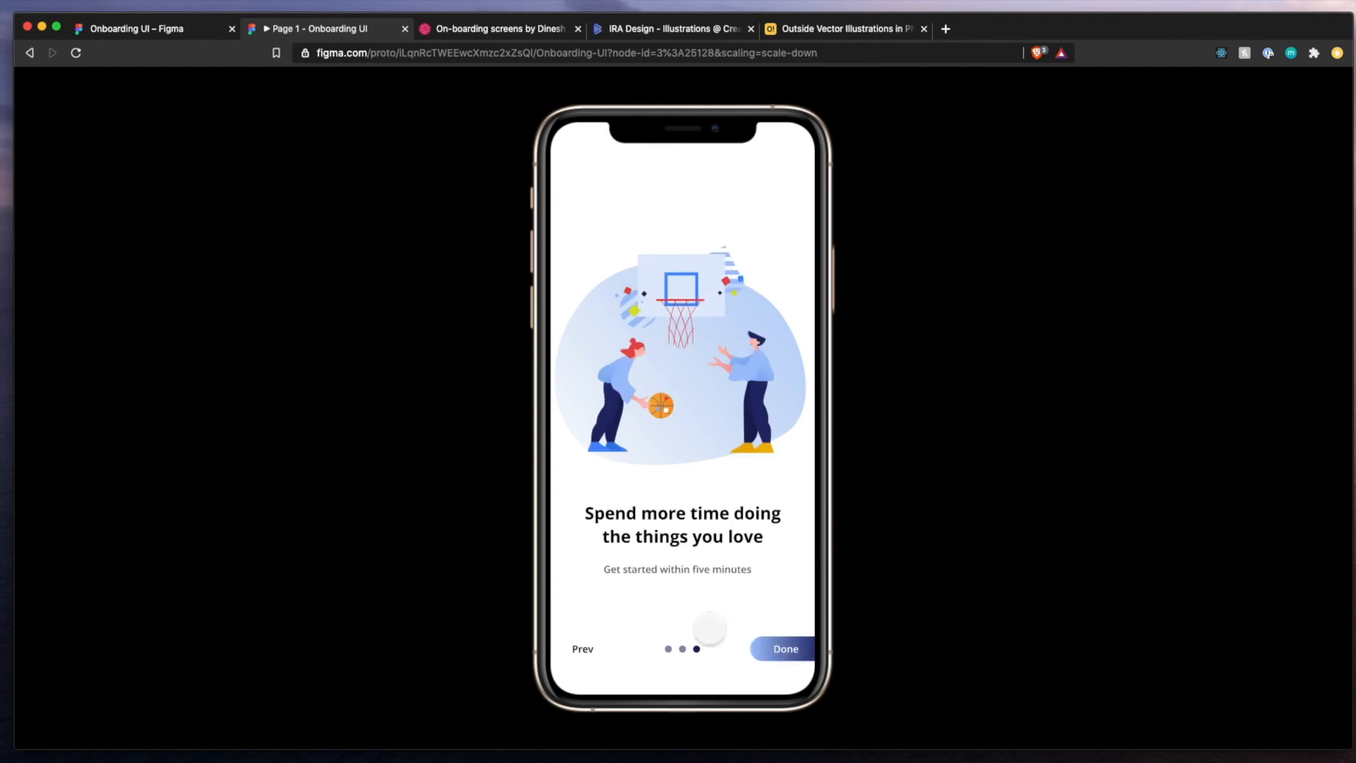
left_click(582, 649)
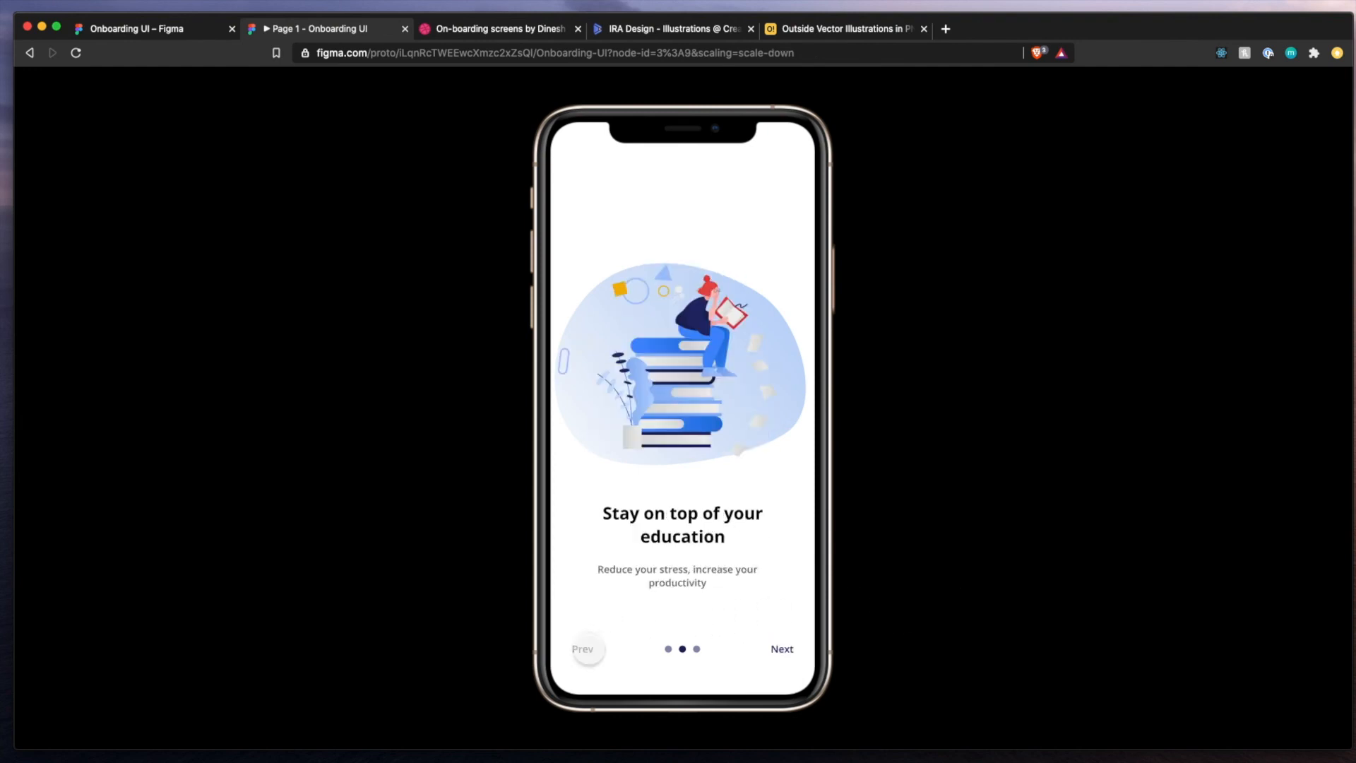